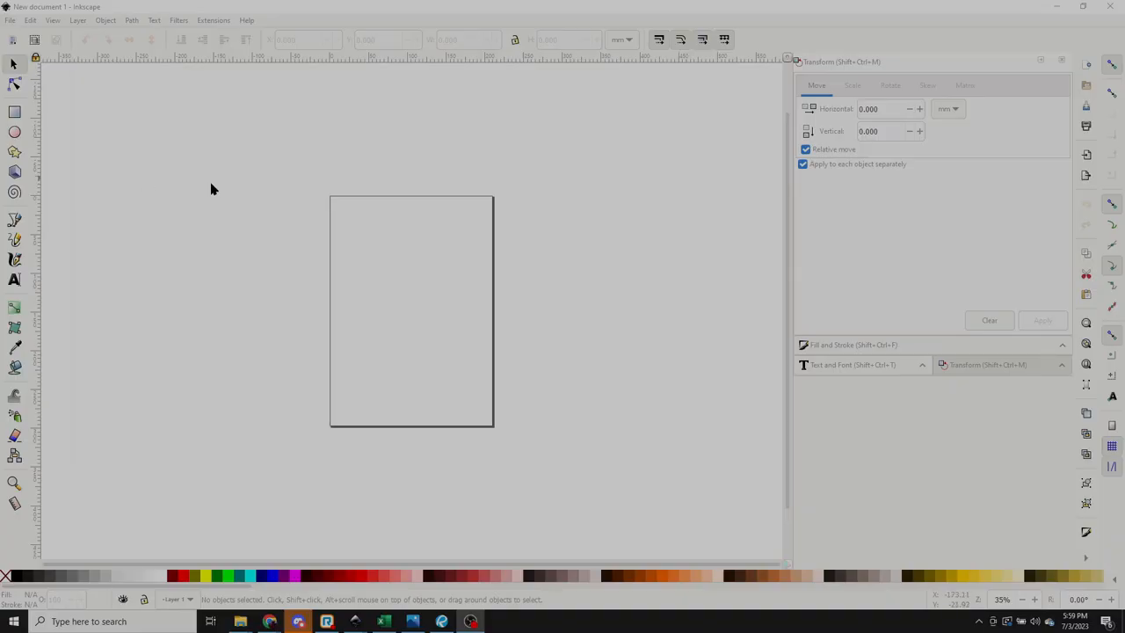
pyautogui.moveTo(313, 302)
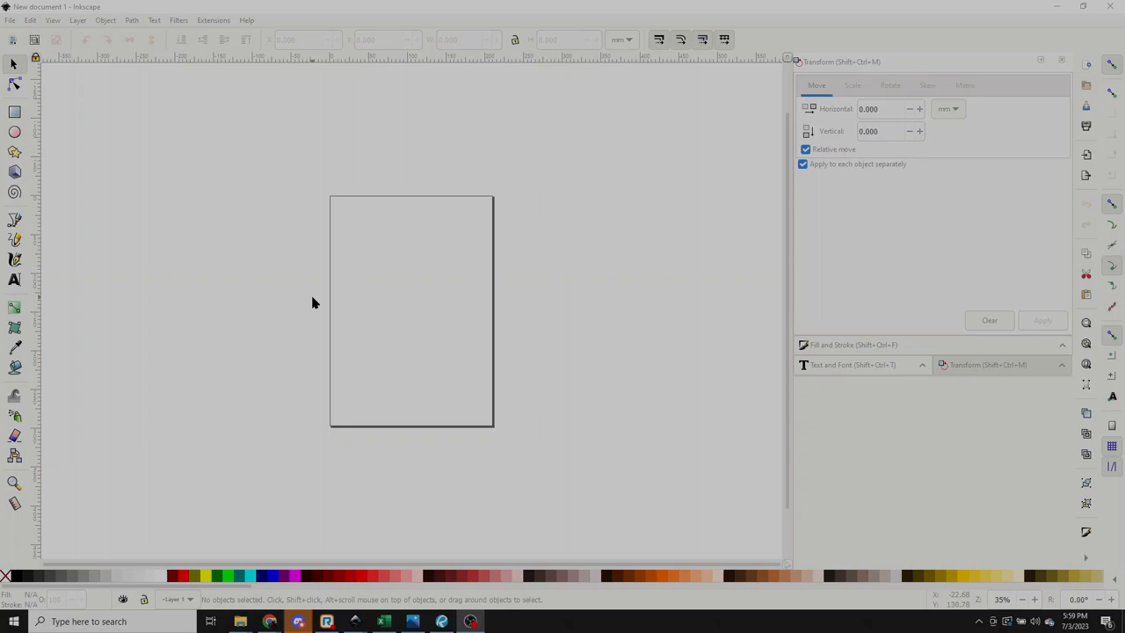
pyautogui.moveTo(196, 137)
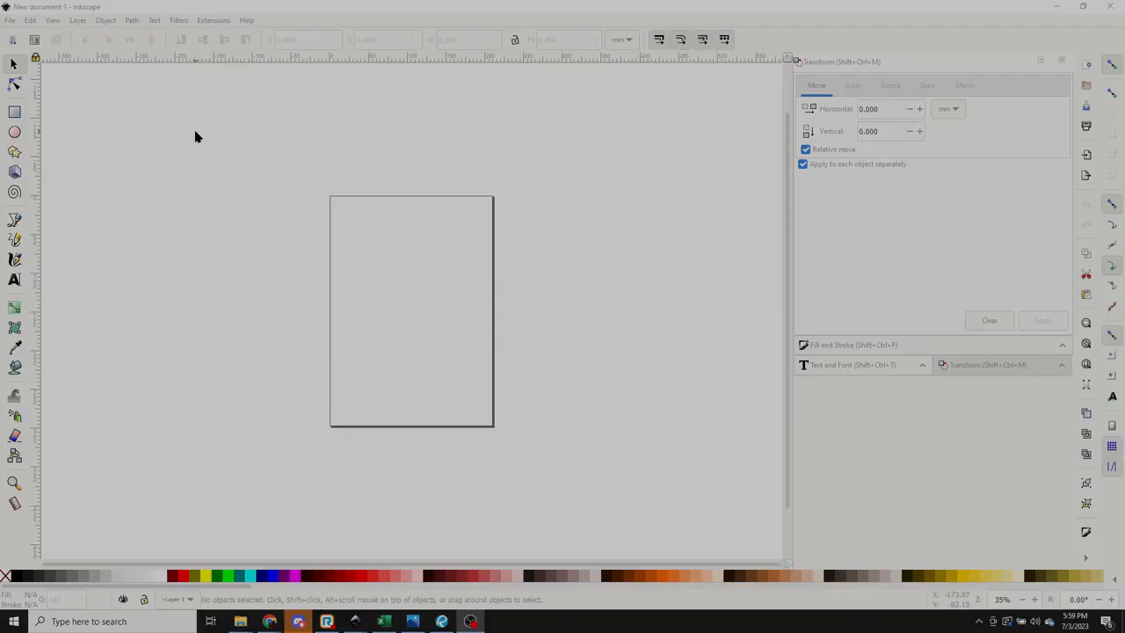
pyautogui.moveTo(499, 282)
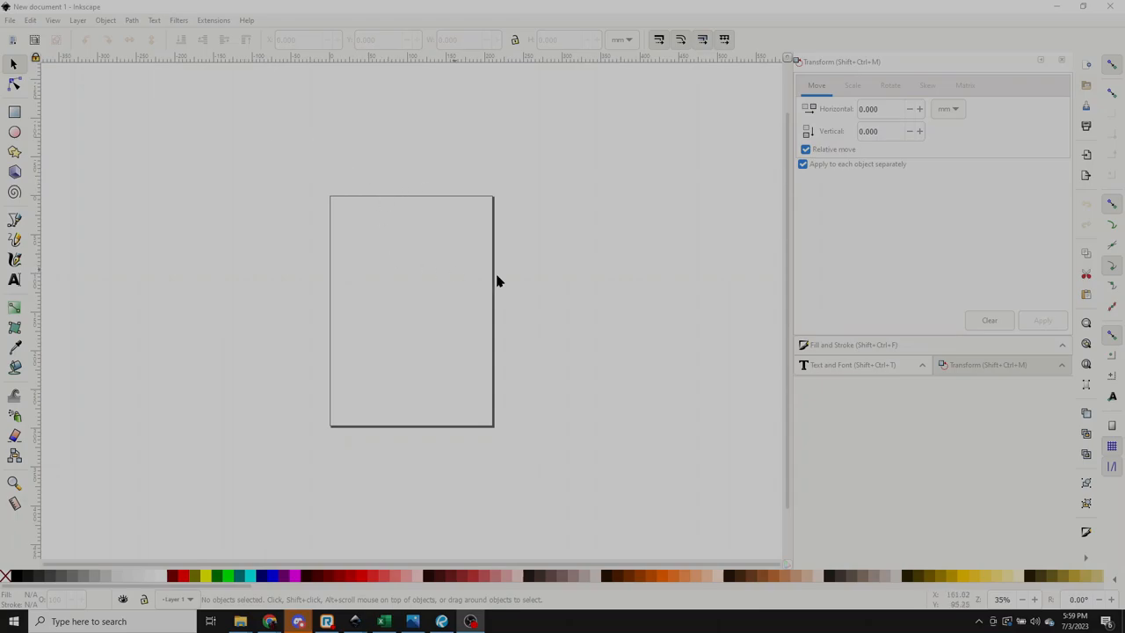
pyautogui.moveTo(376, 299)
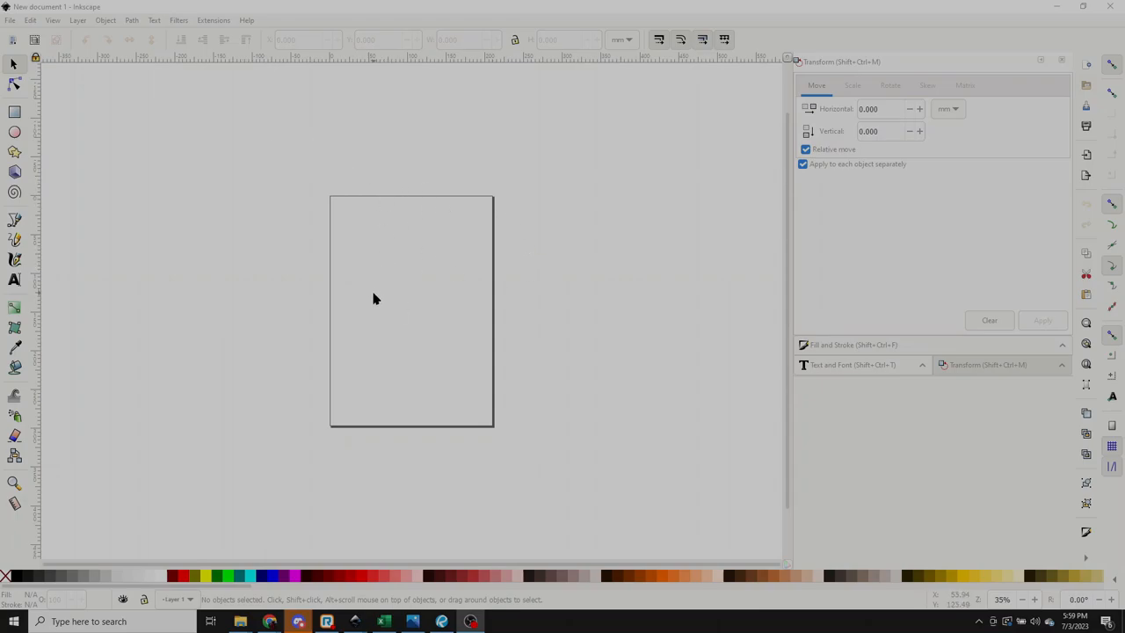
pyautogui.moveTo(254, 601)
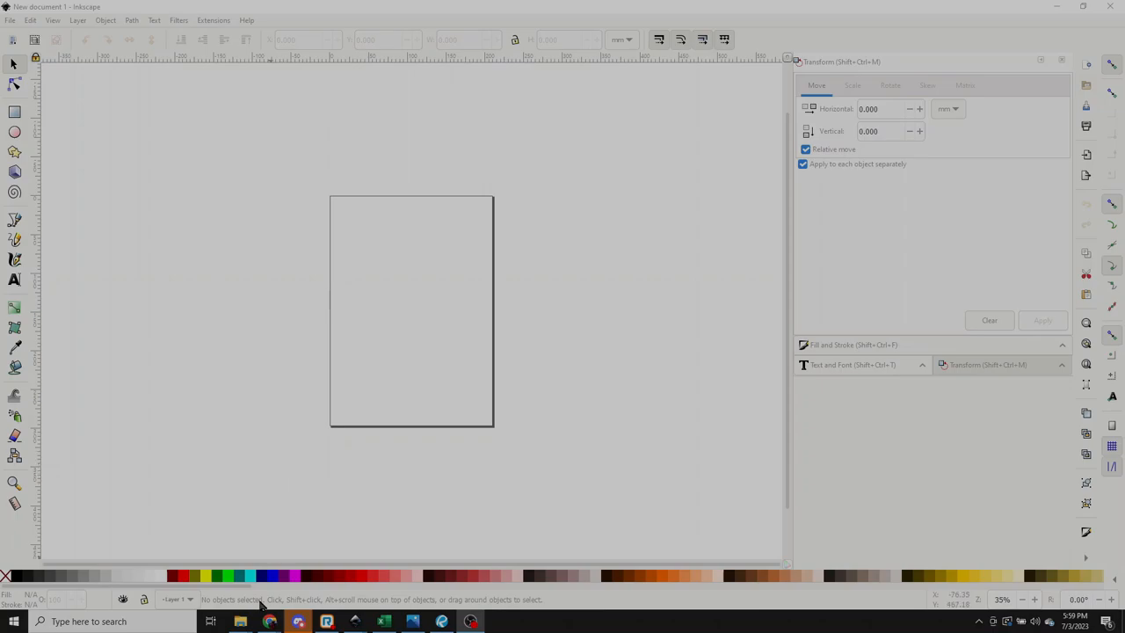
pyautogui.moveTo(271, 622)
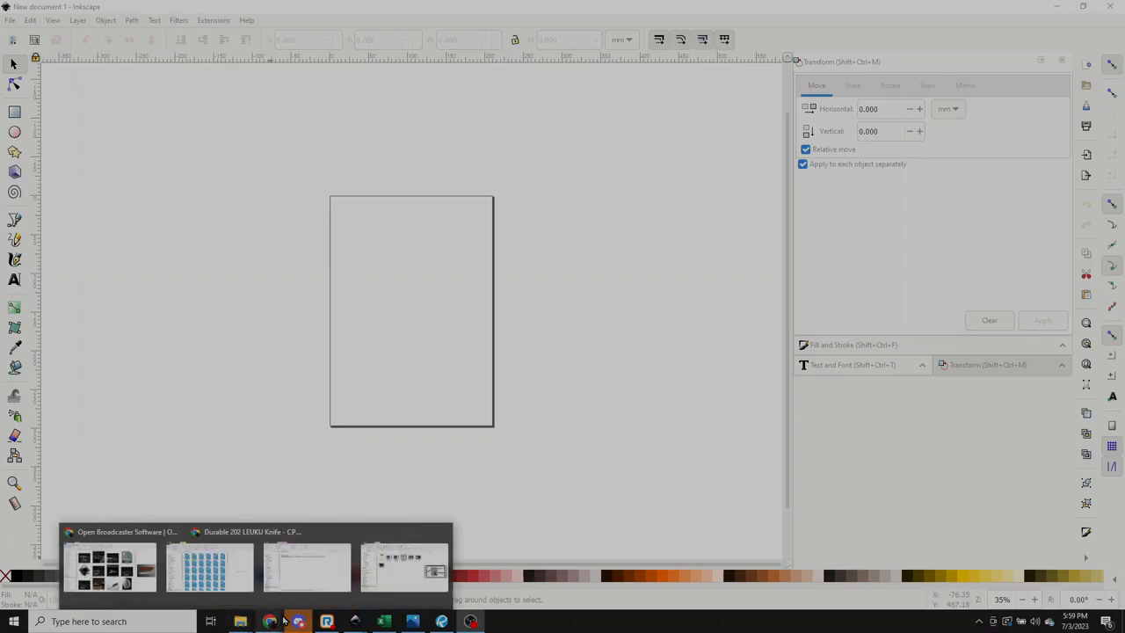
# Step: Bring Chrome forward showing the Benchmade Leuku Ranger Green Santoprene product page
pyautogui.click(208, 566)
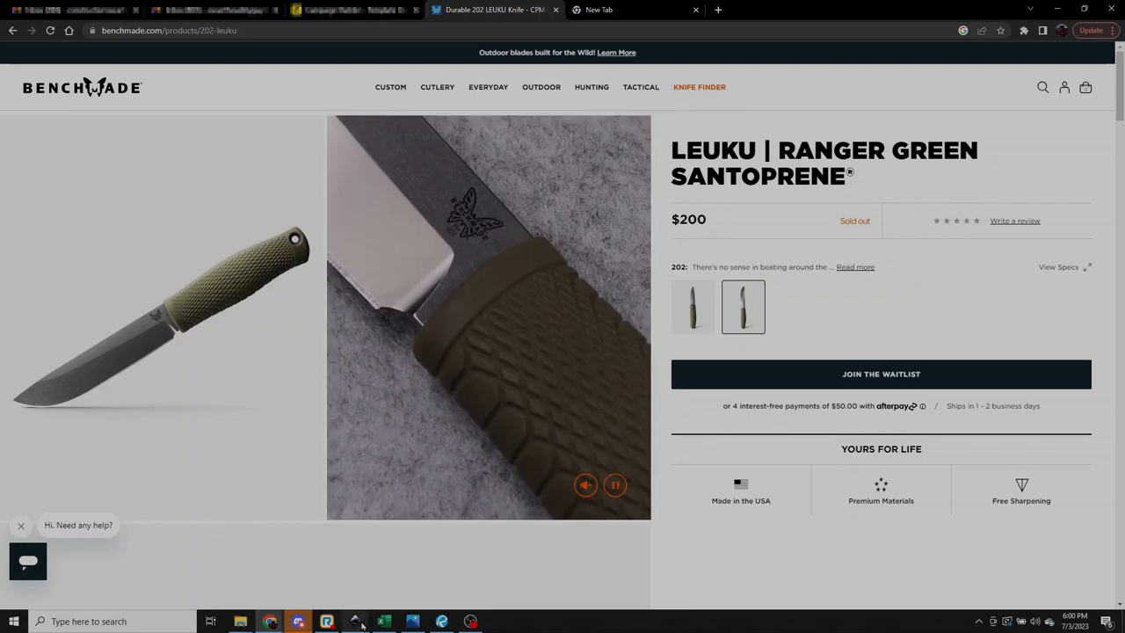
pyautogui.moveTo(355, 623)
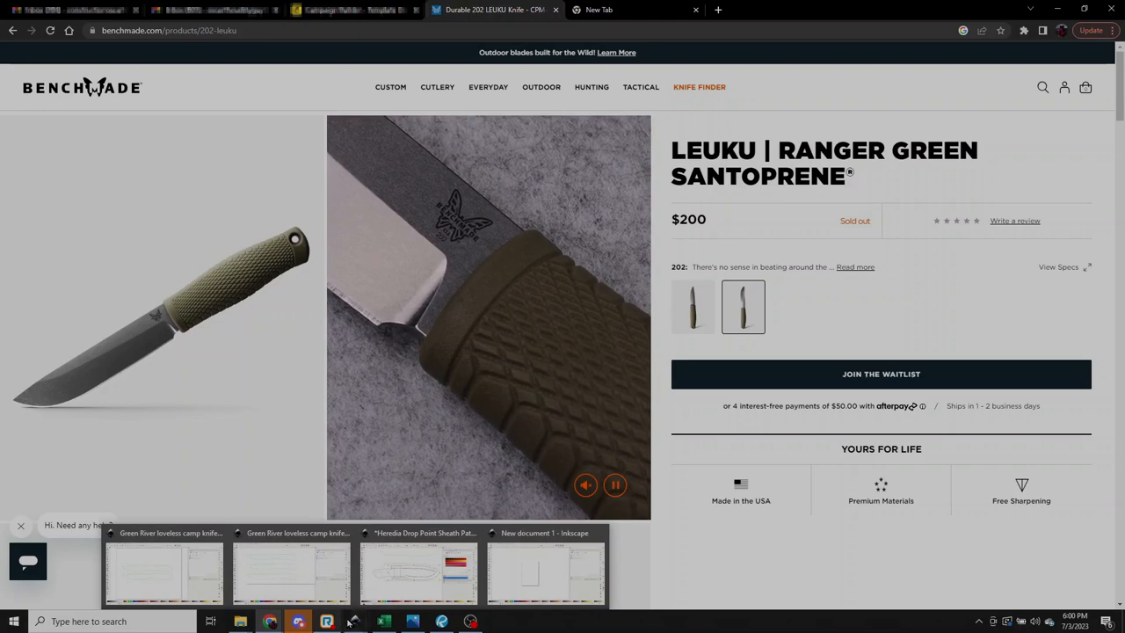
# Step: Launch Snipping Tool and capture the side photo of the green-handled knife
pyautogui.write('snip')
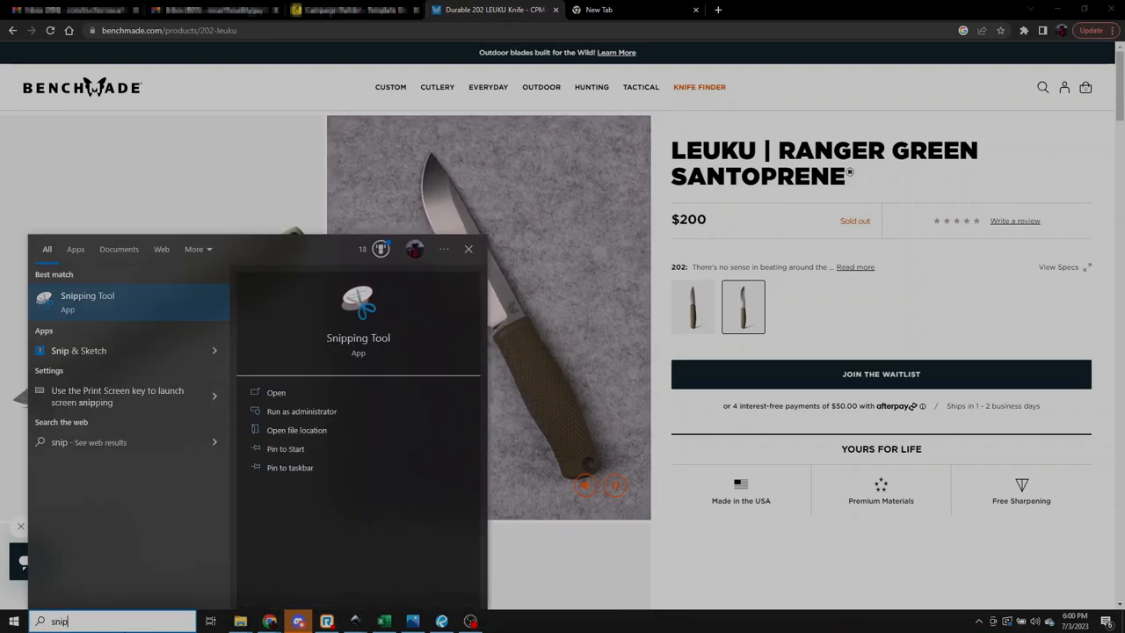
pyautogui.click(86, 300)
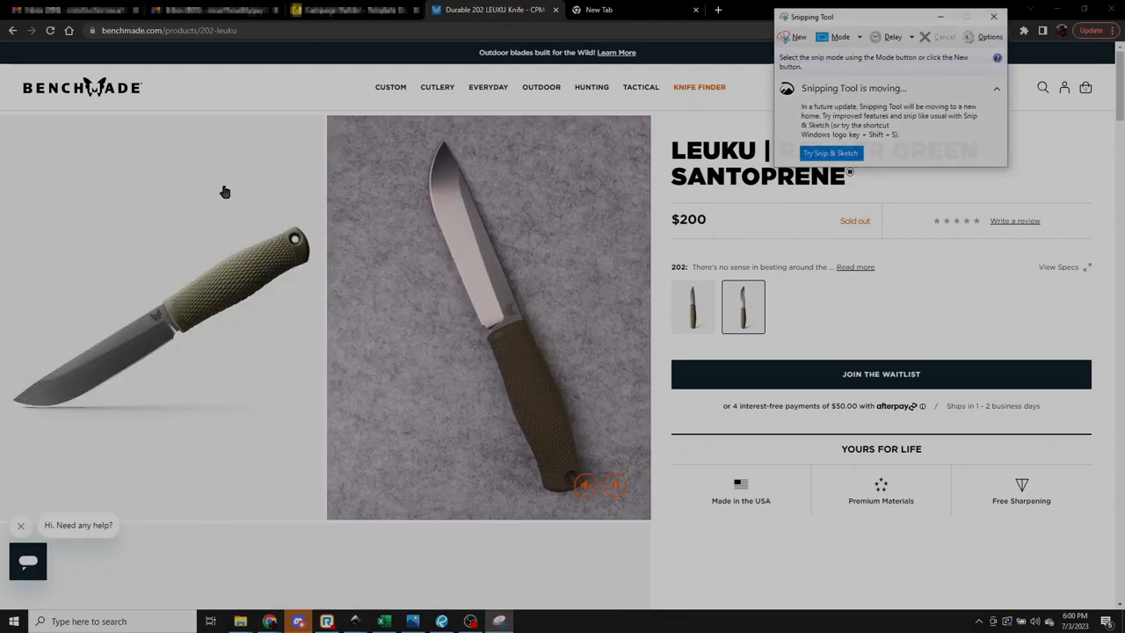
pyautogui.click(794, 35)
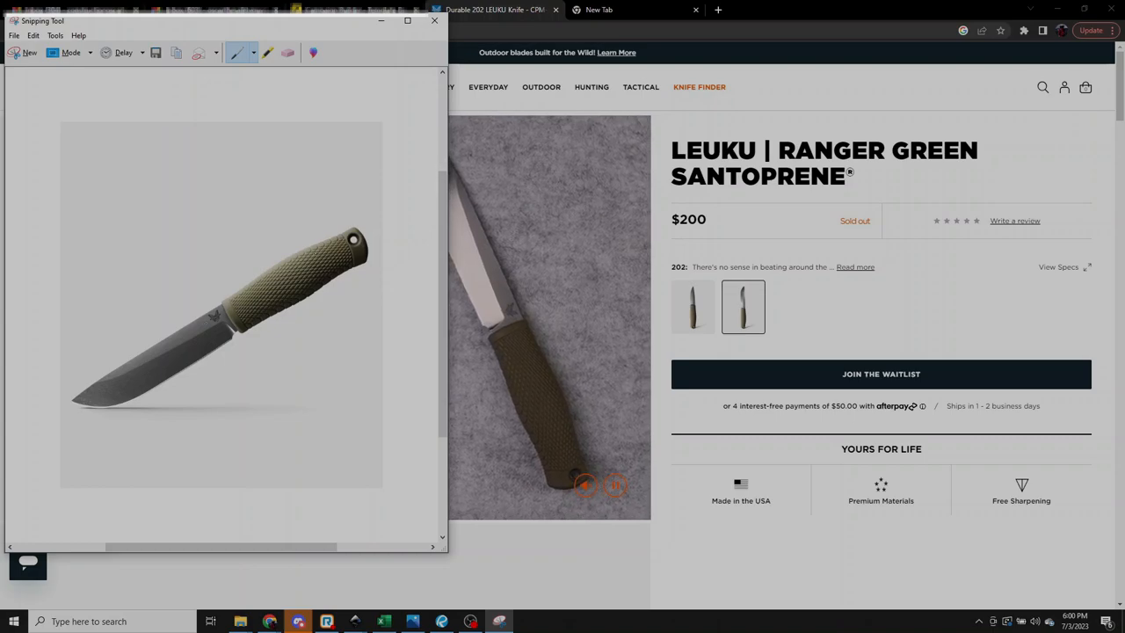
pyautogui.click(588, 484)
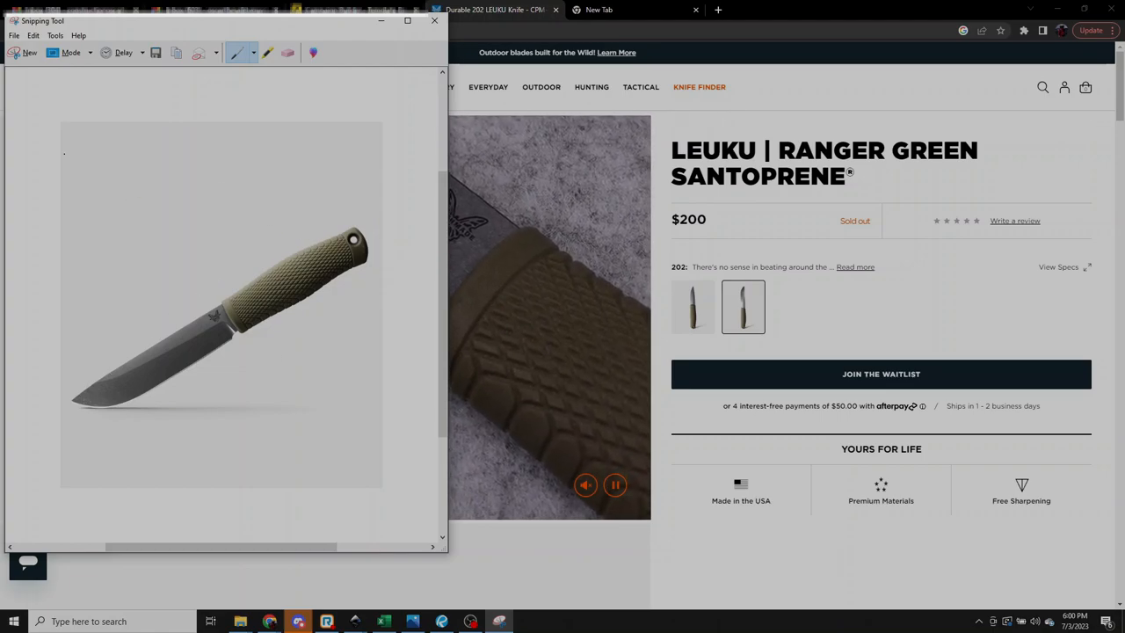
# Step: Save the captured knife image as a JPEG in the 02 Heredia Knife folder
pyautogui.click(13, 36)
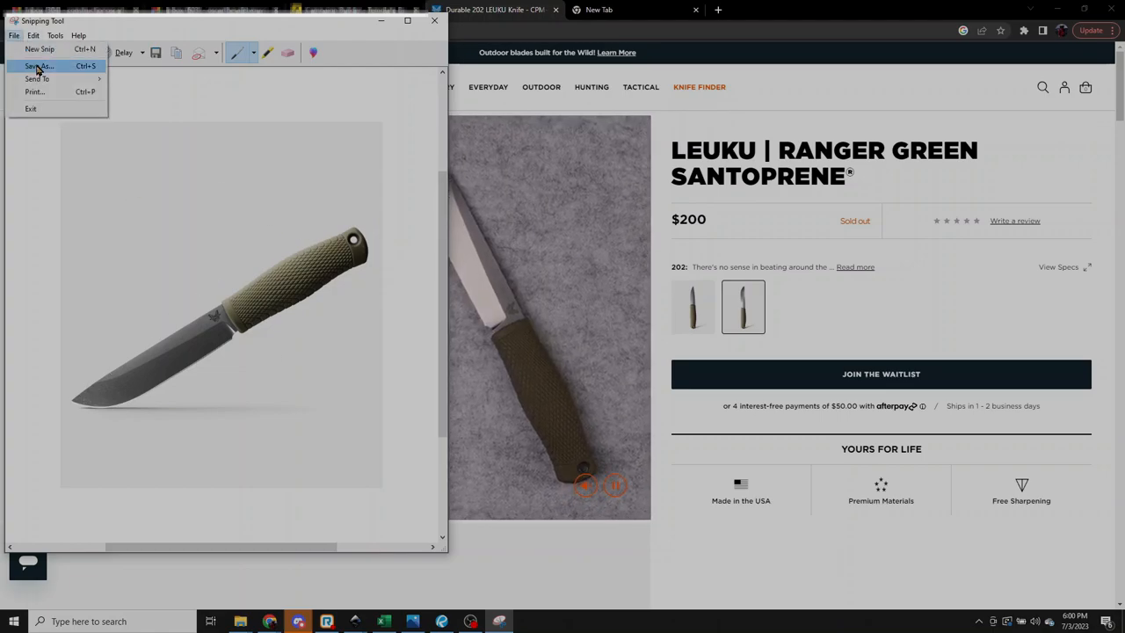
pyautogui.click(39, 65)
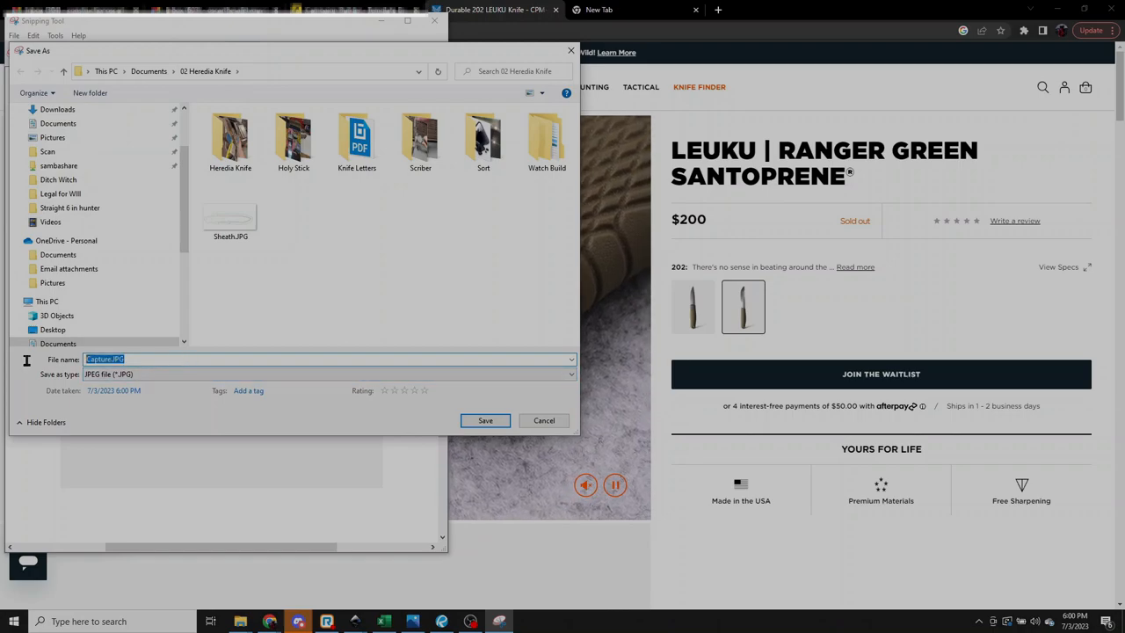
pyautogui.write('inksc')
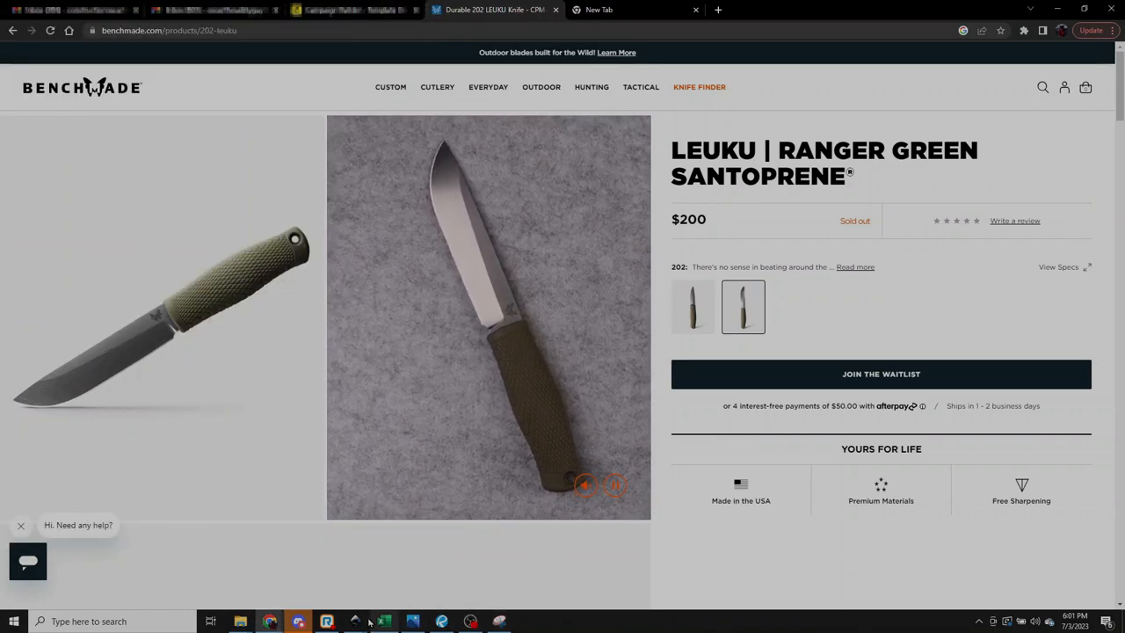
# Step: Open inkscape.JPG in Inkscape as its own document and maximize the window
pyautogui.click(355, 622)
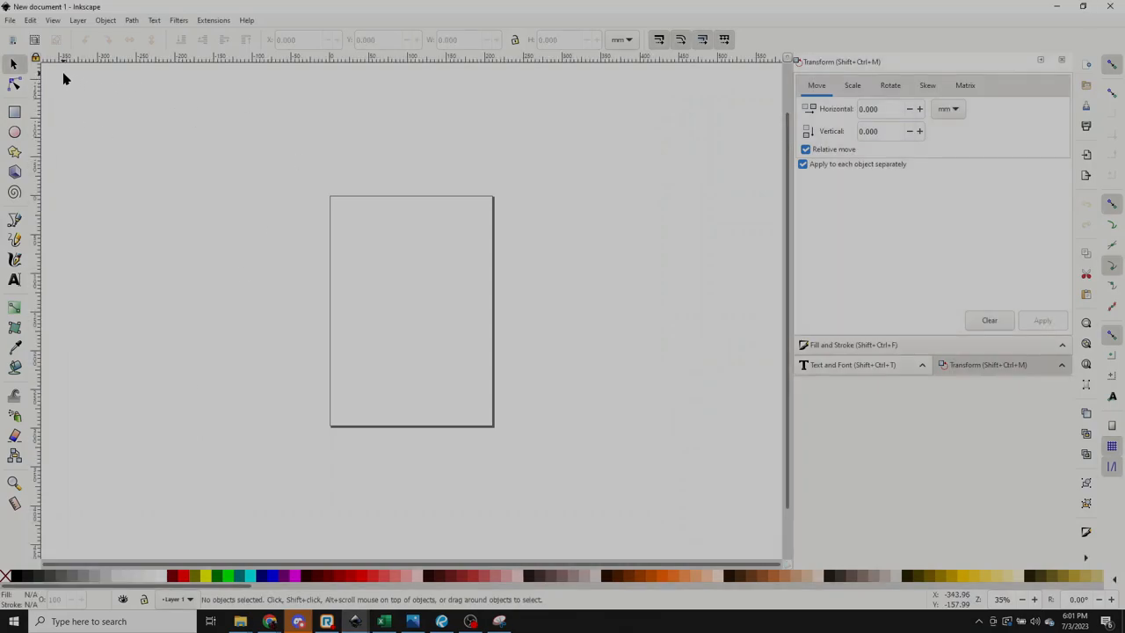
pyautogui.moveTo(745, 67)
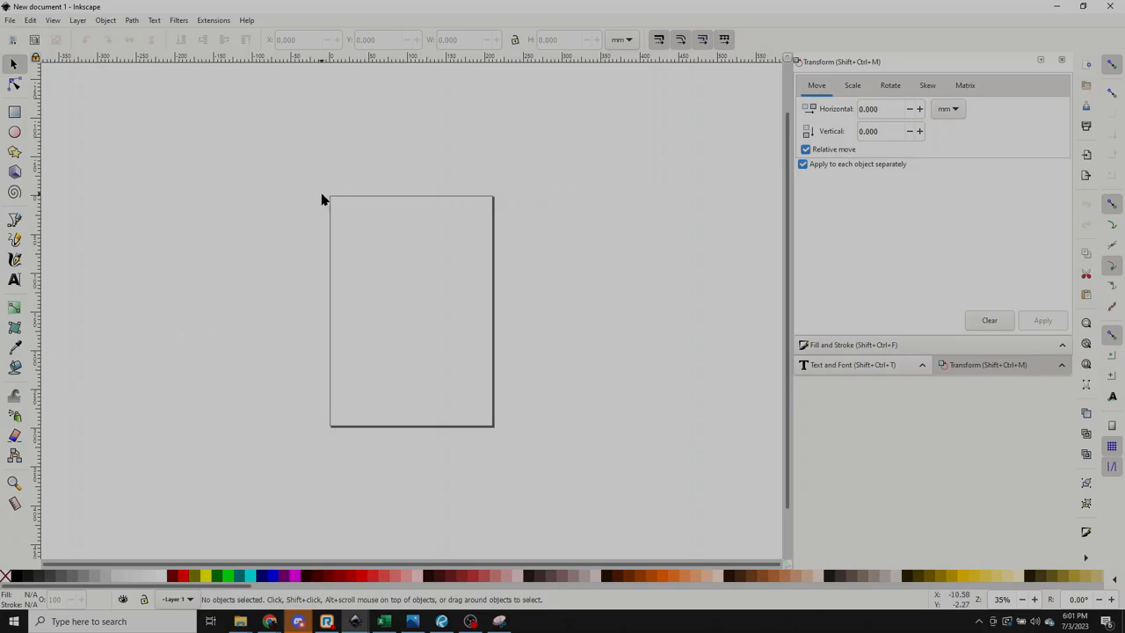
pyautogui.moveTo(308, 447)
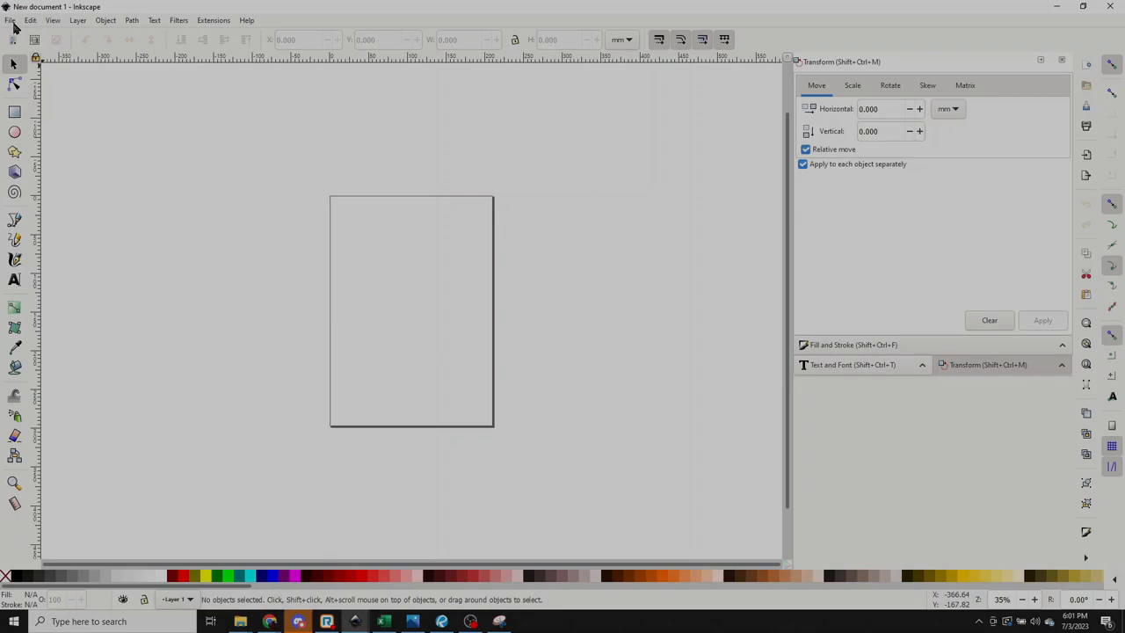
pyautogui.click(11, 19)
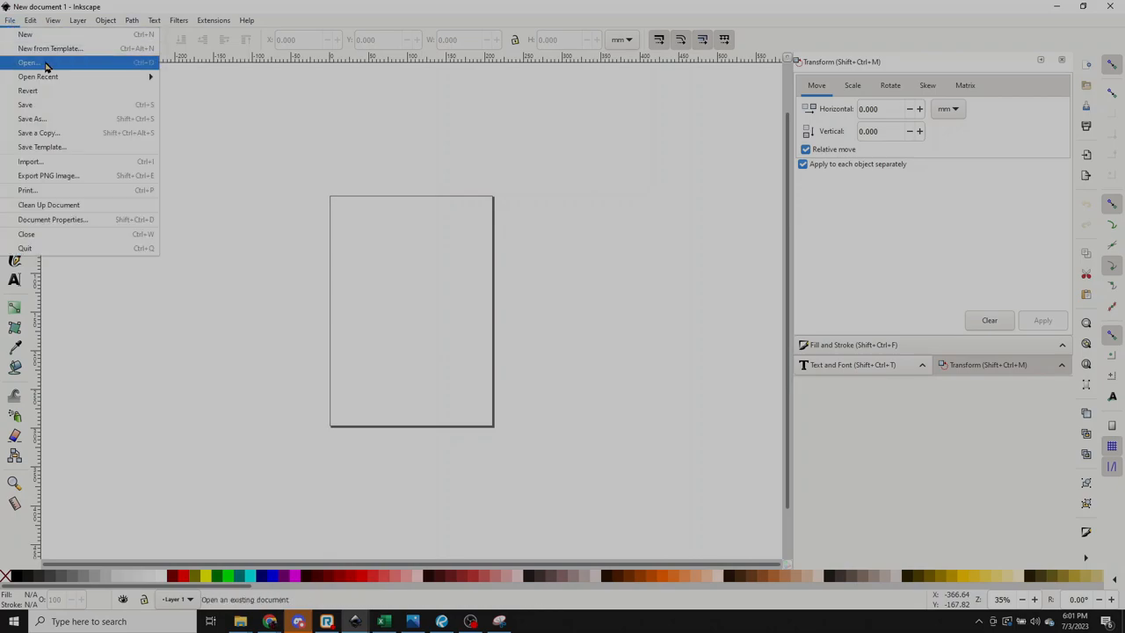
pyautogui.click(32, 63)
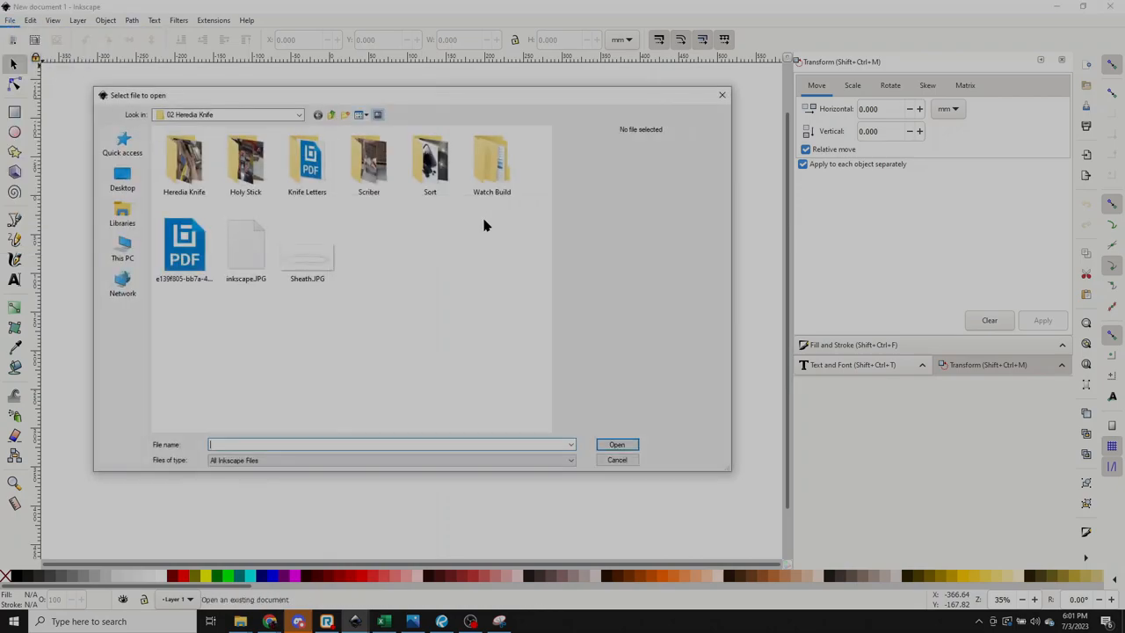
pyautogui.click(246, 246)
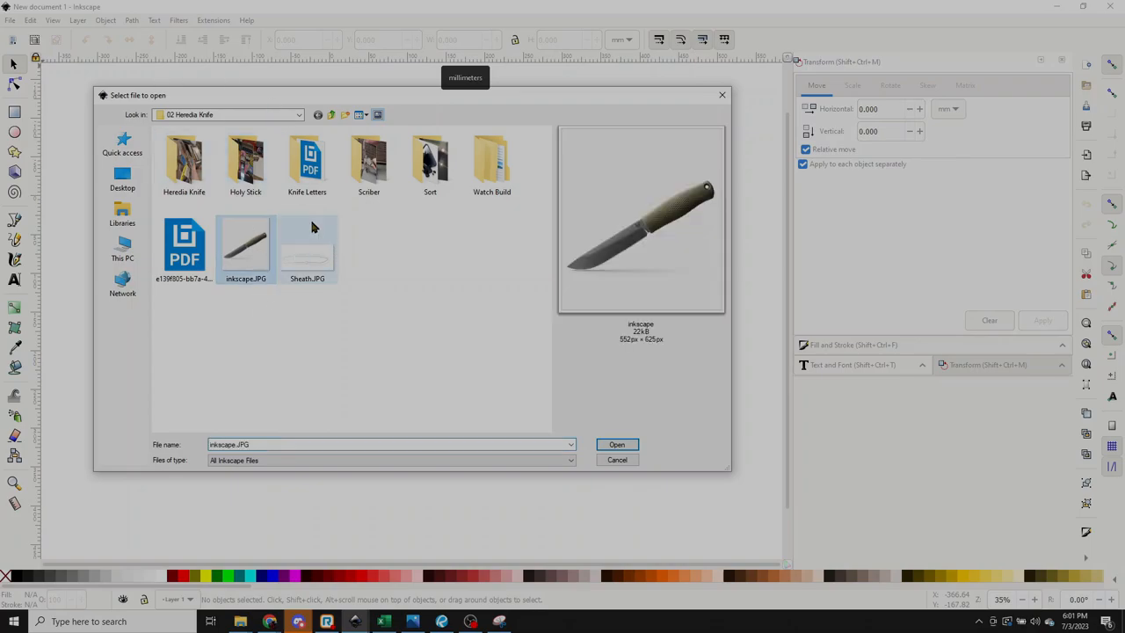
pyautogui.click(617, 443)
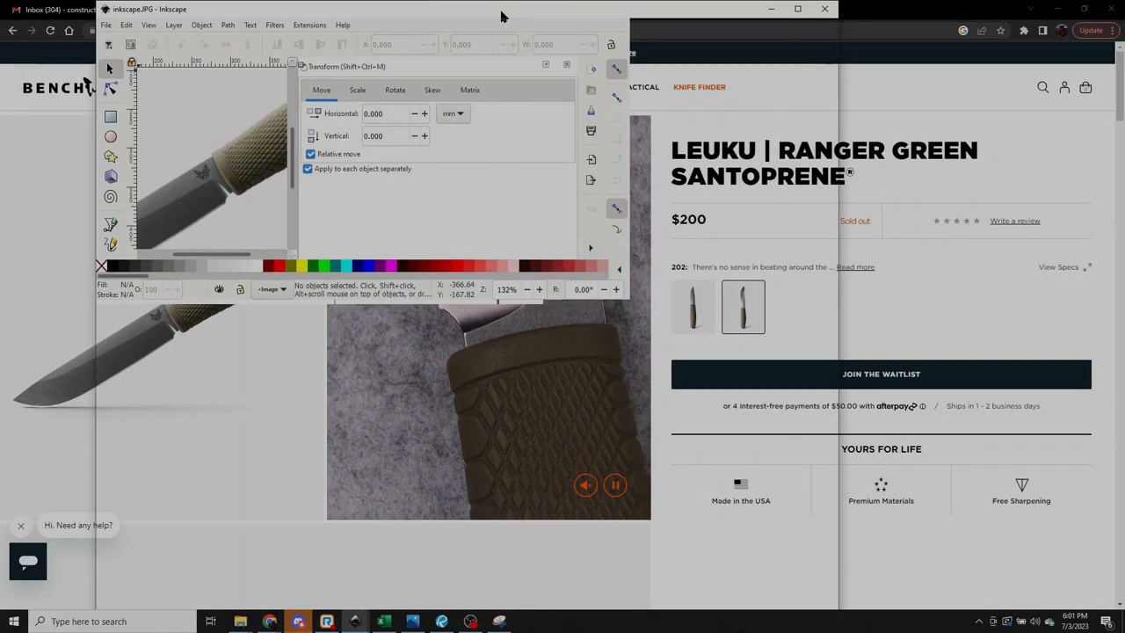
pyautogui.click(786, 10)
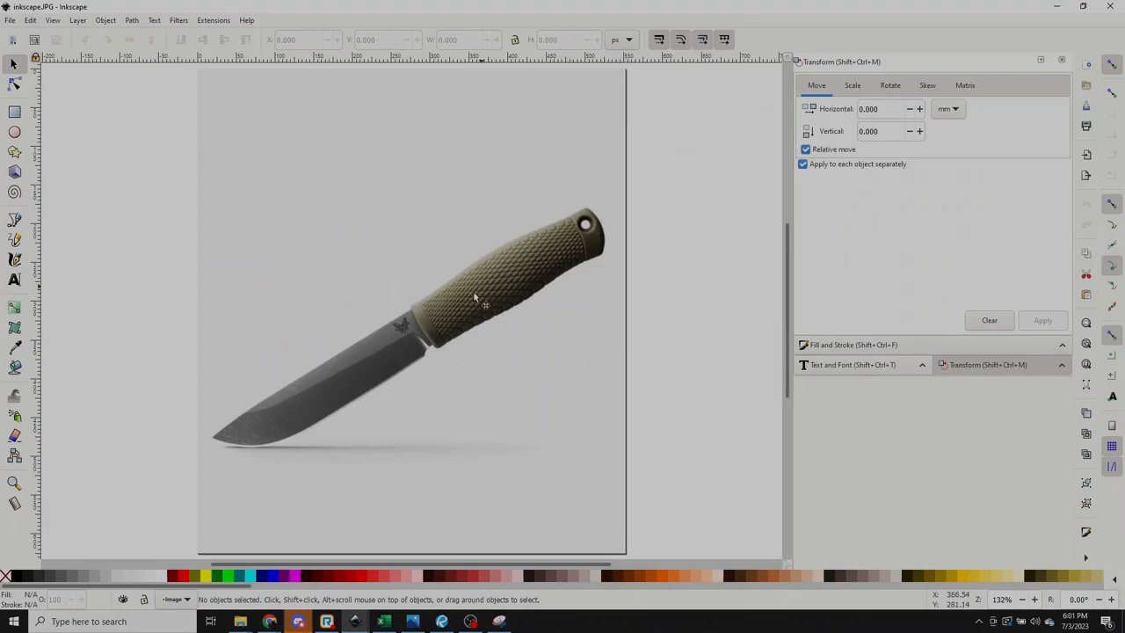
pyautogui.moveTo(130, 258)
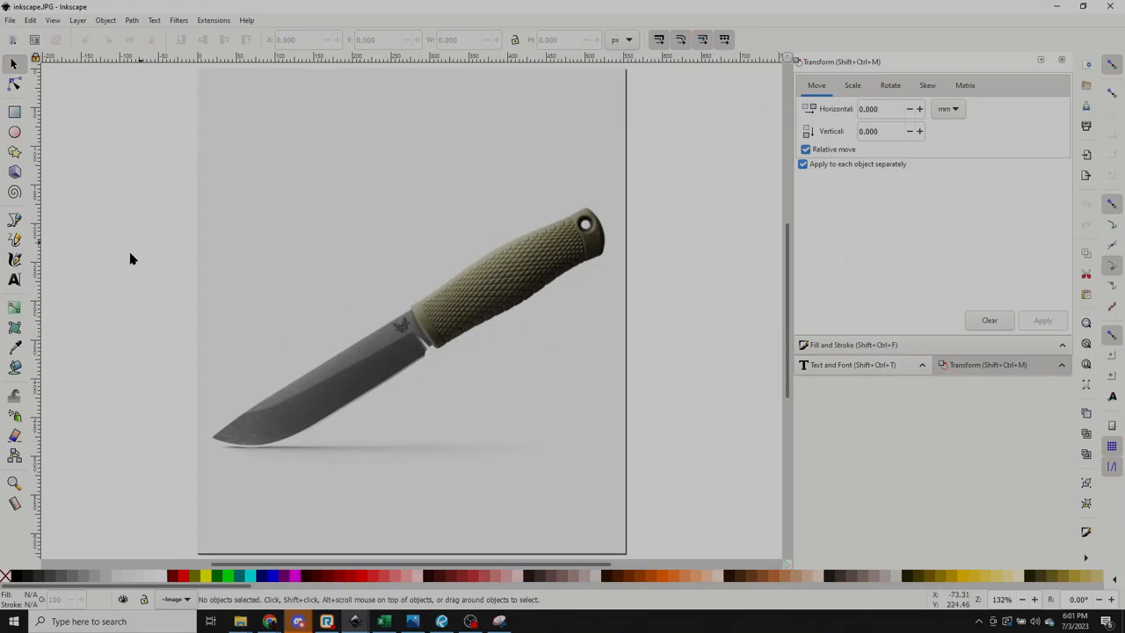
# Step: In Document Properties, set display units to inches and orientation to landscape
pyautogui.click(11, 19)
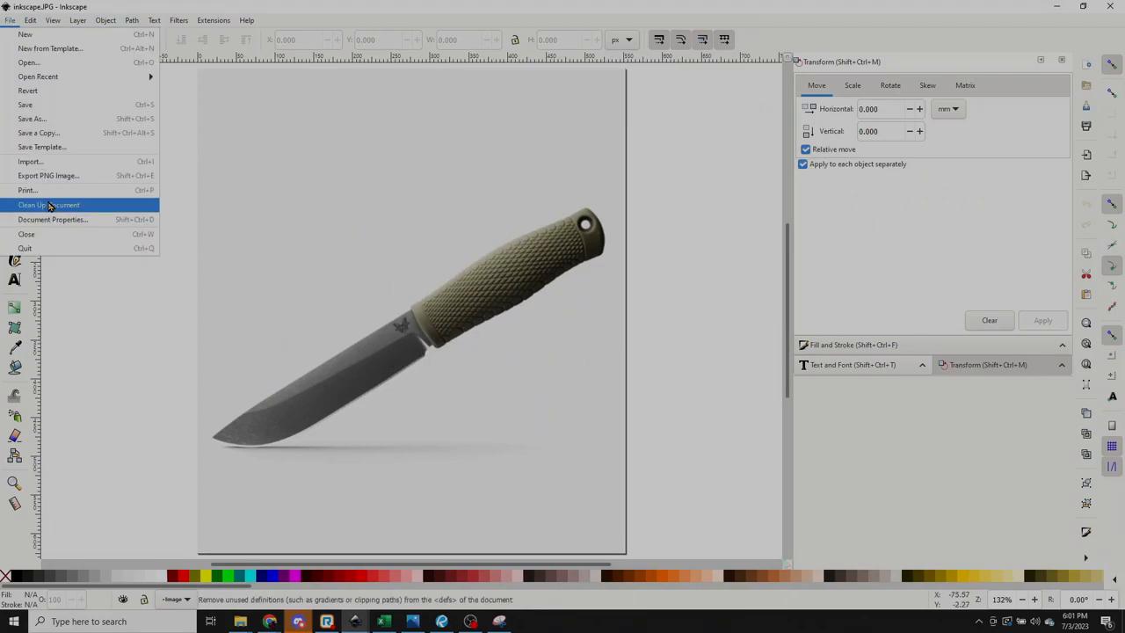
pyautogui.click(53, 218)
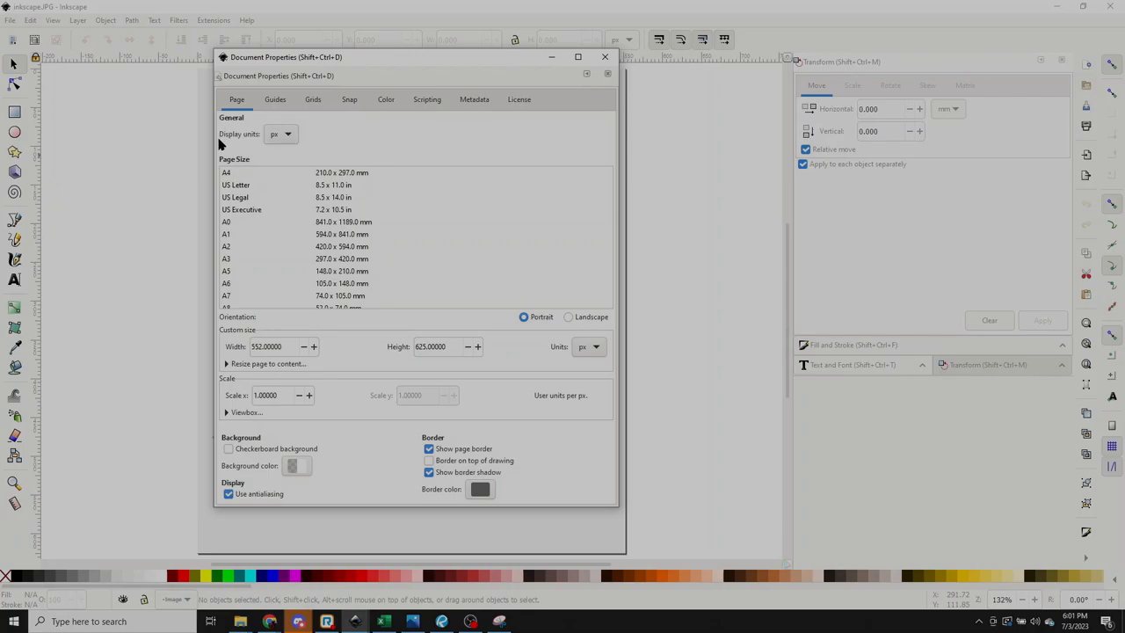
pyautogui.moveTo(295, 148)
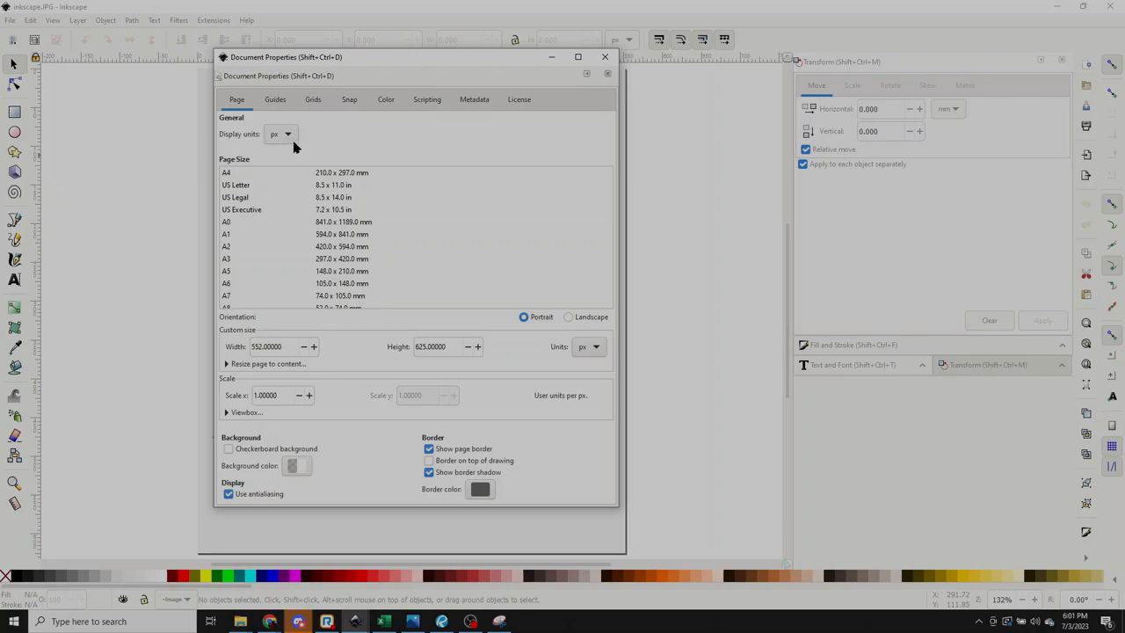
pyautogui.click(281, 133)
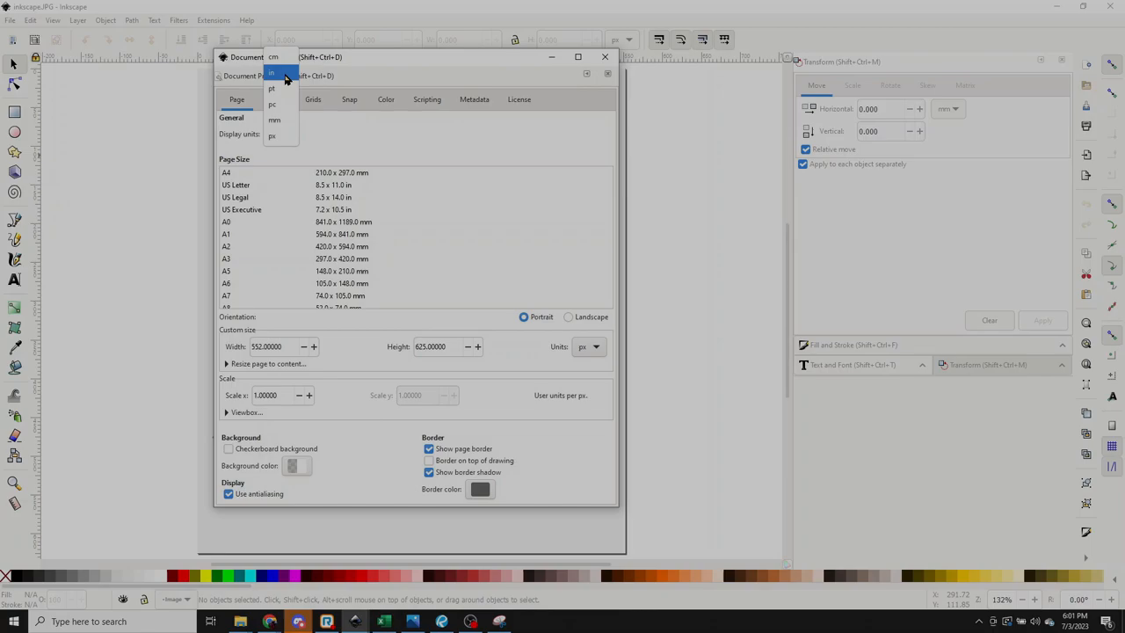
pyautogui.click(275, 71)
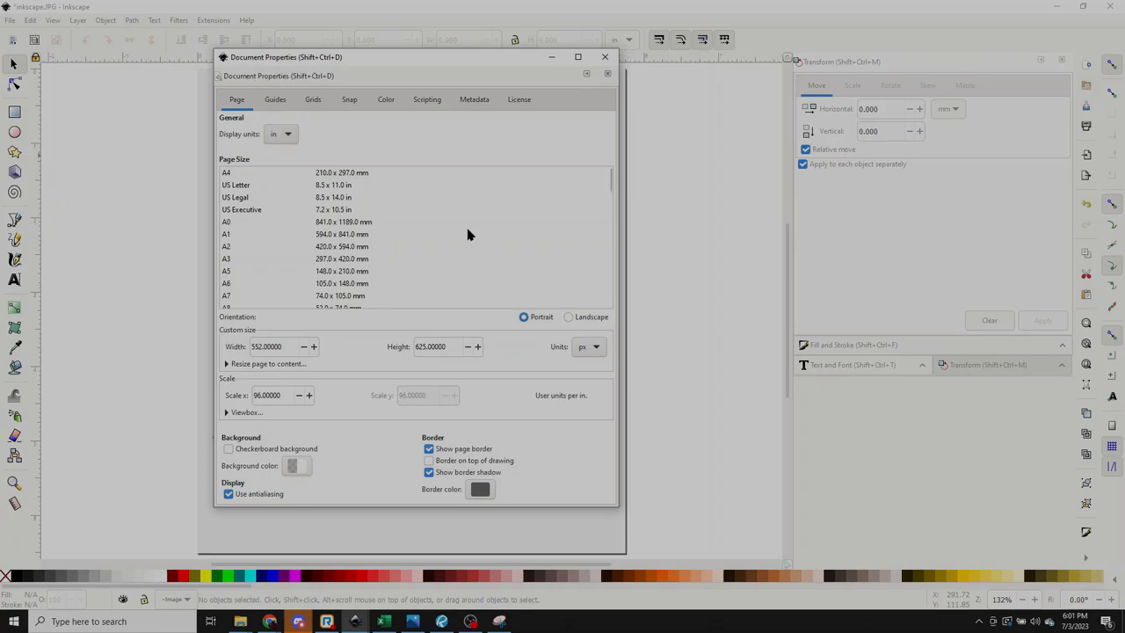
pyautogui.moveTo(573, 324)
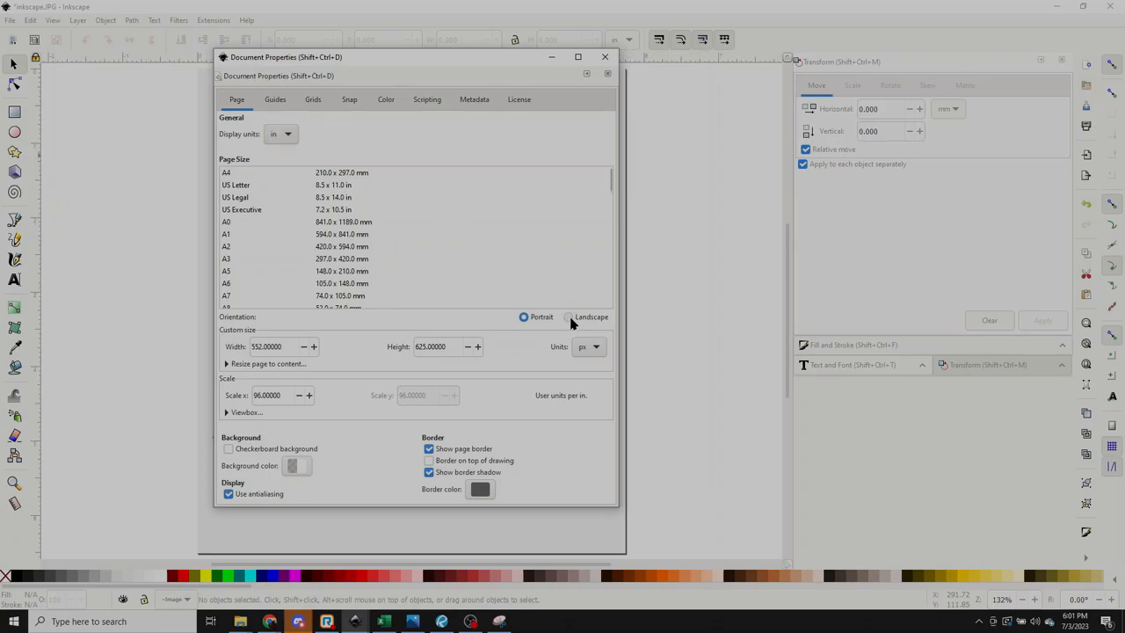
pyautogui.click(569, 317)
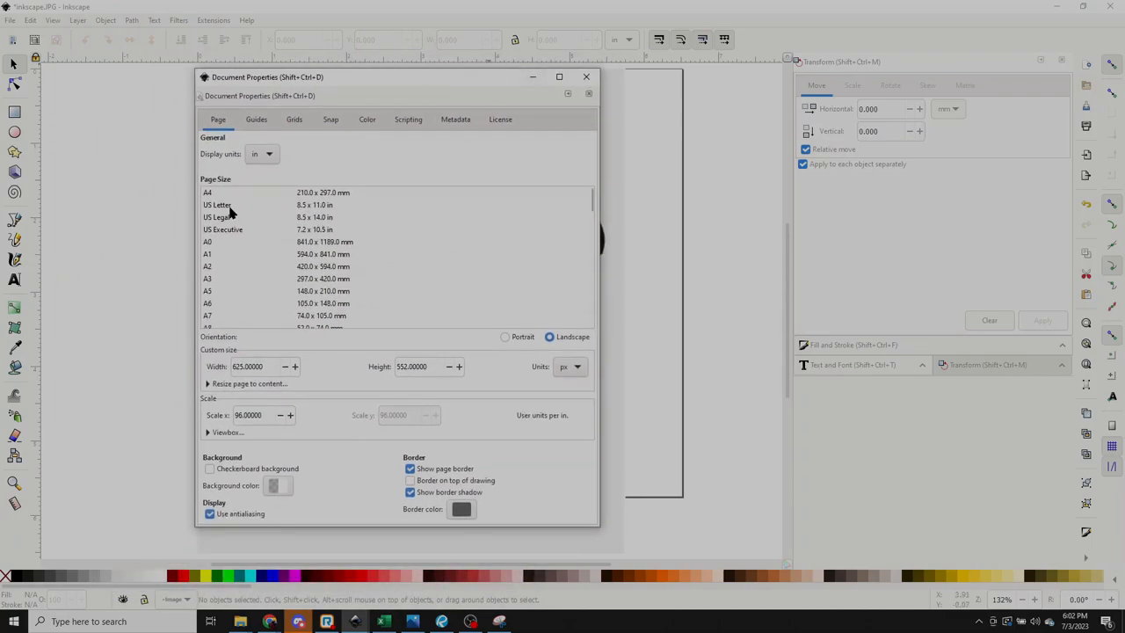
pyautogui.moveTo(214, 283)
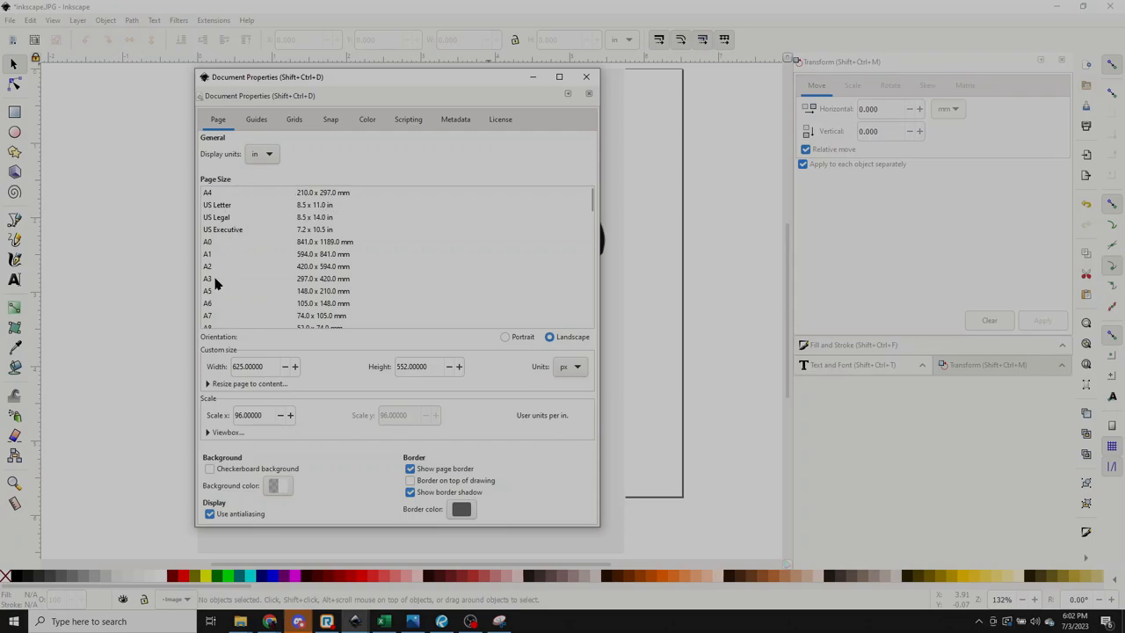
# Step: Make the page US Letter, 11 by 8.5 inches, keeping size units in inches
pyautogui.click(218, 204)
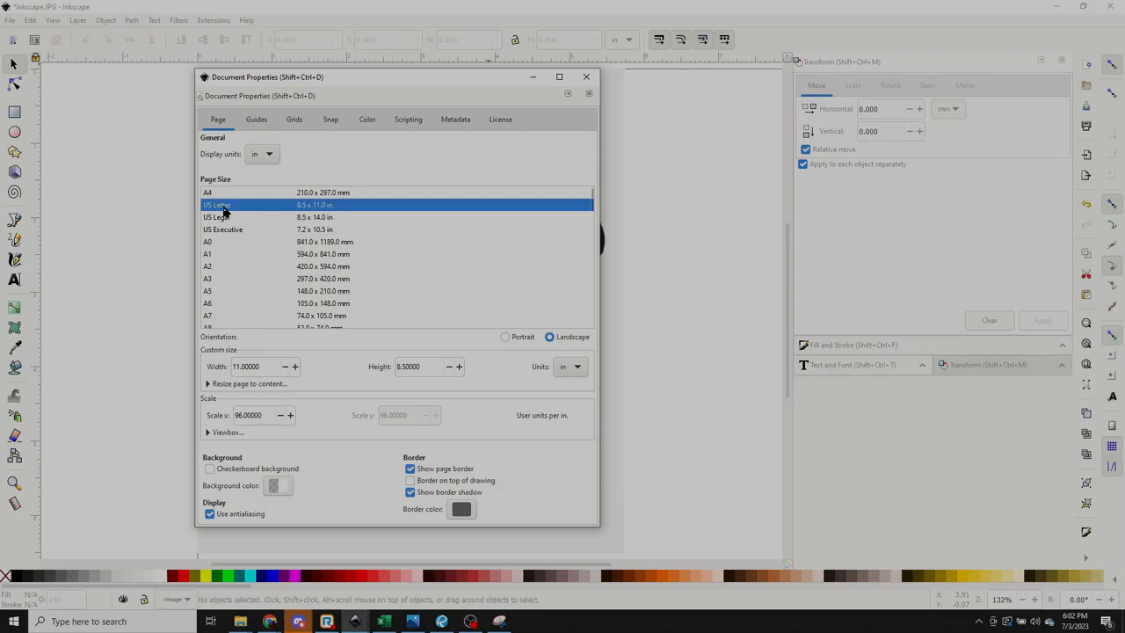
pyautogui.moveTo(250, 208)
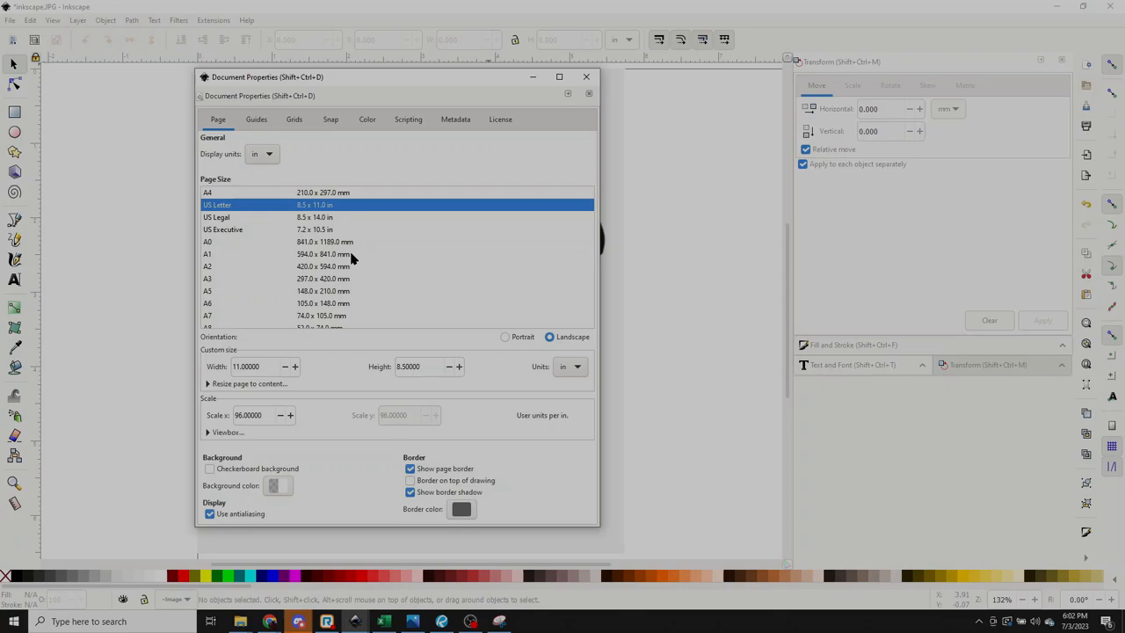
pyautogui.moveTo(423, 209)
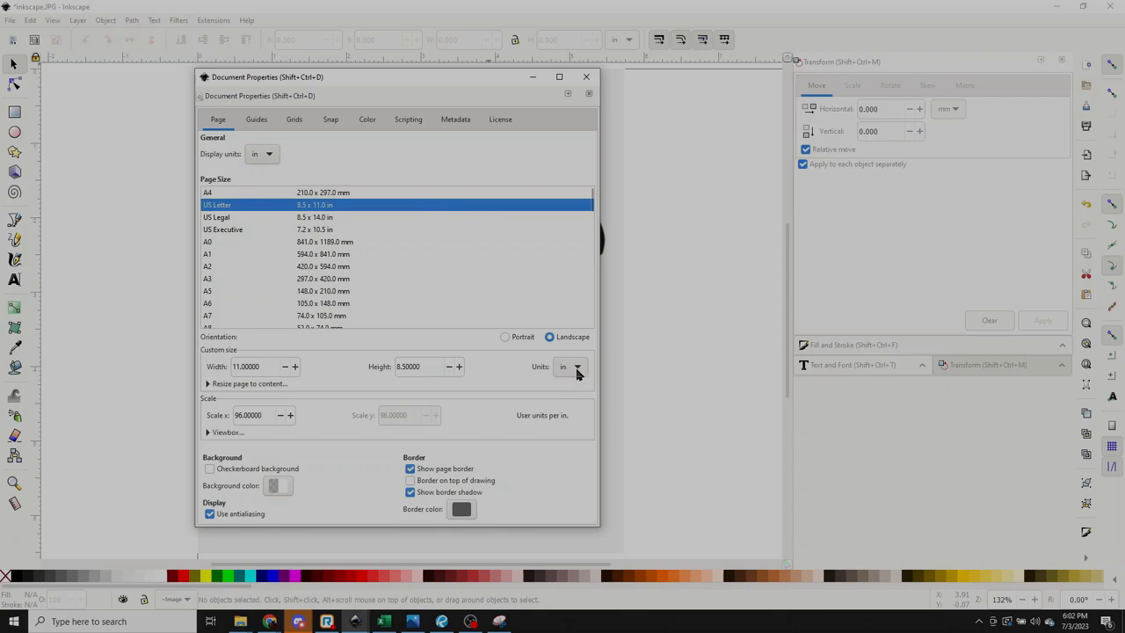
pyautogui.click(577, 367)
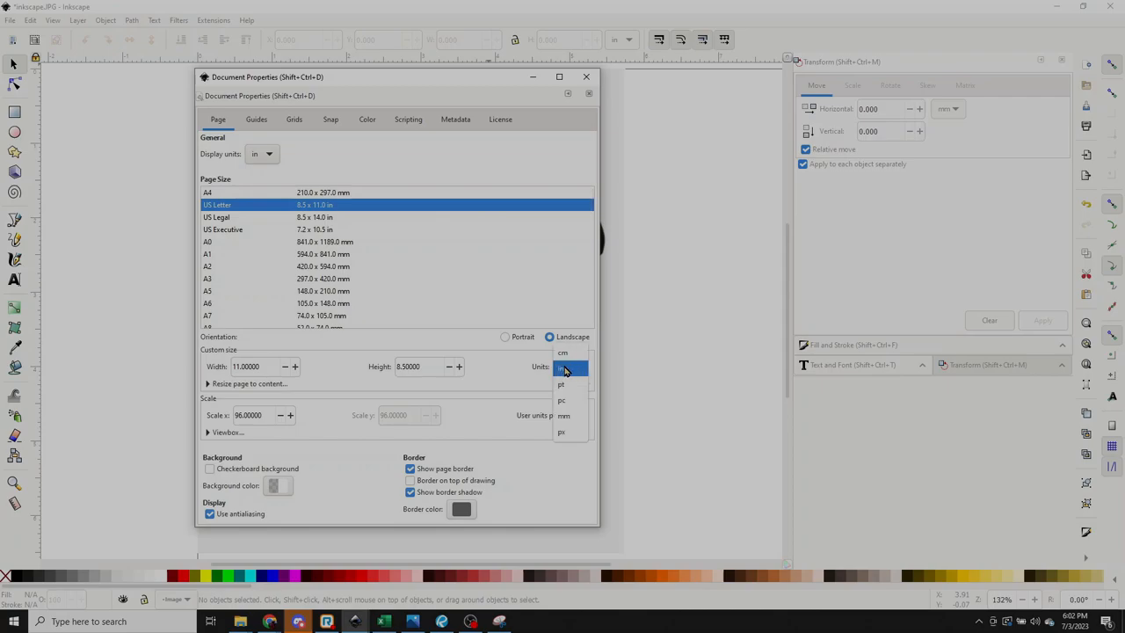
pyautogui.click(562, 367)
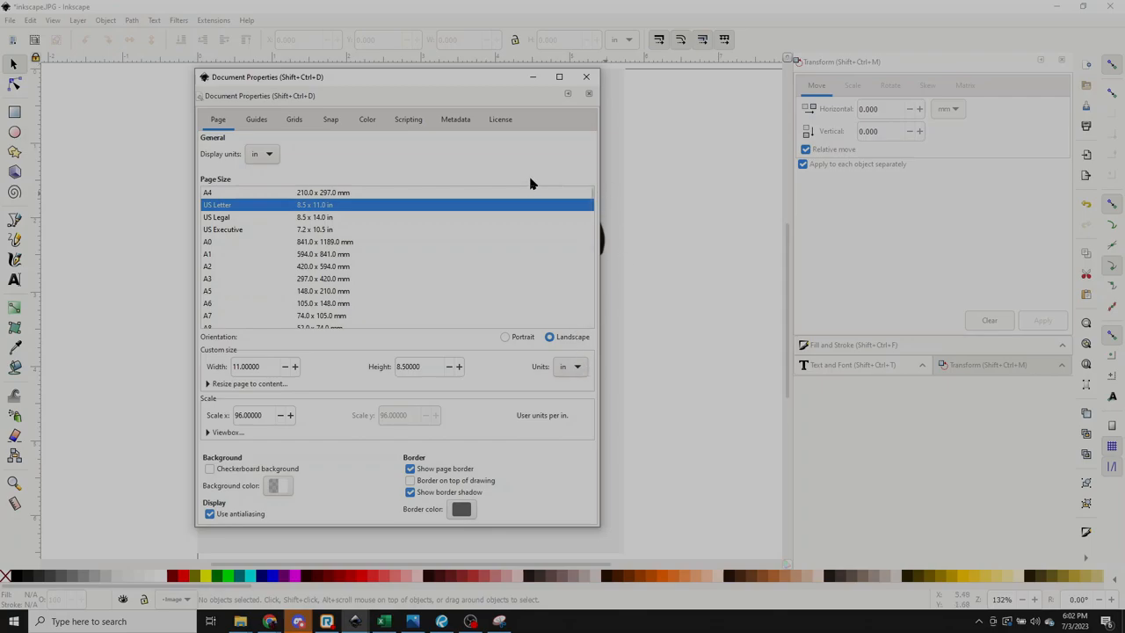
pyautogui.moveTo(587, 77)
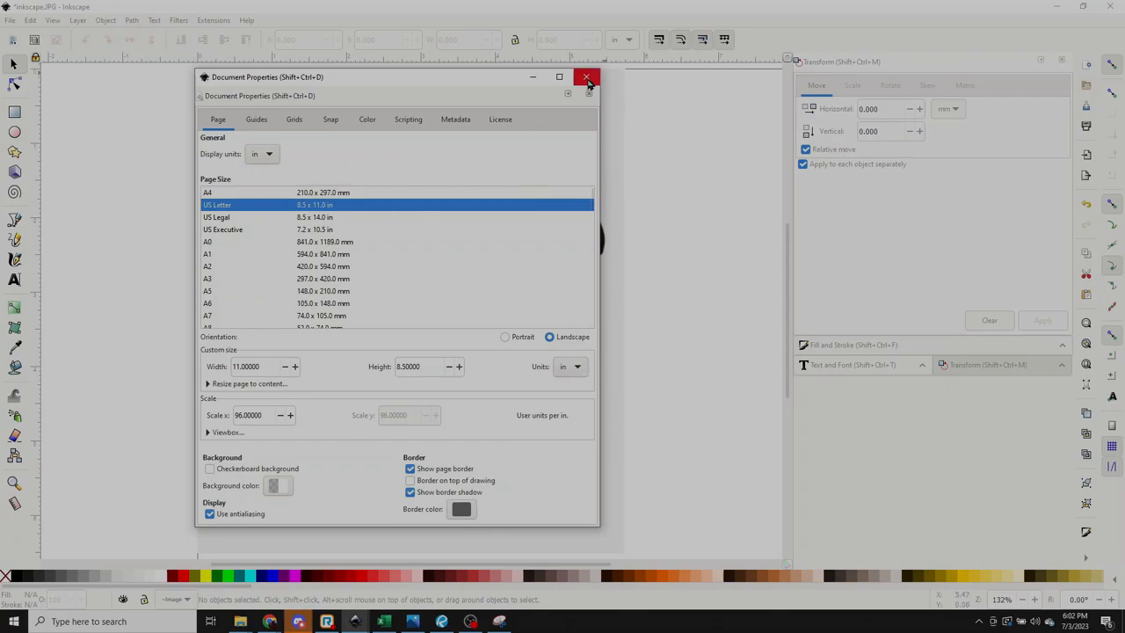
# Step: Close Document Properties, zoom out and select the knife photo to rotate it horizontal
pyautogui.click(587, 77)
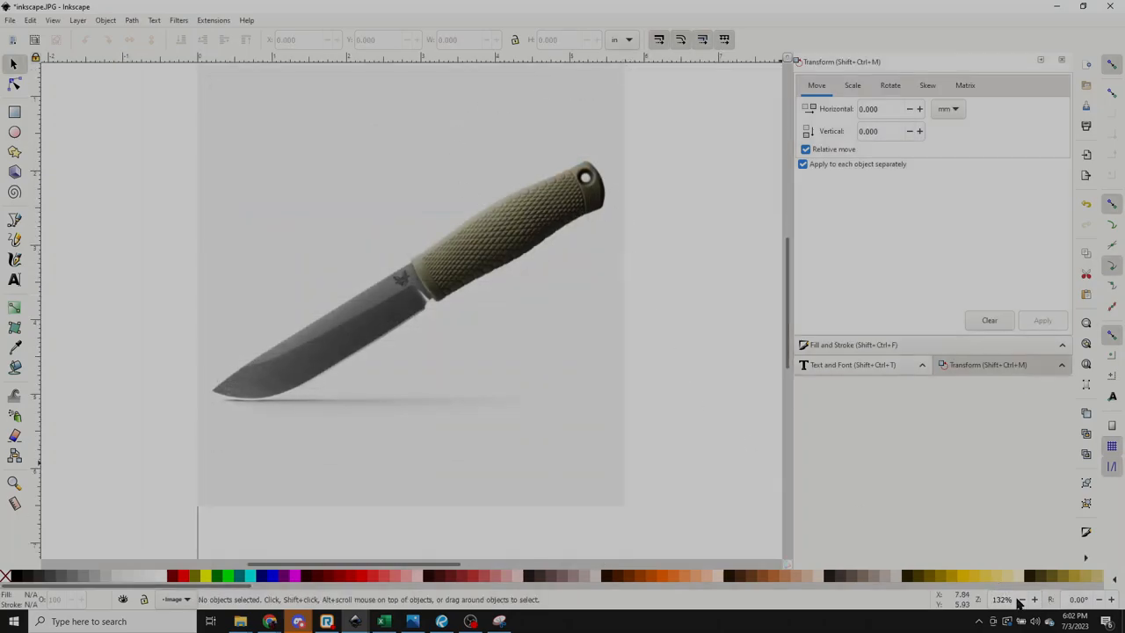
pyautogui.scroll(-3)
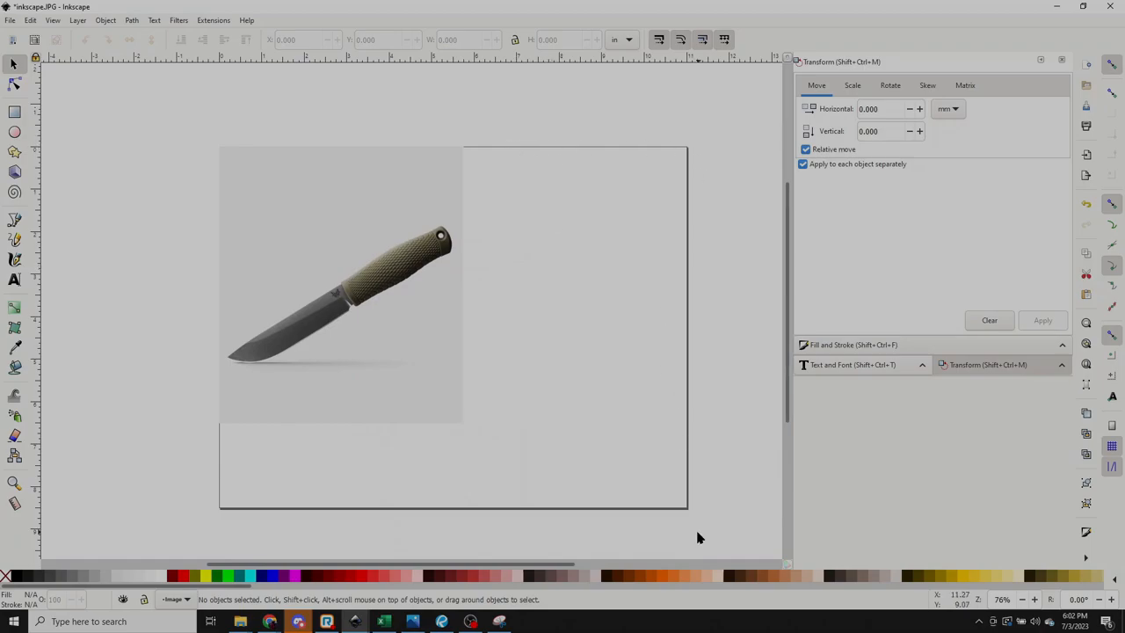
pyautogui.moveTo(353, 264)
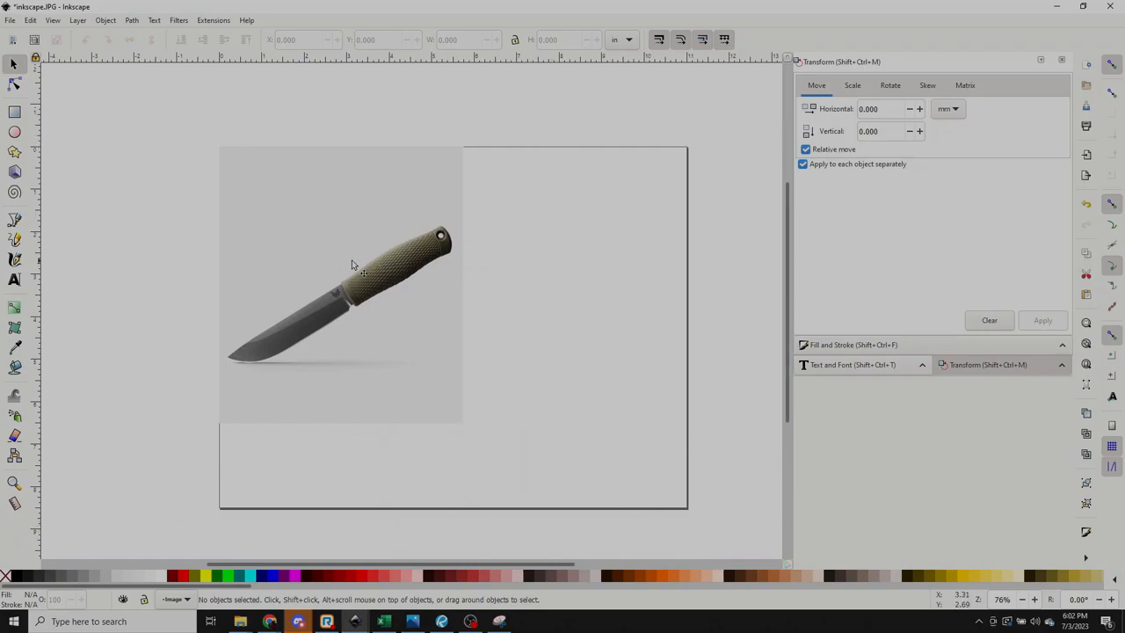
pyautogui.click(353, 264)
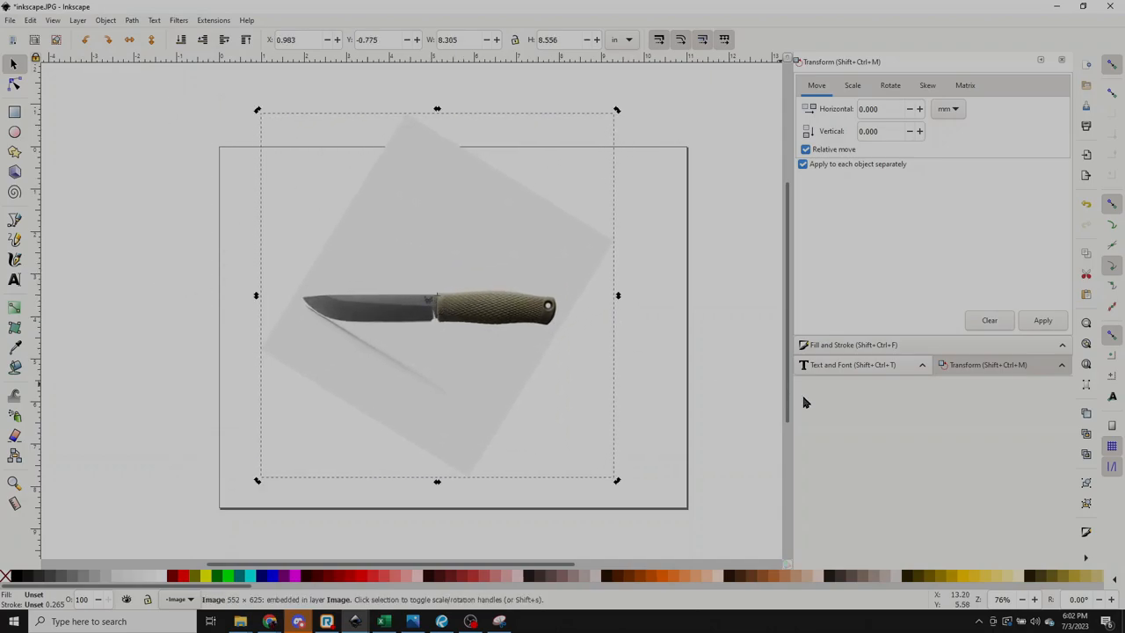
# Step: Scroll through the Benchmade Leuku page details and return to the benchmade leuku Google results
pyautogui.click(1035, 600)
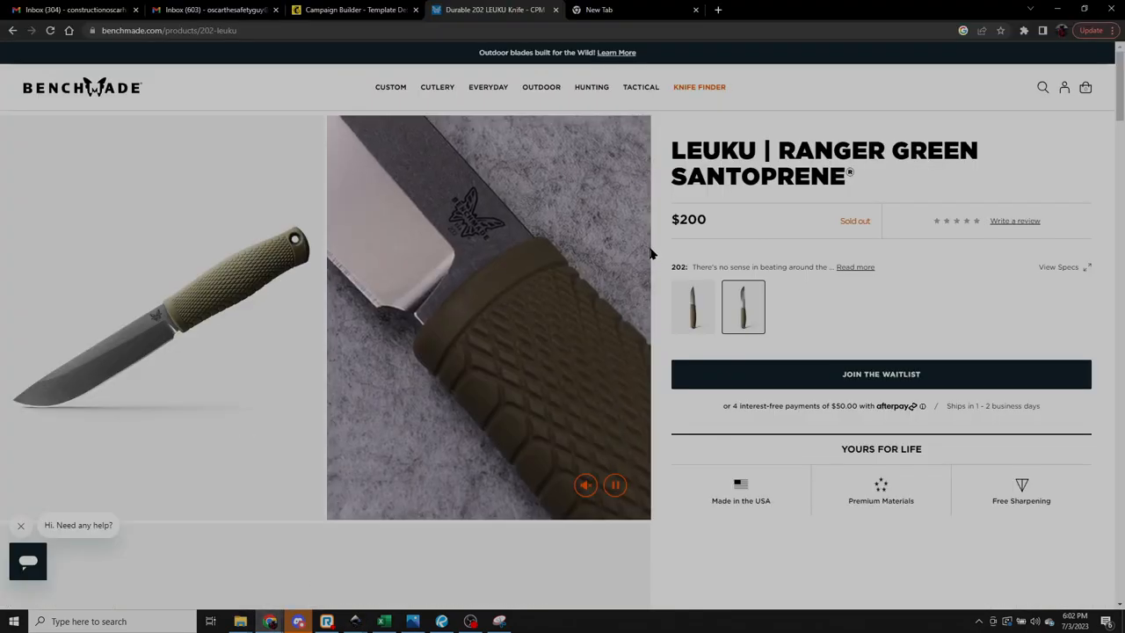
pyautogui.scroll(-3)
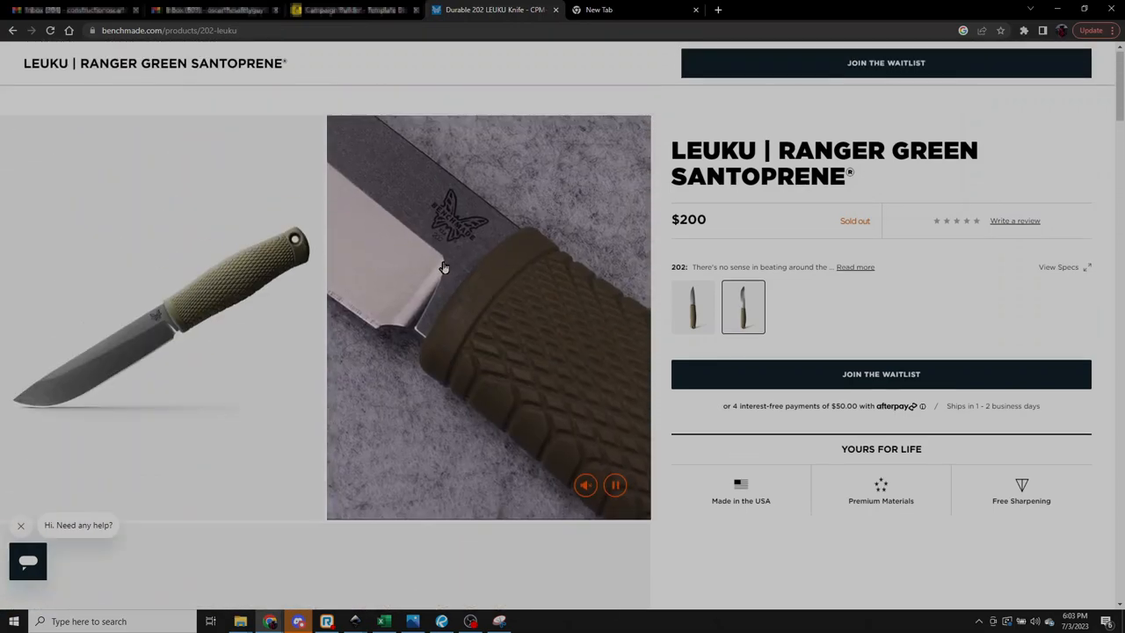
pyautogui.scroll(-3)
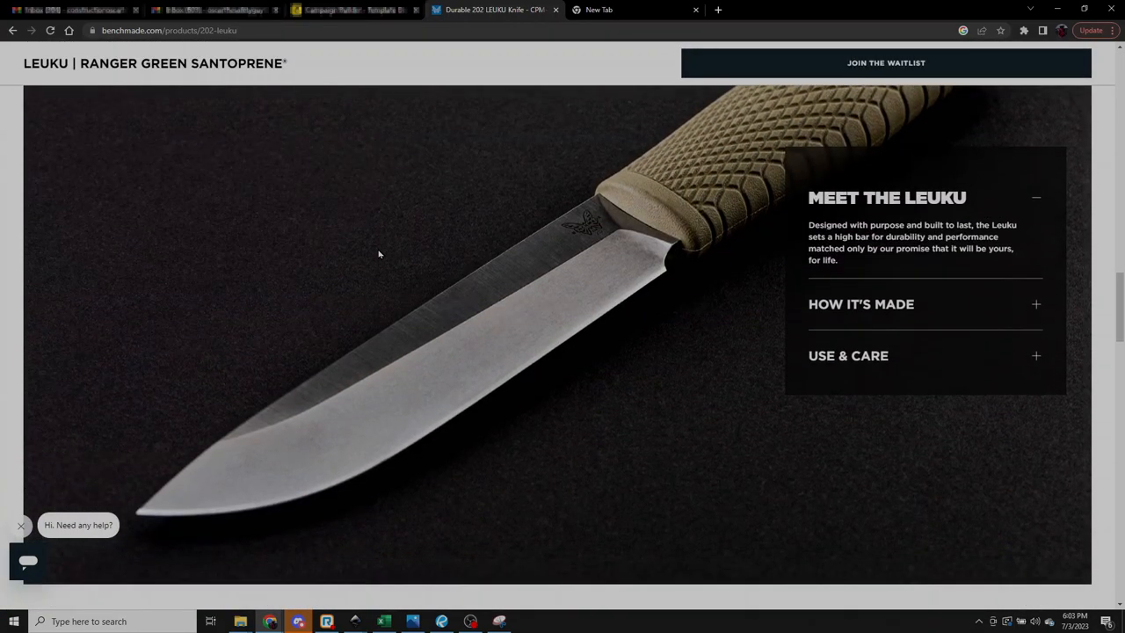
pyautogui.scroll(-3)
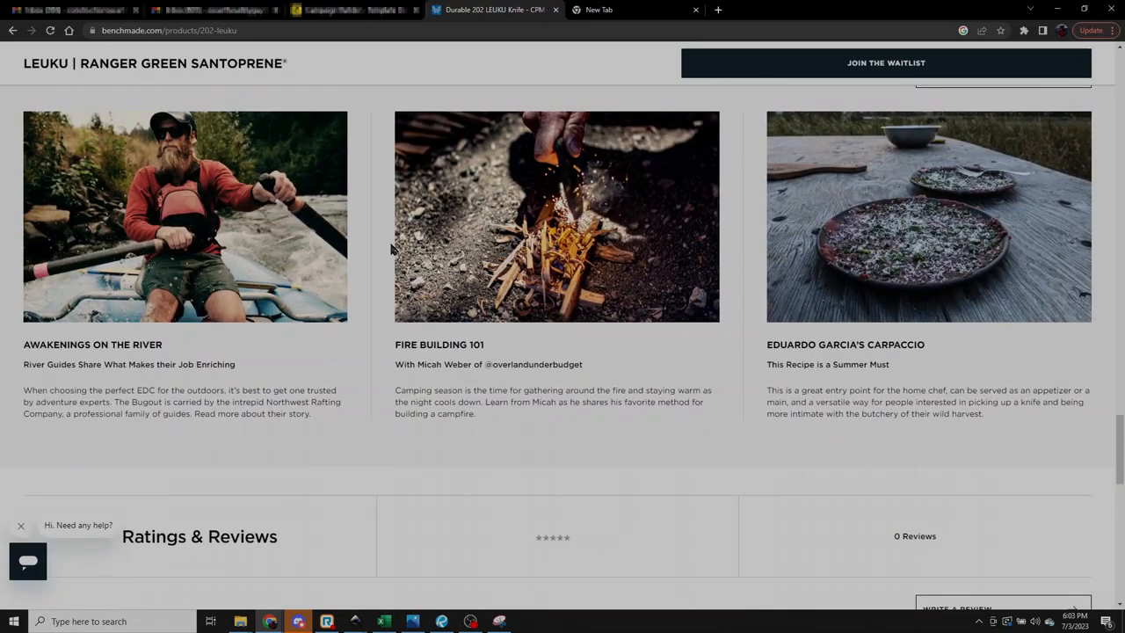
pyautogui.scroll(-3)
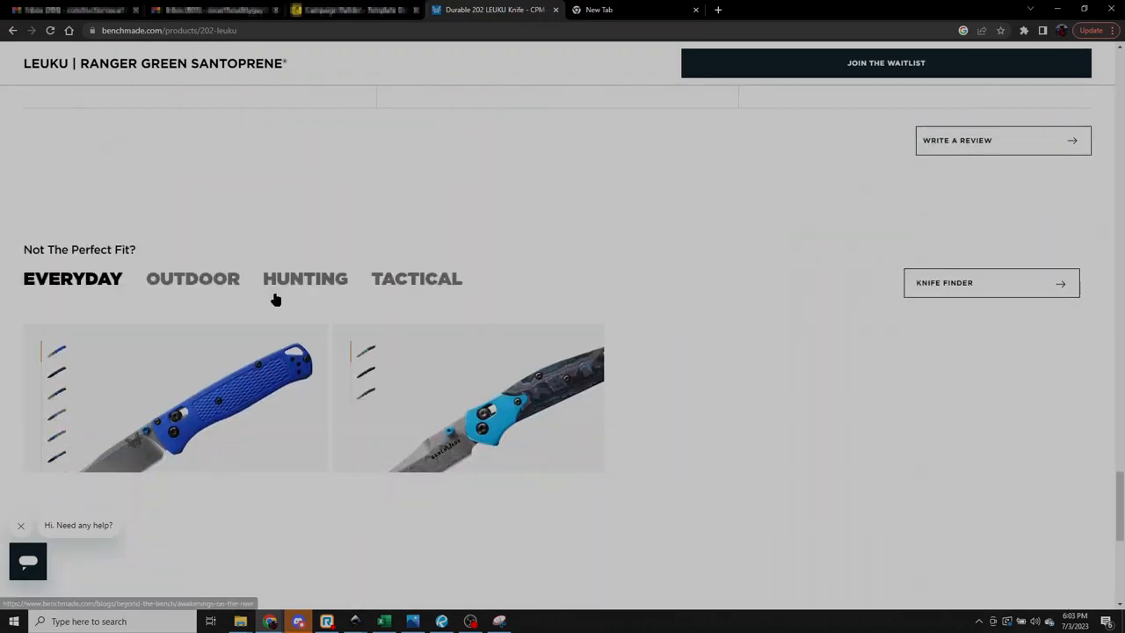
pyautogui.scroll(-3)
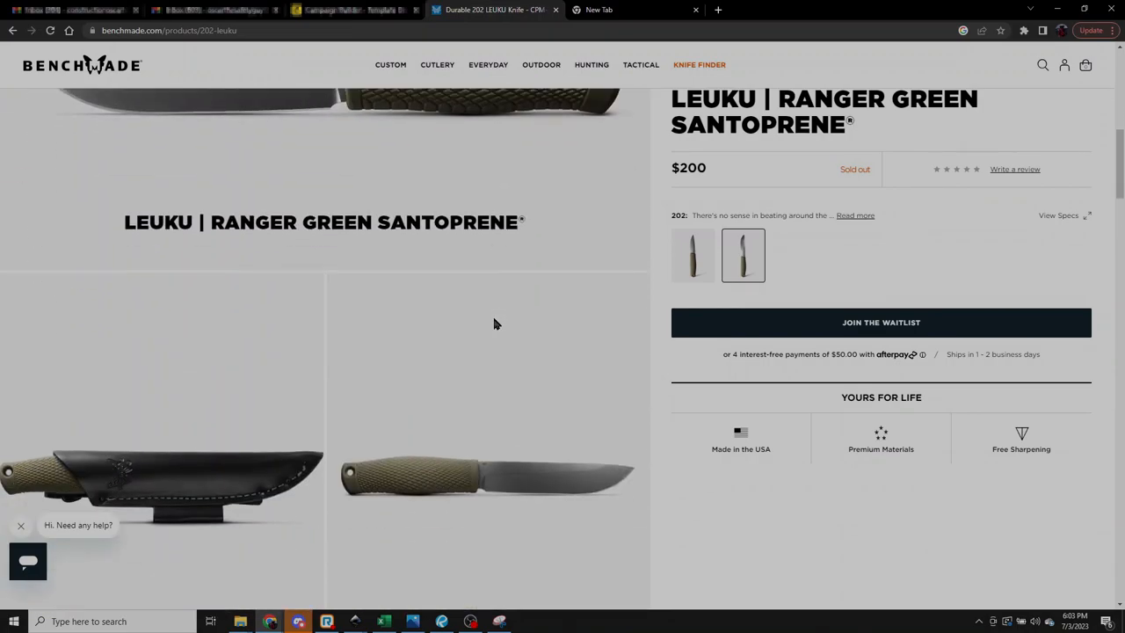
pyautogui.scroll(3)
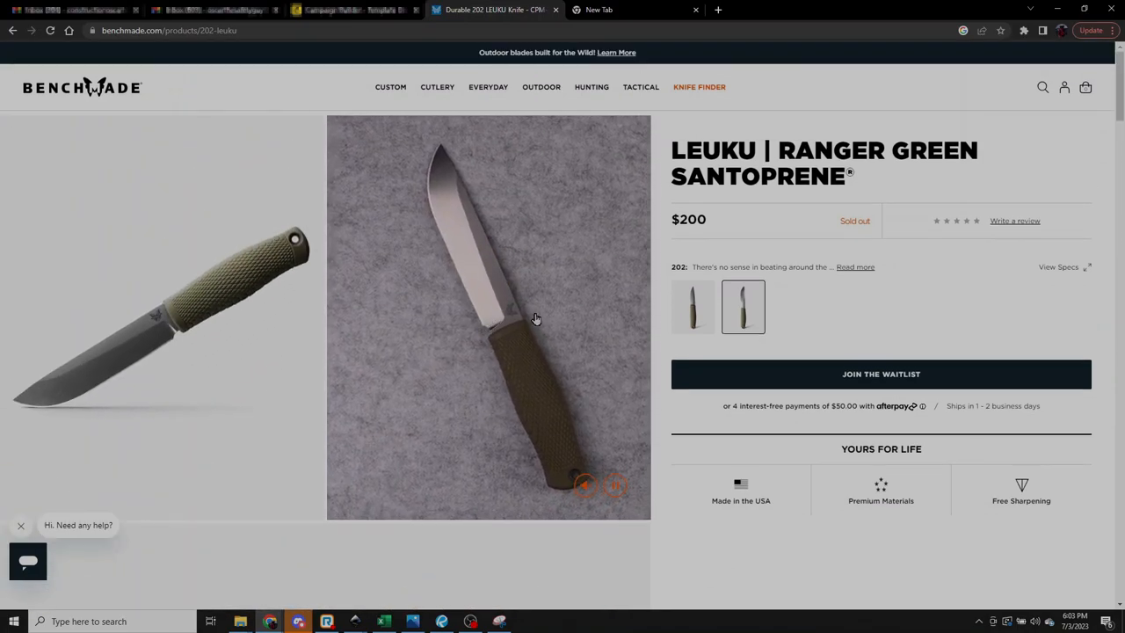
pyautogui.scroll(-3)
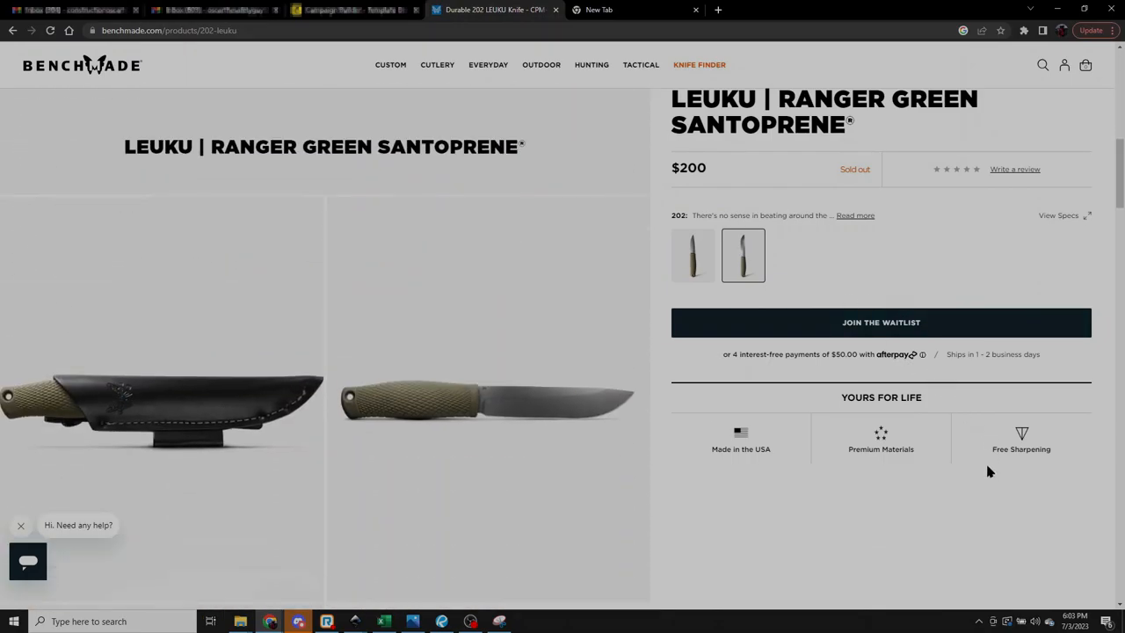
pyautogui.scroll(-3)
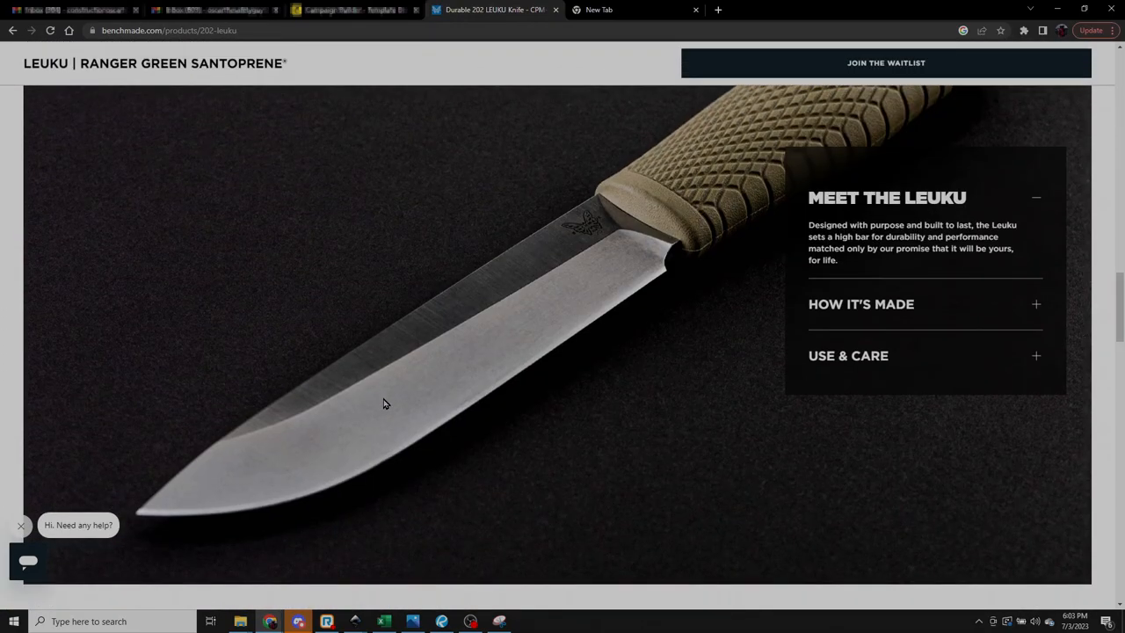
pyautogui.scroll(-3)
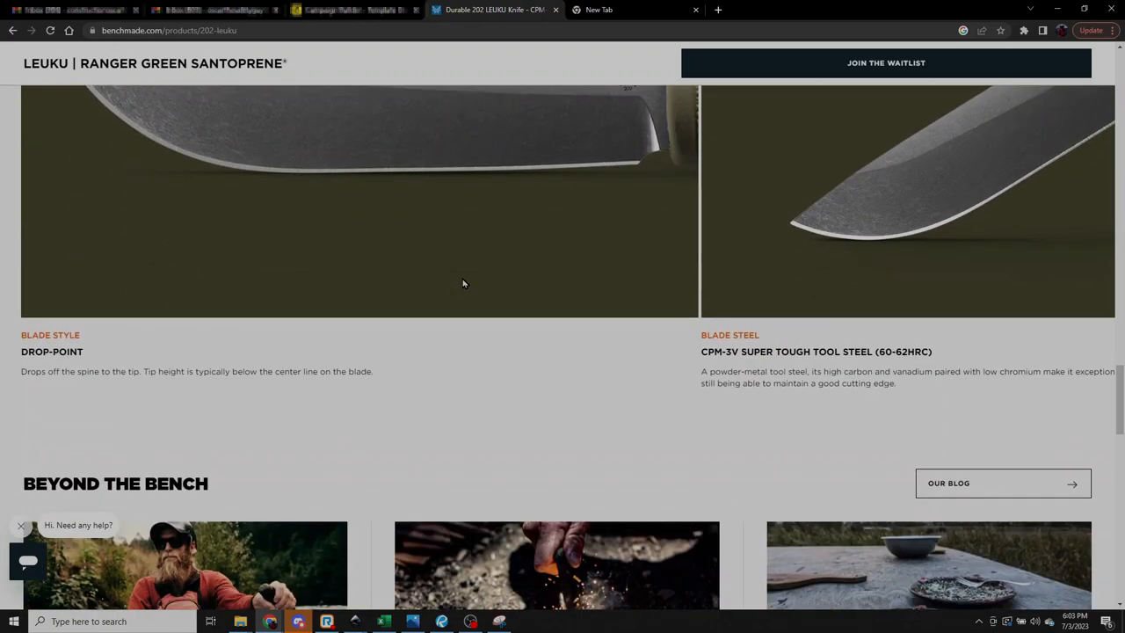
pyautogui.scroll(-3)
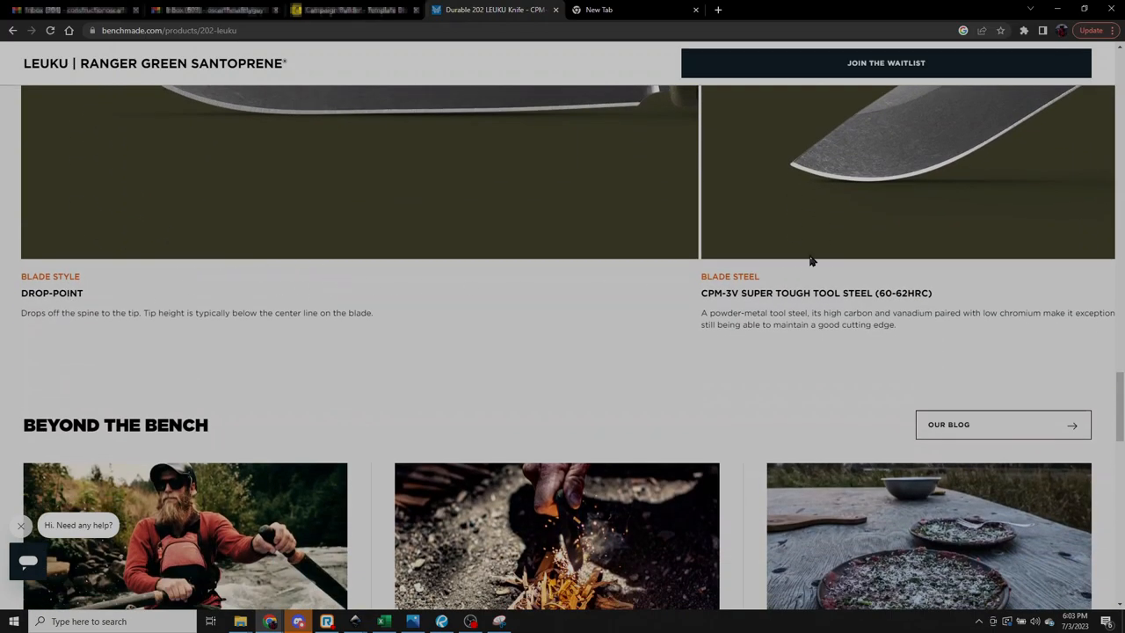
pyautogui.scroll(-3)
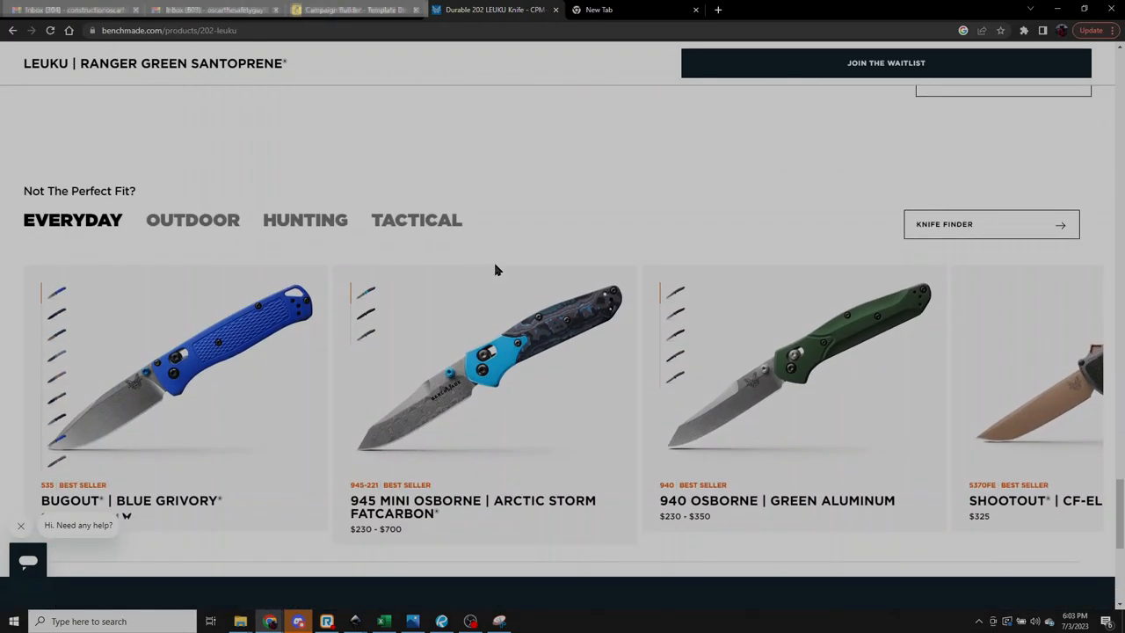
pyautogui.scroll(-3)
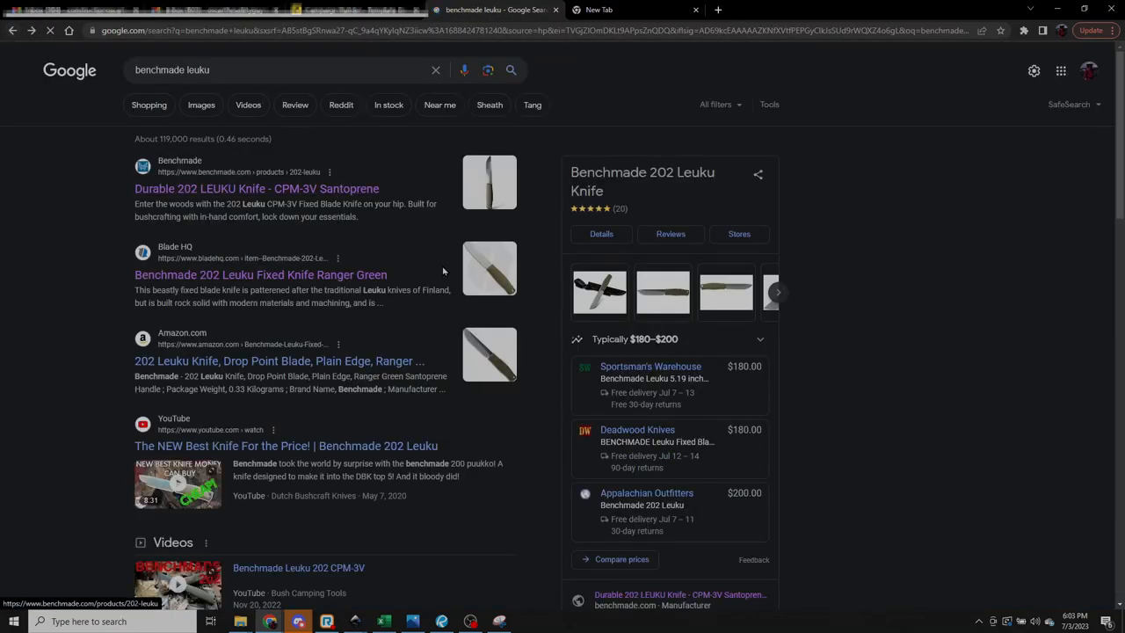
# Step: Open Blade HQ's Benchmade 202 Leuku listing and scroll to its Specifications table
pyautogui.click(260, 275)
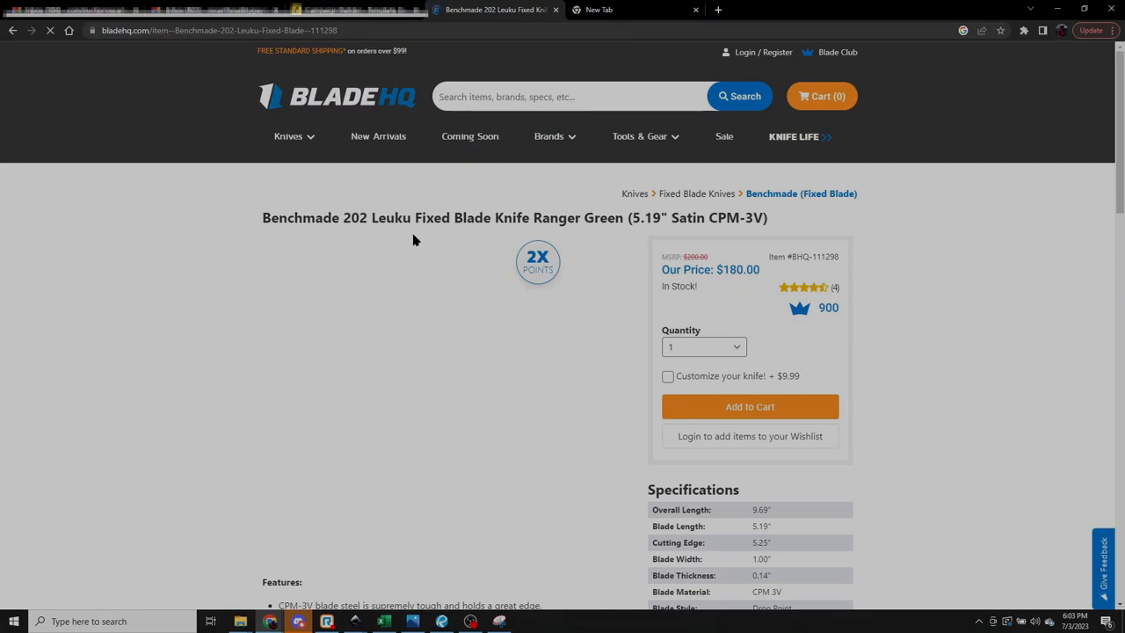
pyautogui.scroll(-3)
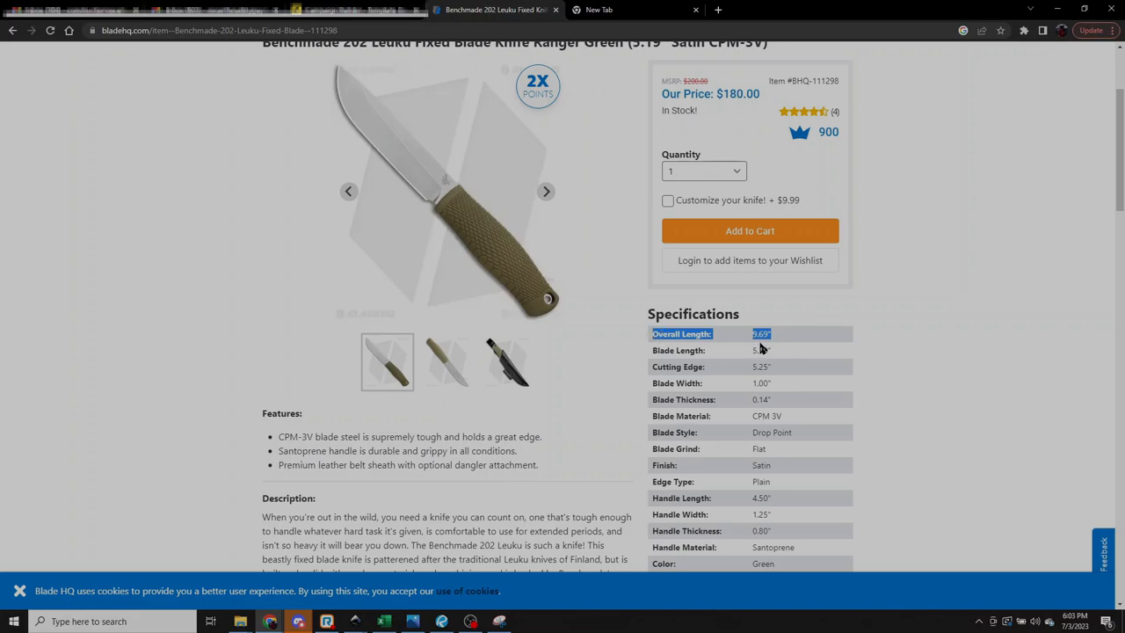
pyautogui.moveTo(821, 367)
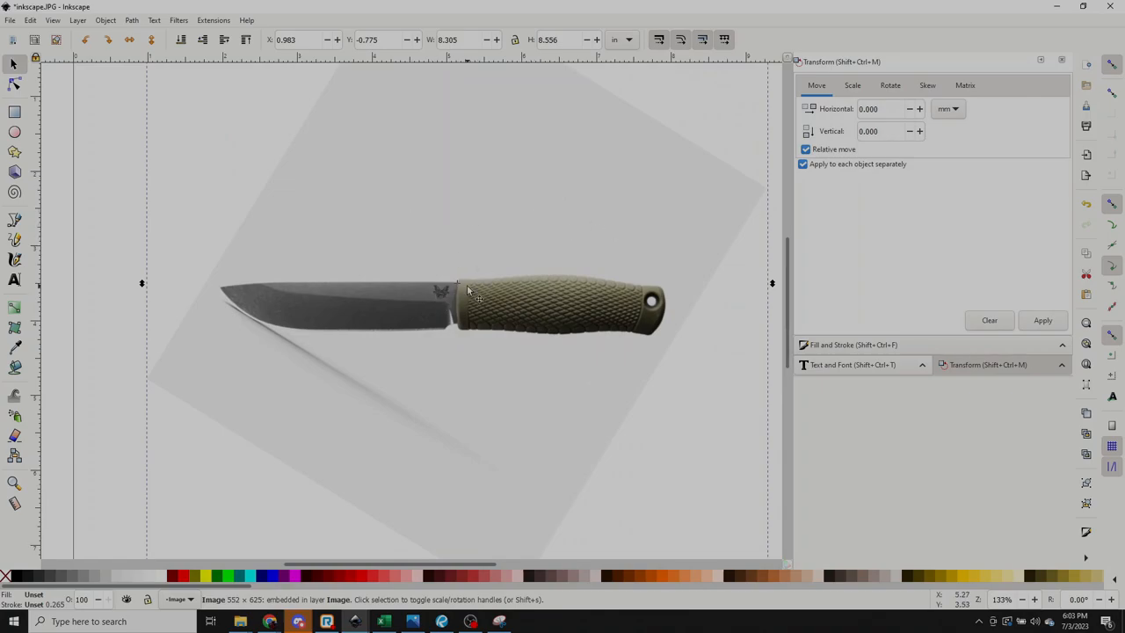
# Step: Drag the rotated knife photo left and up toward the upper left of the page
pyautogui.moveTo(466, 303); pyautogui.dragTo(313, 281)
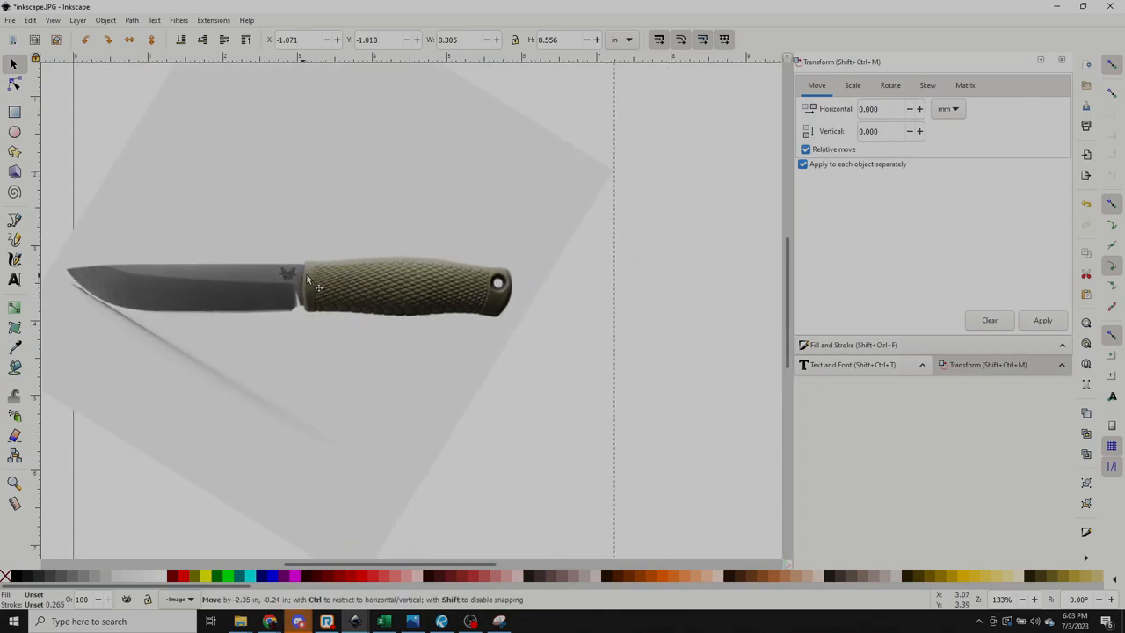
pyautogui.moveTo(307, 281); pyautogui.dragTo(320, 272)
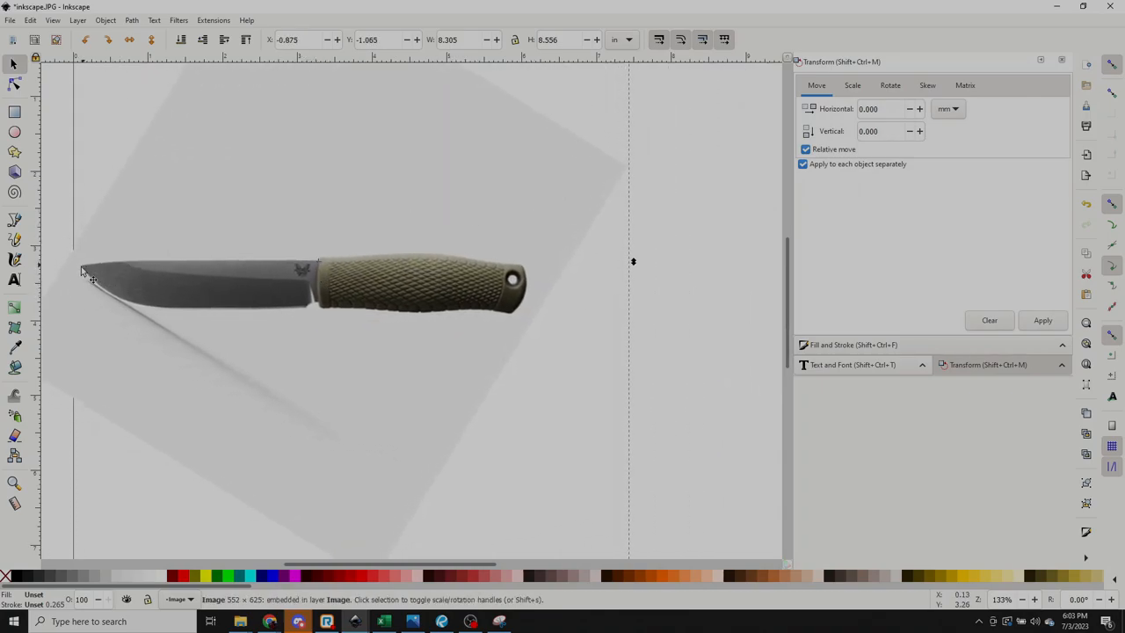
pyautogui.moveTo(92, 279); pyautogui.dragTo(109, 272)
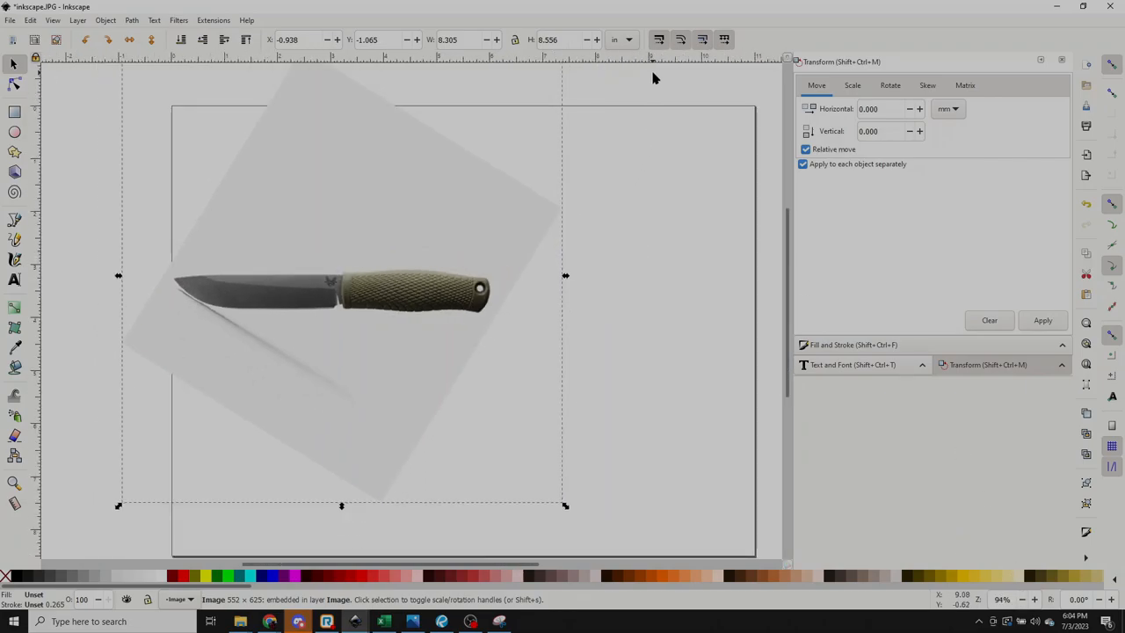
pyautogui.moveTo(693, 68)
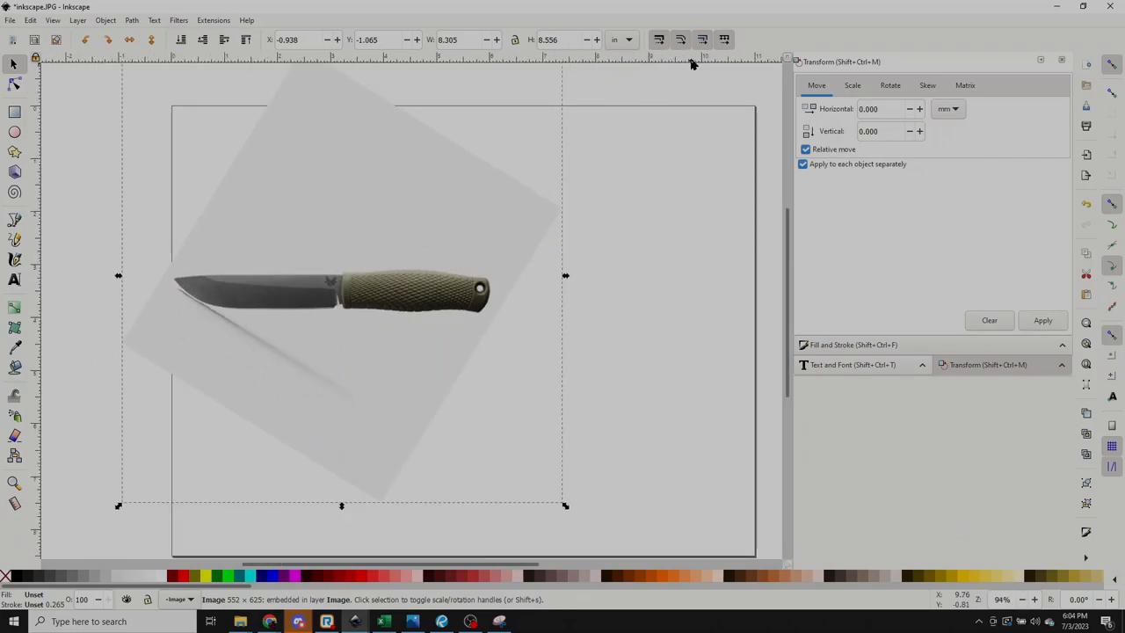
pyautogui.moveTo(565, 278)
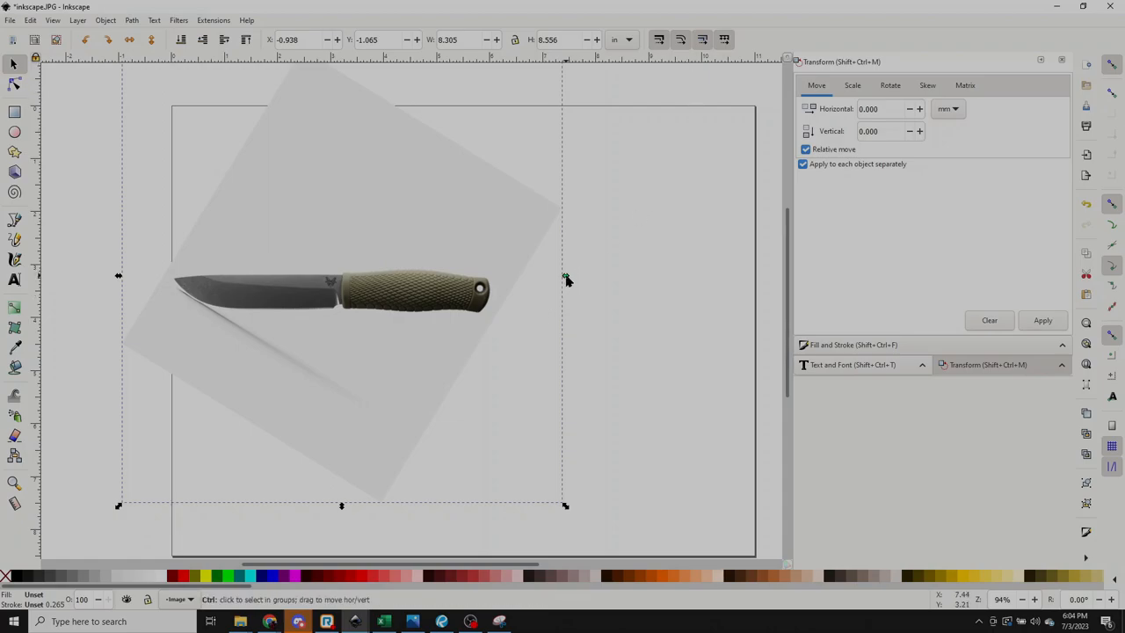
# Step: Resize and nudge the knife photo so the whole knife is centered across the landscape page
pyautogui.moveTo(566, 280); pyautogui.dragTo(686, 281)
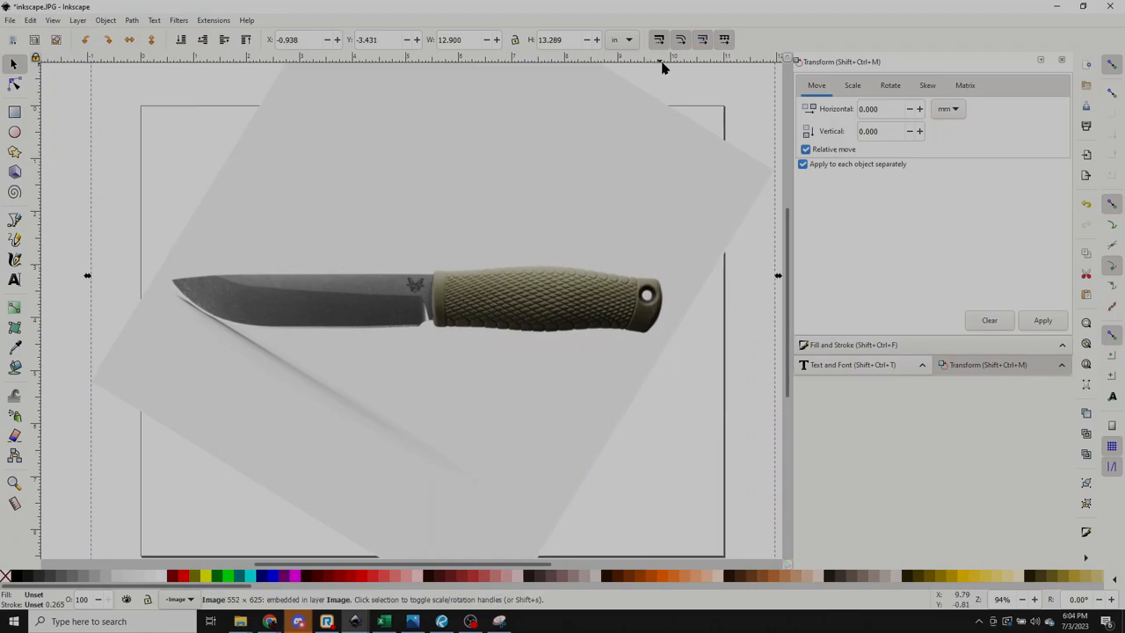
pyautogui.moveTo(649, 66)
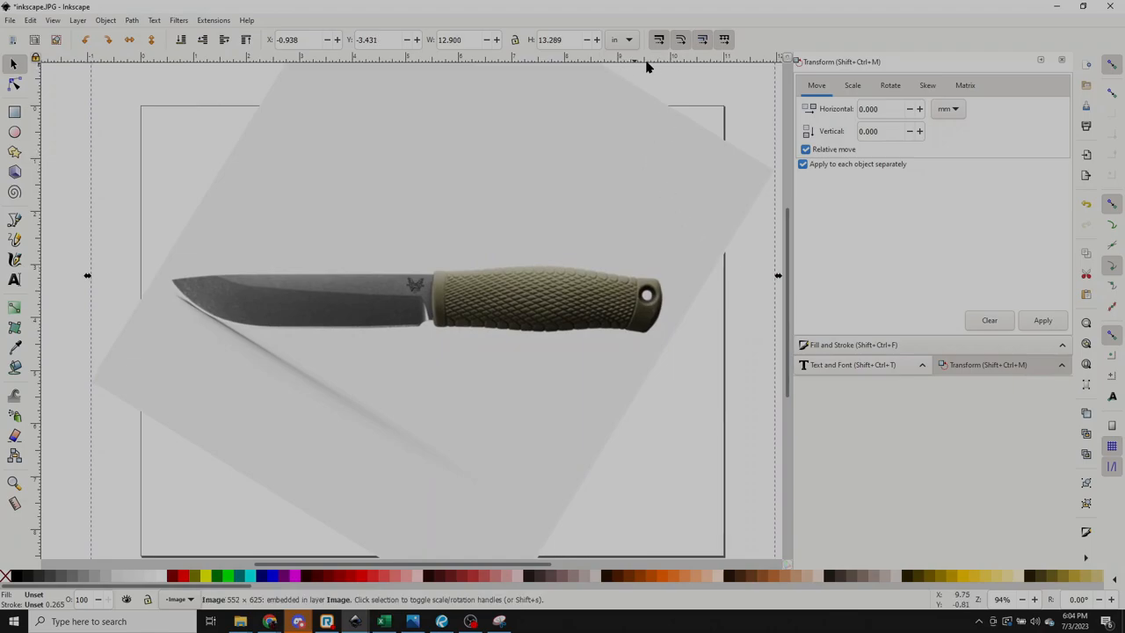
pyautogui.moveTo(401, 65)
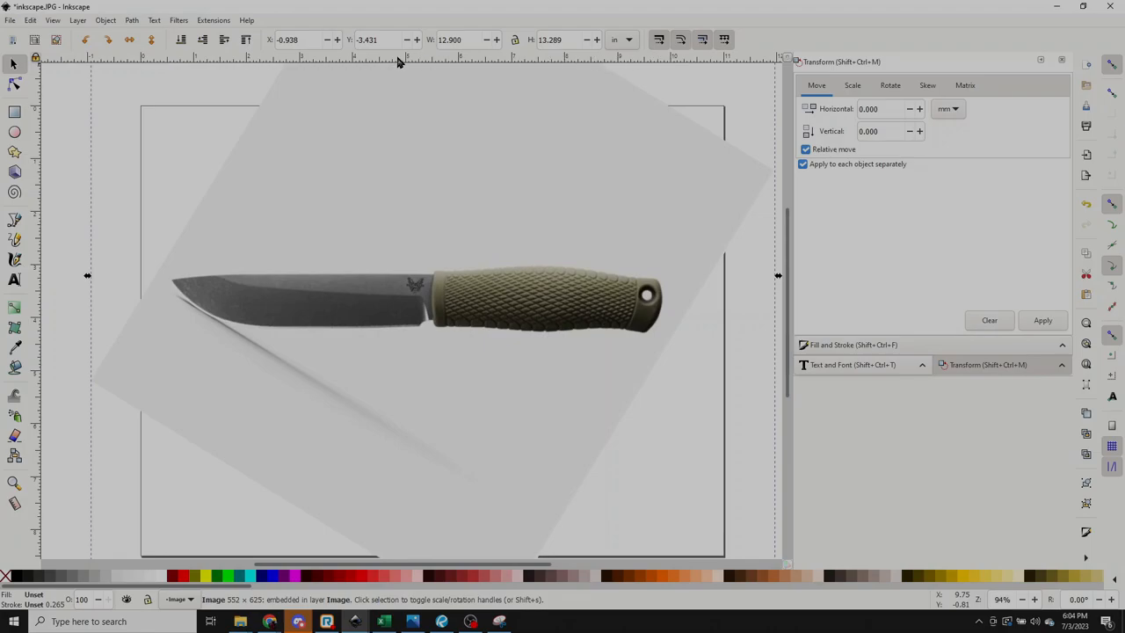
pyautogui.moveTo(649, 70)
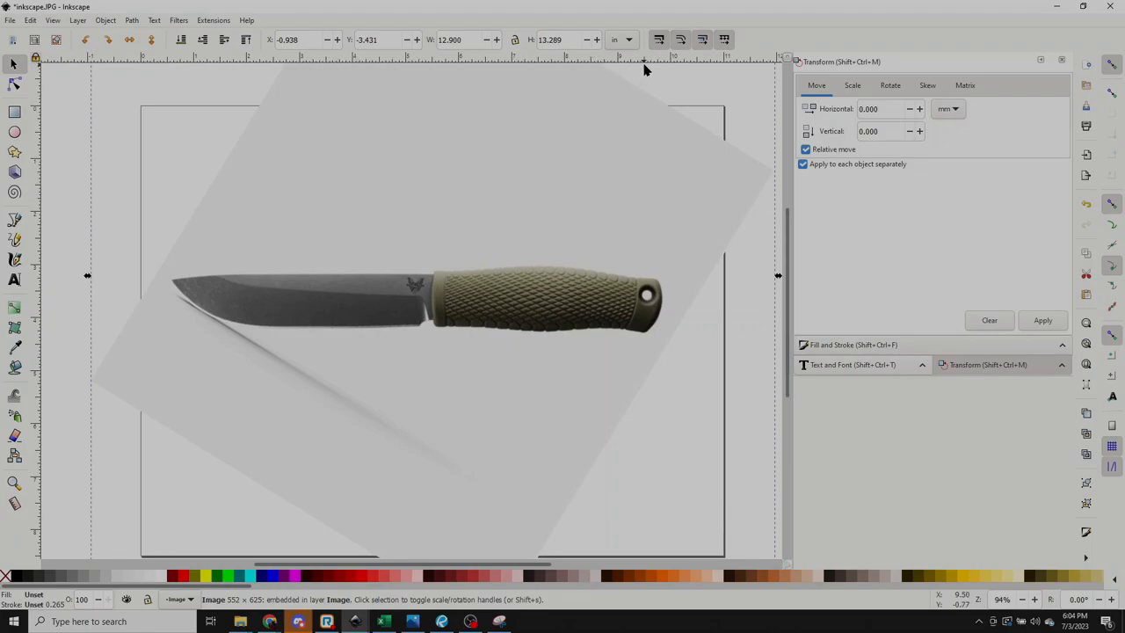
pyautogui.moveTo(661, 222)
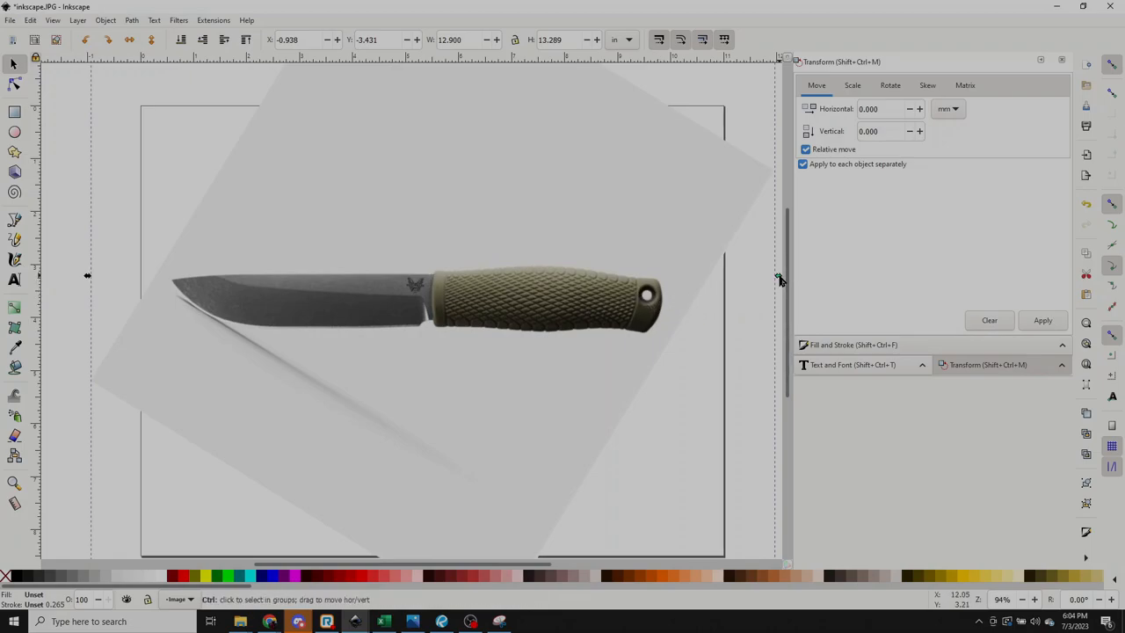
pyautogui.click(651, 308)
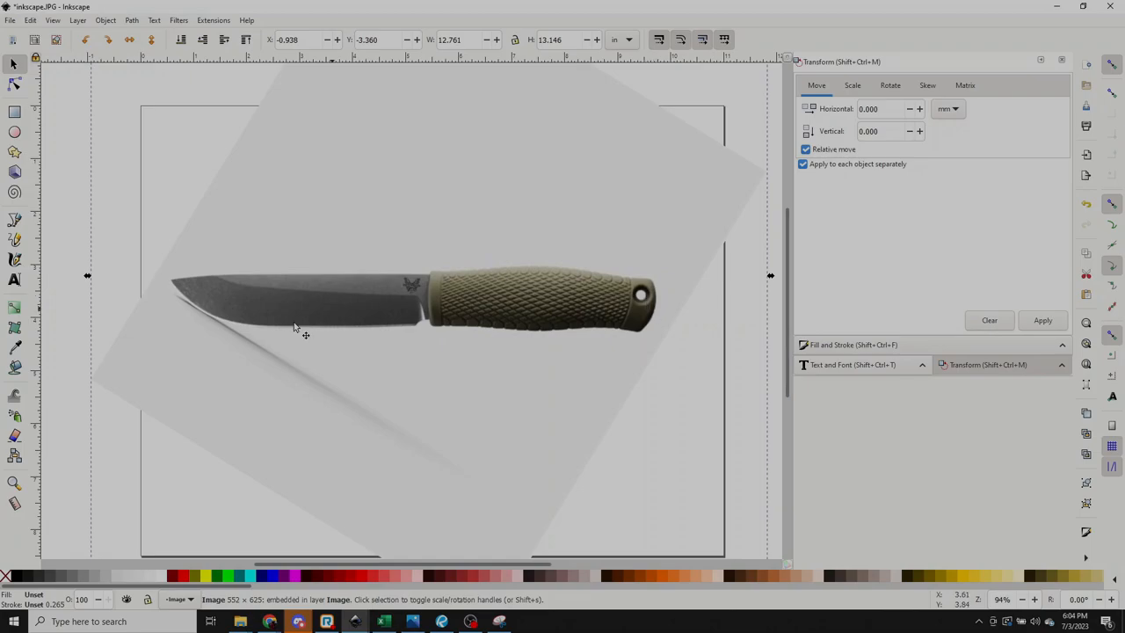
pyautogui.moveTo(295, 327); pyautogui.dragTo(447, 211)
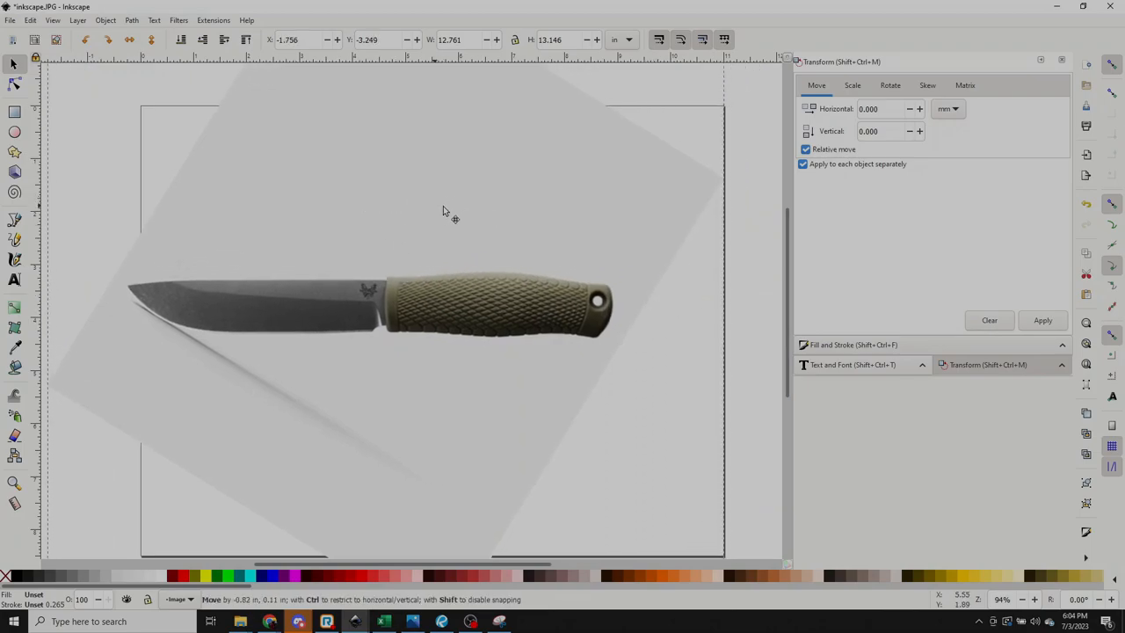
pyautogui.moveTo(443, 211); pyautogui.dragTo(453, 220)
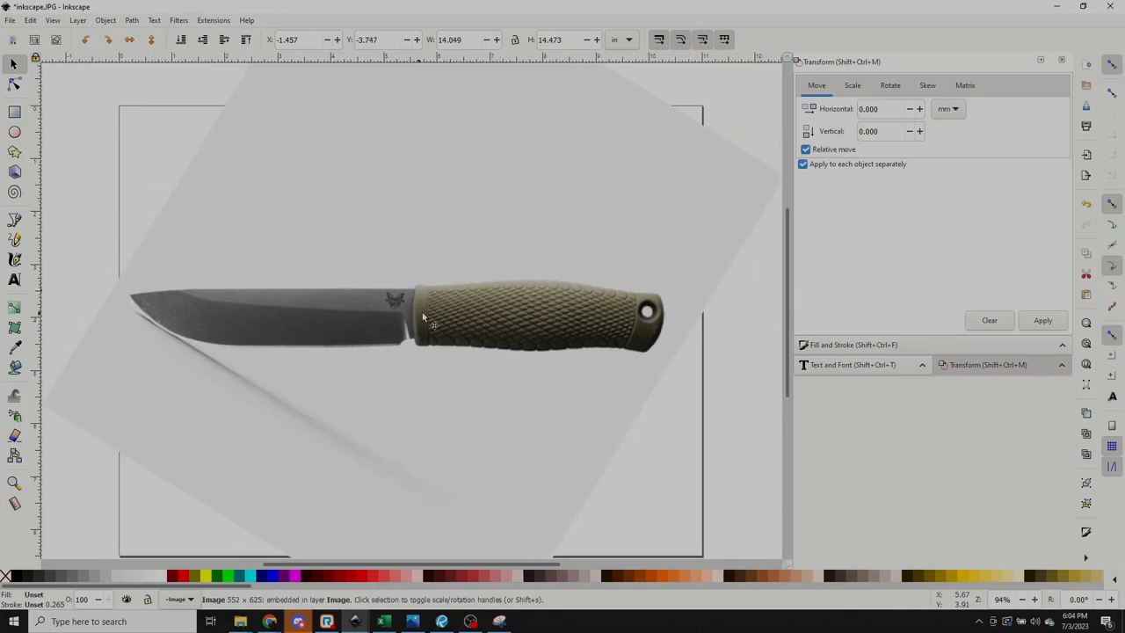
pyautogui.moveTo(431, 316); pyautogui.dragTo(413, 318)
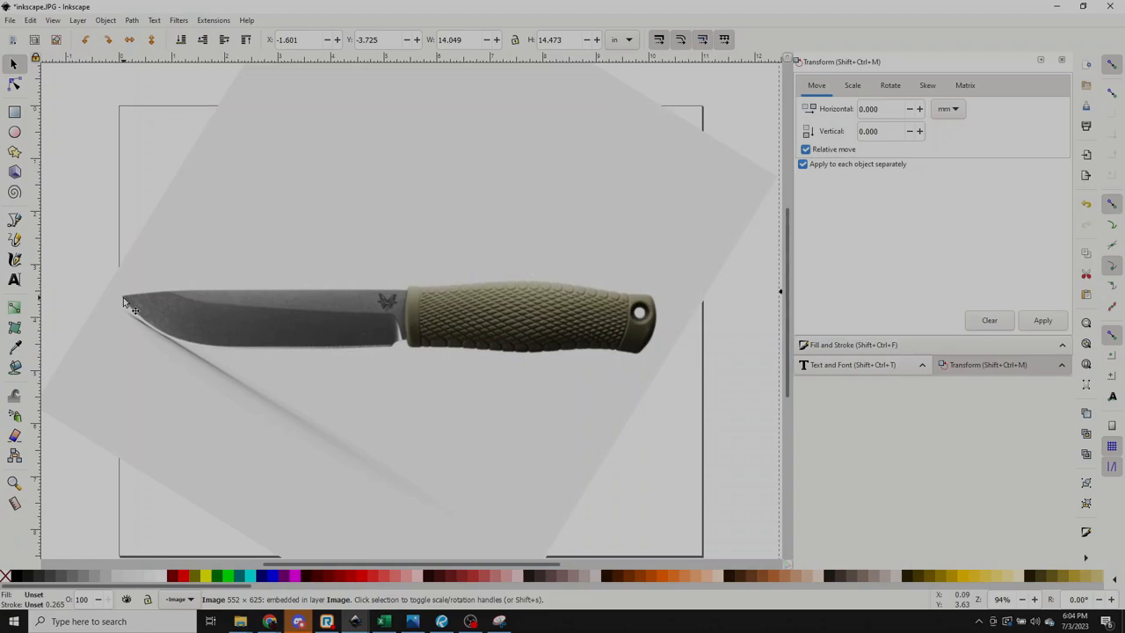
pyautogui.moveTo(666, 331)
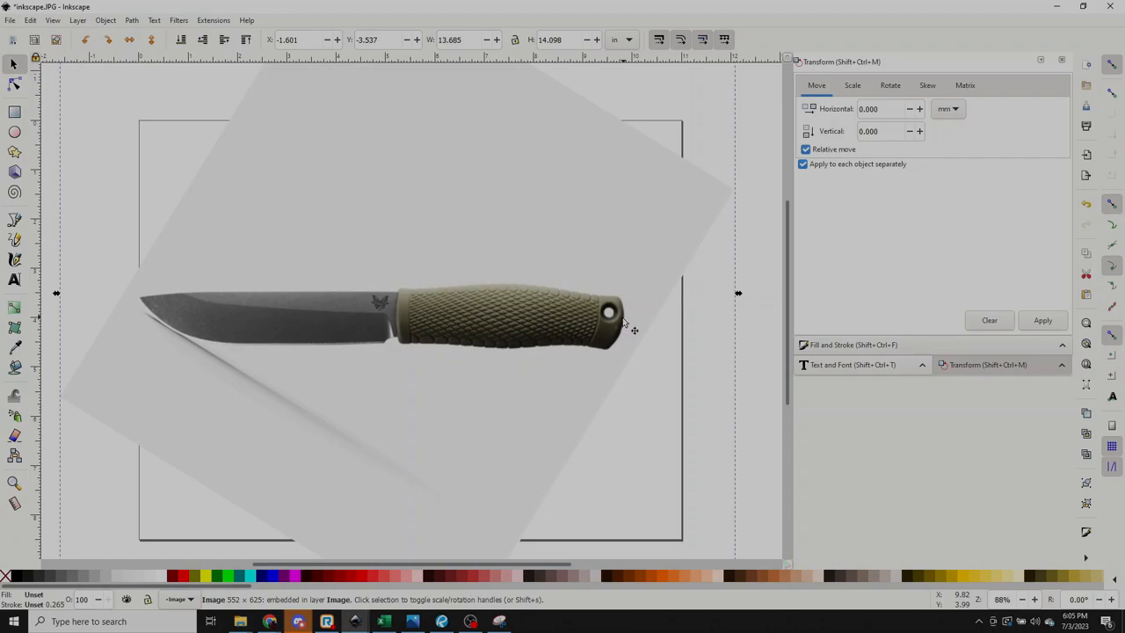
pyautogui.moveTo(739, 293); pyautogui.dragTo(735, 299)
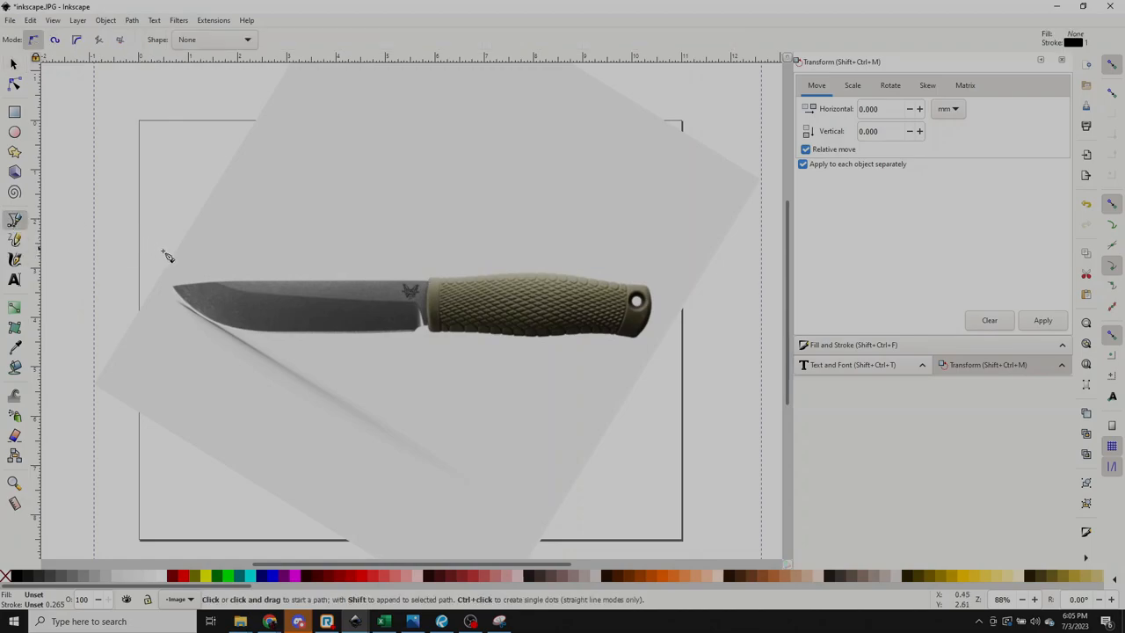
pyautogui.moveTo(186, 267)
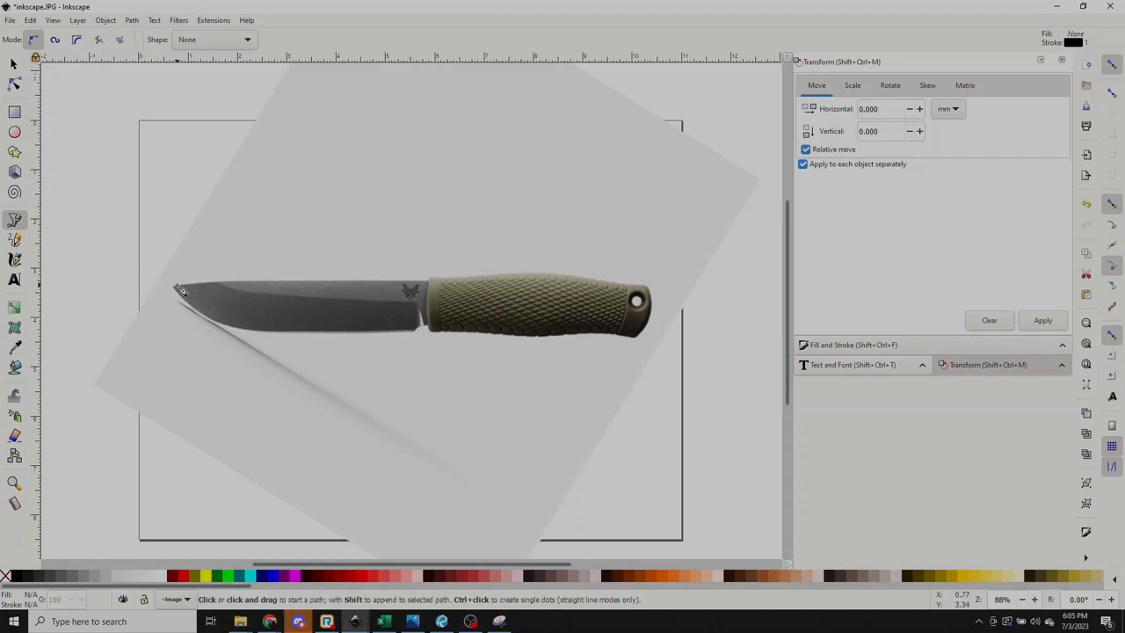
# Step: With the pen tool, place outline points from the blade tip along the edge to the handle's end
pyautogui.click(172, 287)
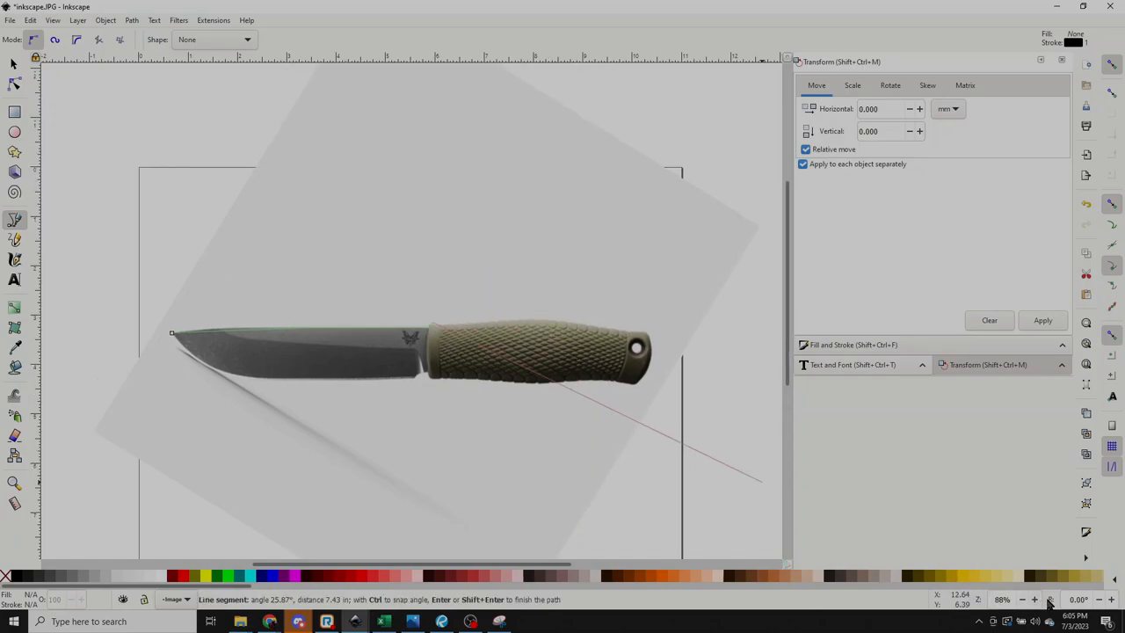
pyautogui.click(1037, 600)
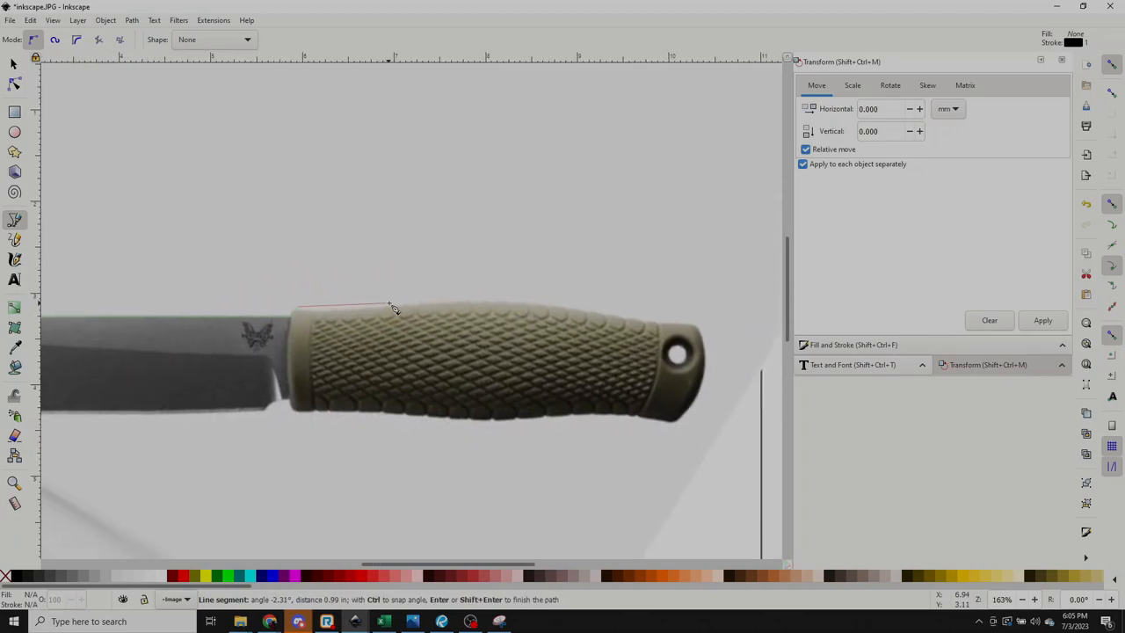
pyautogui.click(548, 313)
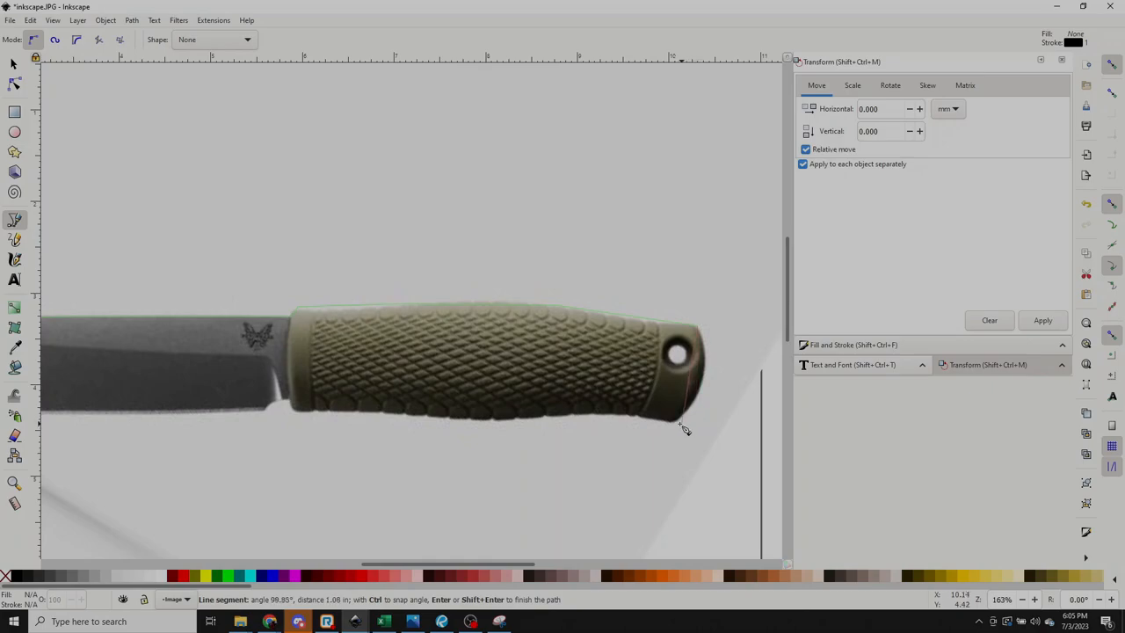
pyautogui.click(569, 424)
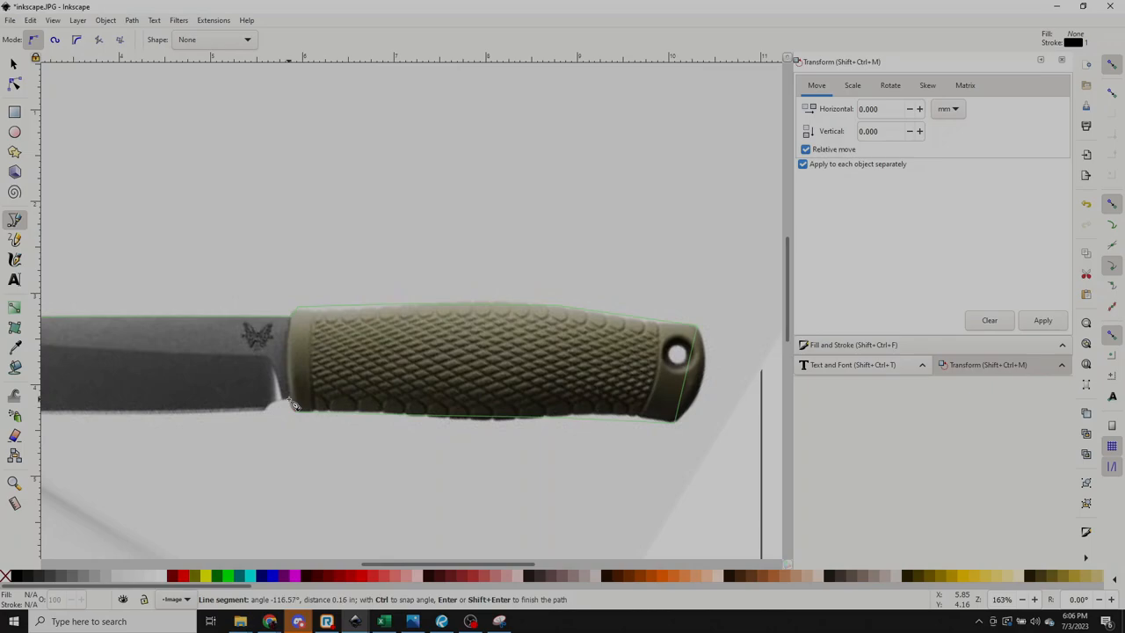
pyautogui.moveTo(268, 415)
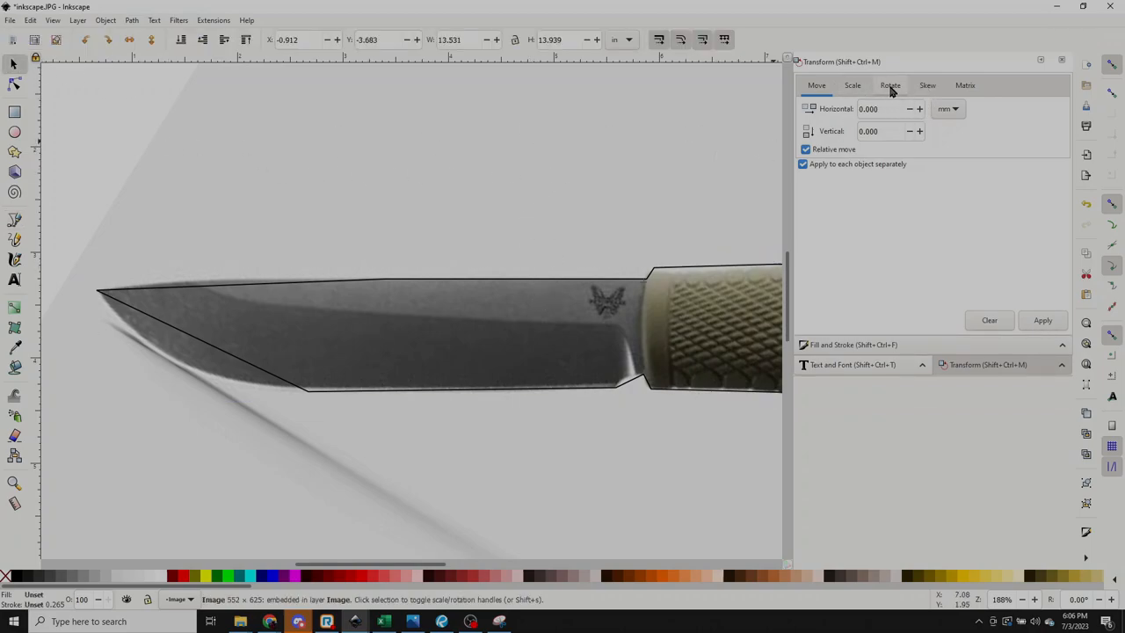
pyautogui.click(890, 85)
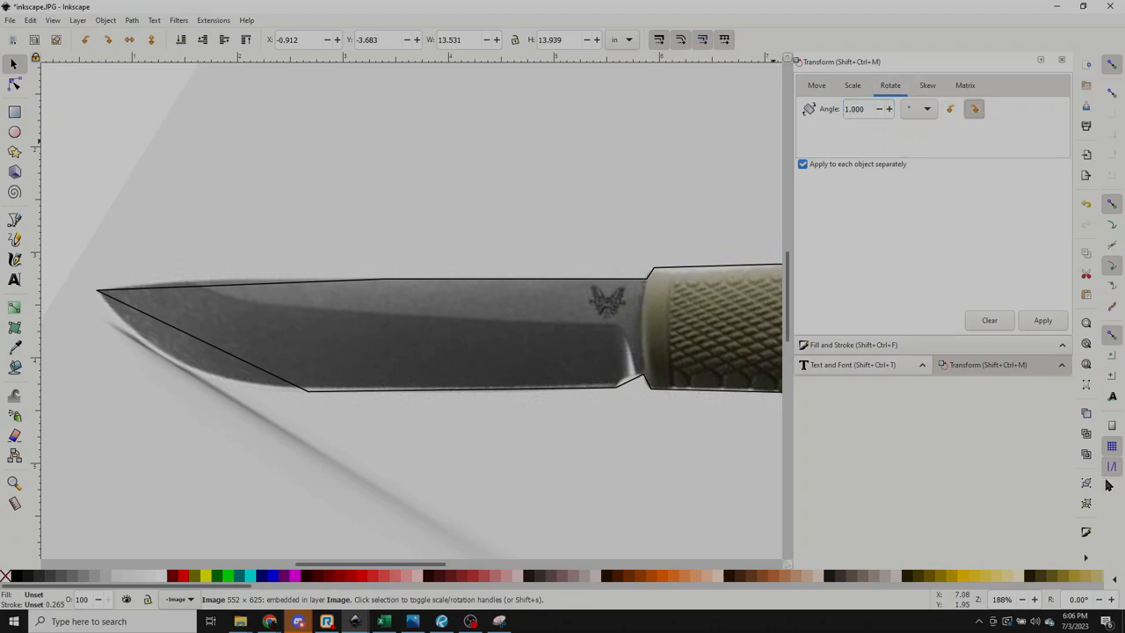
pyautogui.click(1043, 320)
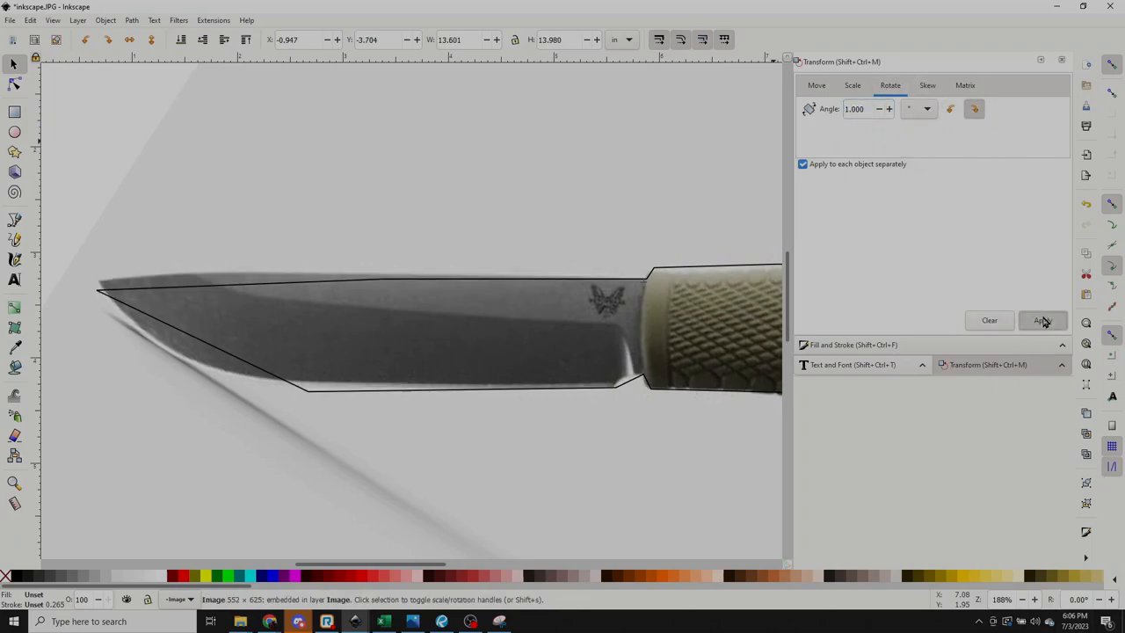
pyautogui.click(1043, 320)
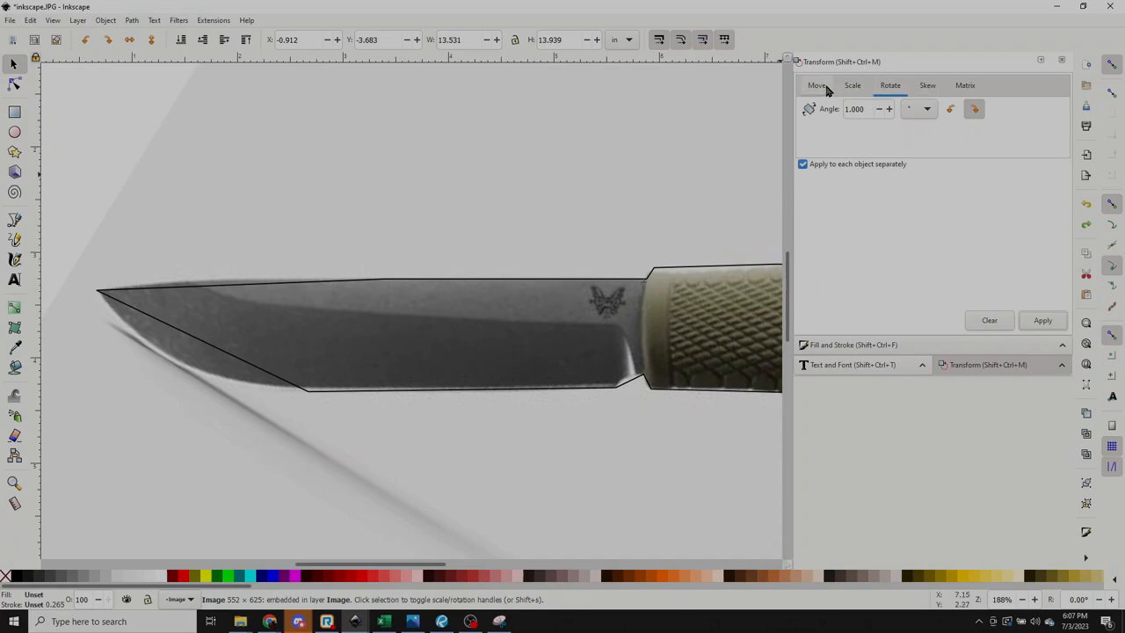
pyautogui.click(815, 84)
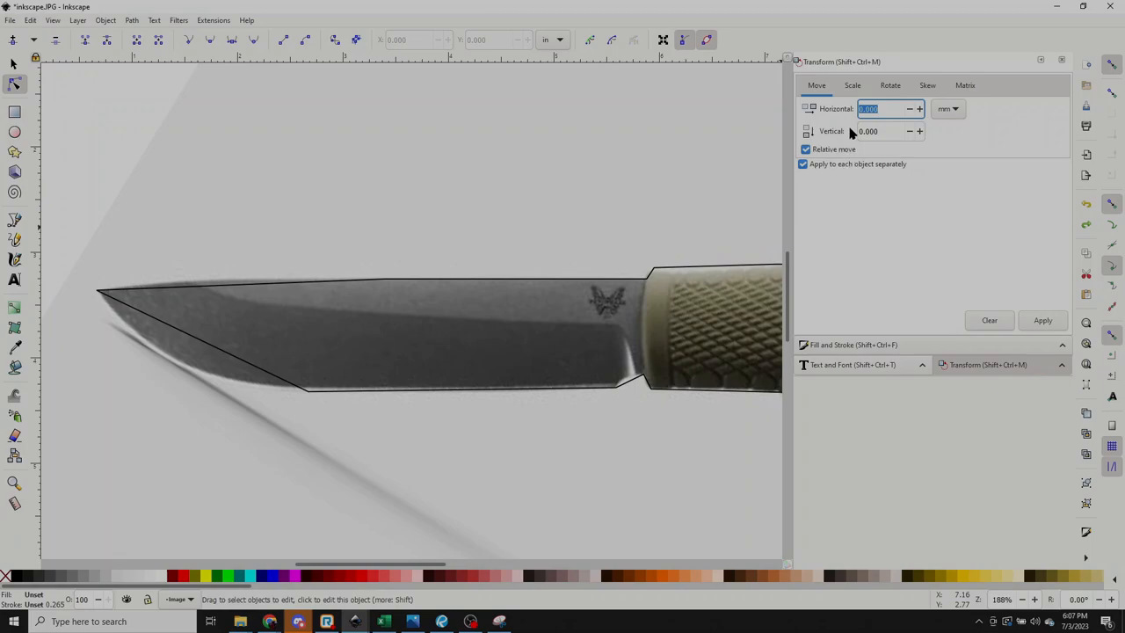
pyautogui.moveTo(938, 376)
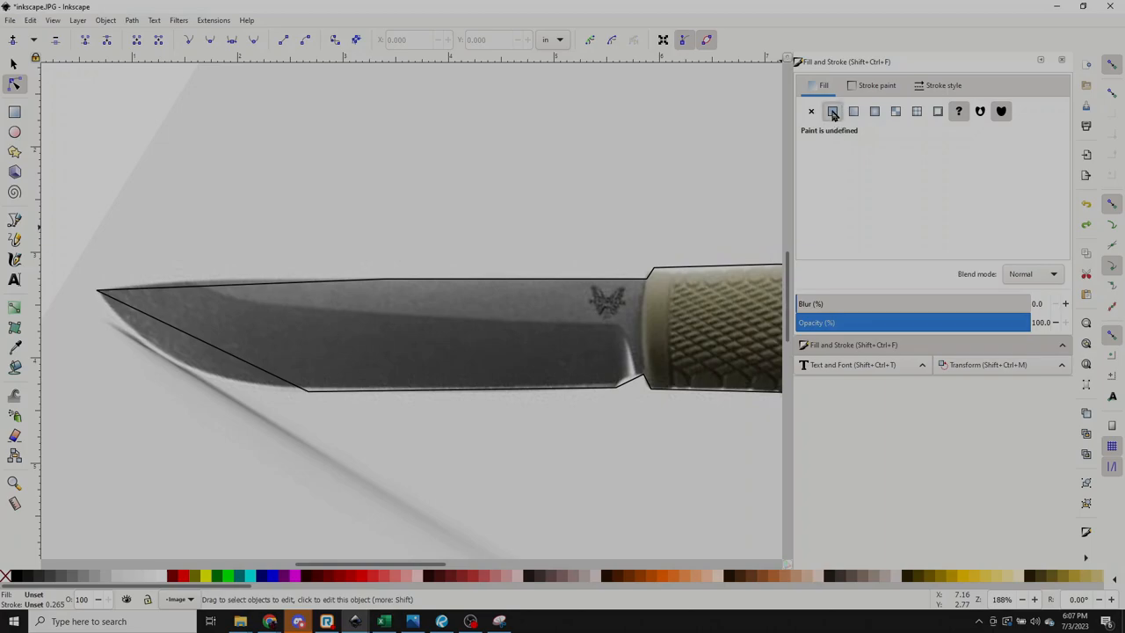
# Step: Set the outline's fill to none and its stroke to a dark red flat colour
pyautogui.click(834, 111)
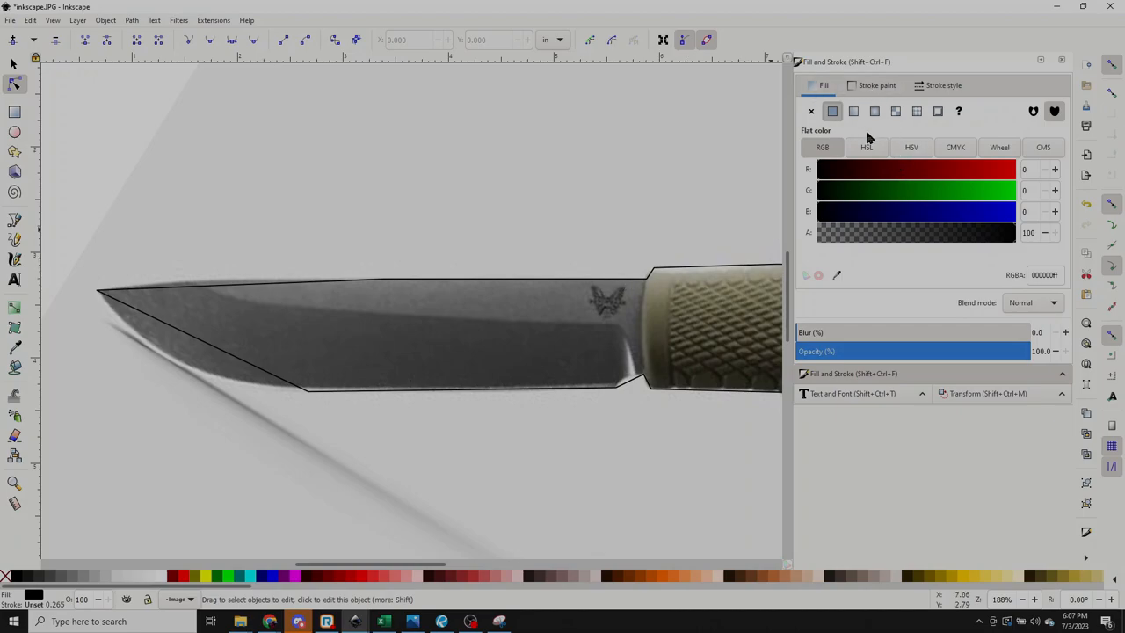
pyautogui.click(811, 111)
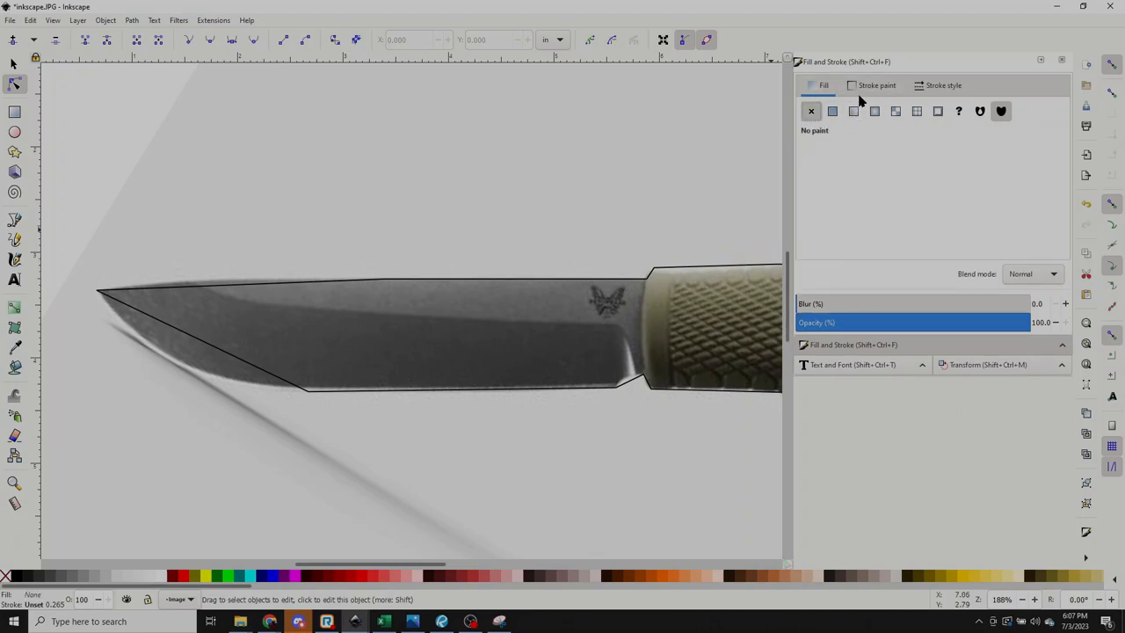
pyautogui.click(874, 85)
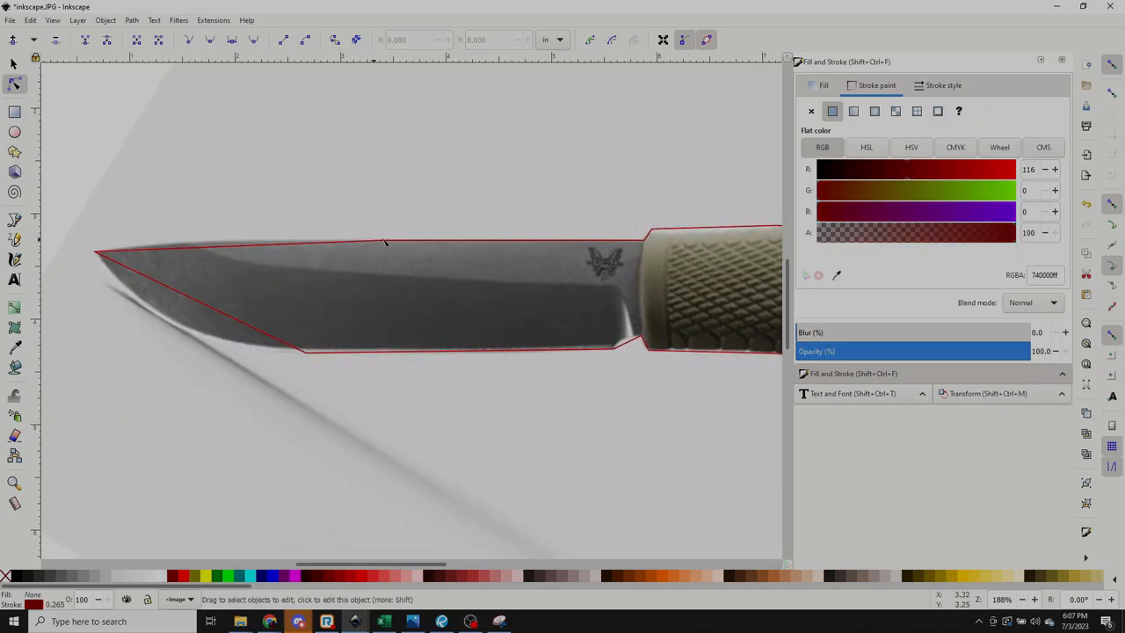
pyautogui.moveTo(905, 169); pyautogui.dragTo(826, 169)
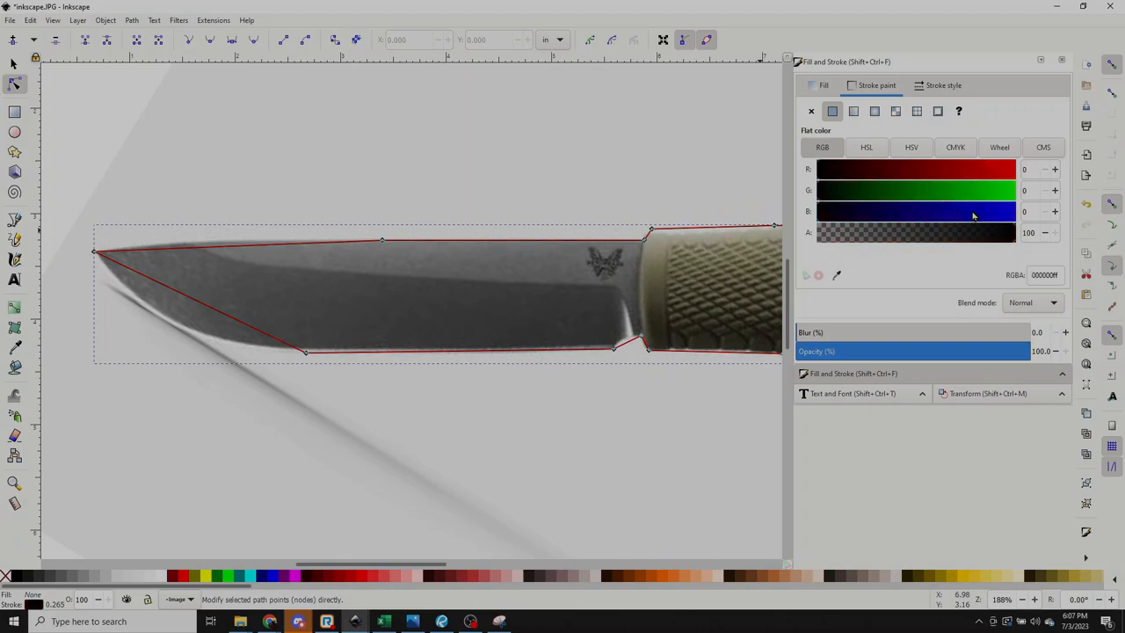
pyautogui.click(930, 190)
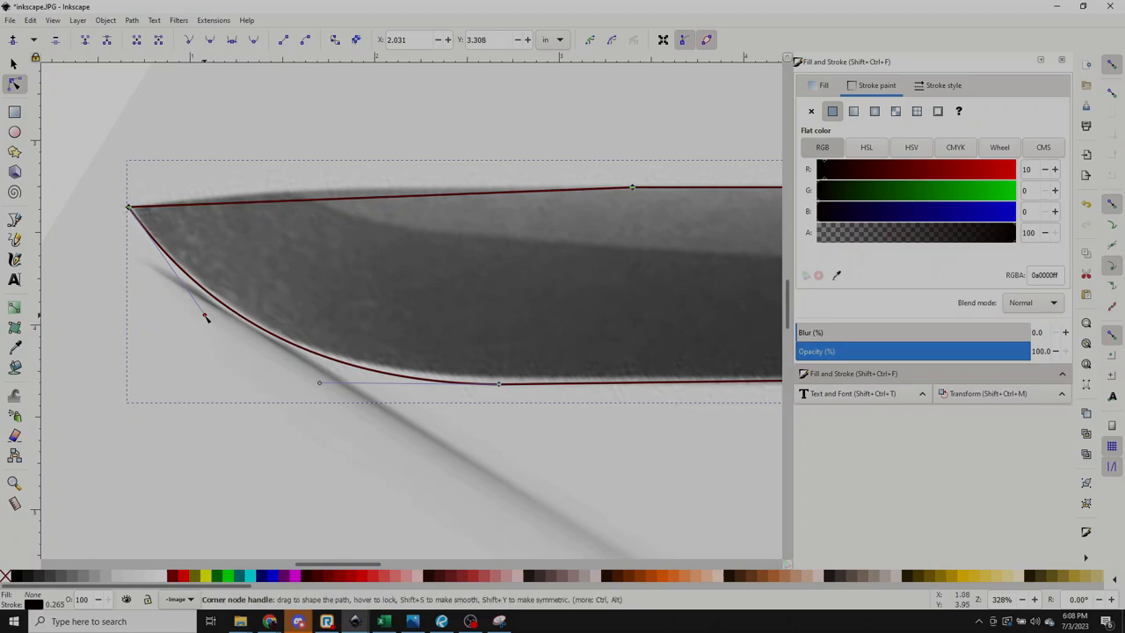
# Step: Drag the tip node's curve handles so the outline follows the blade's curved belly edge
pyautogui.moveTo(207, 317); pyautogui.dragTo(185, 302)
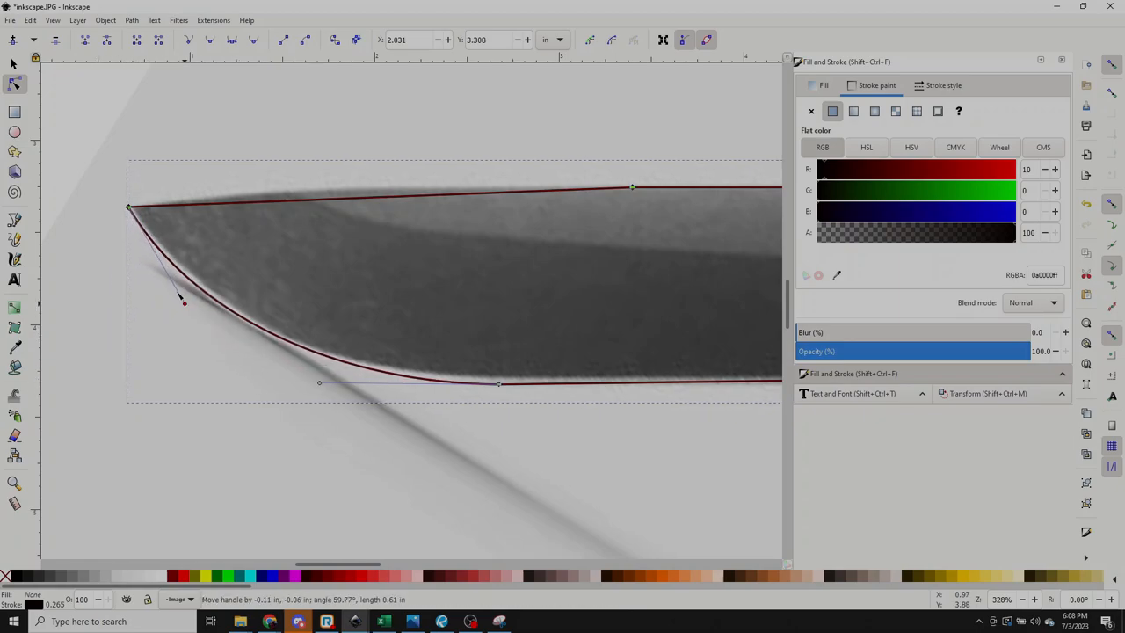
pyautogui.moveTo(184, 302); pyautogui.dragTo(333, 468)
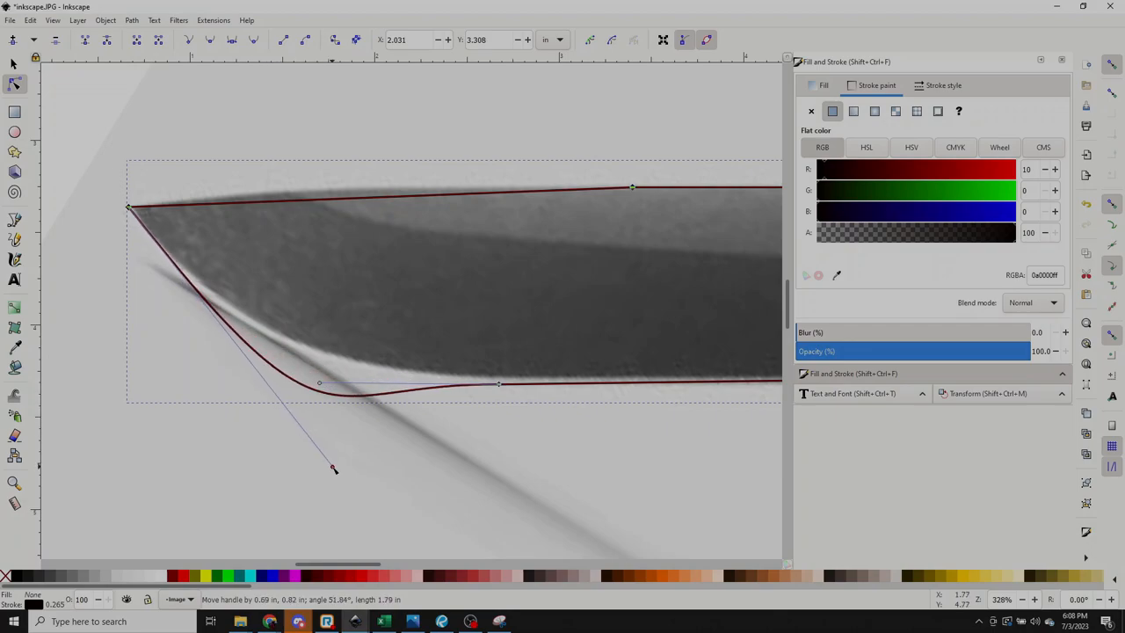
pyautogui.moveTo(334, 468); pyautogui.dragTo(355, 510)
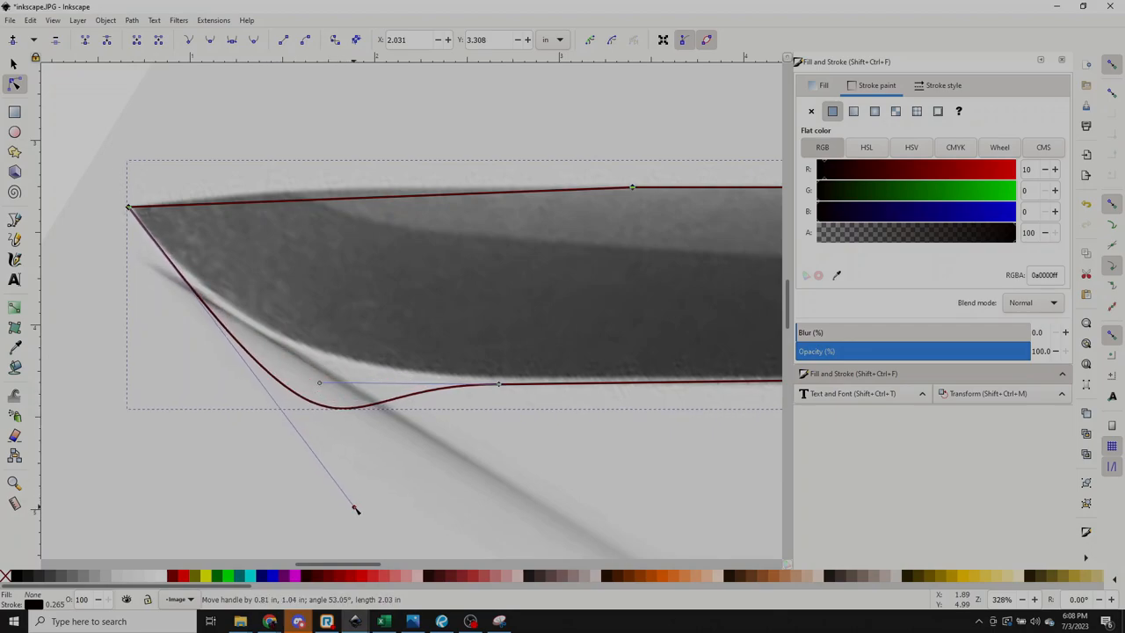
pyautogui.moveTo(355, 510); pyautogui.dragTo(341, 464)
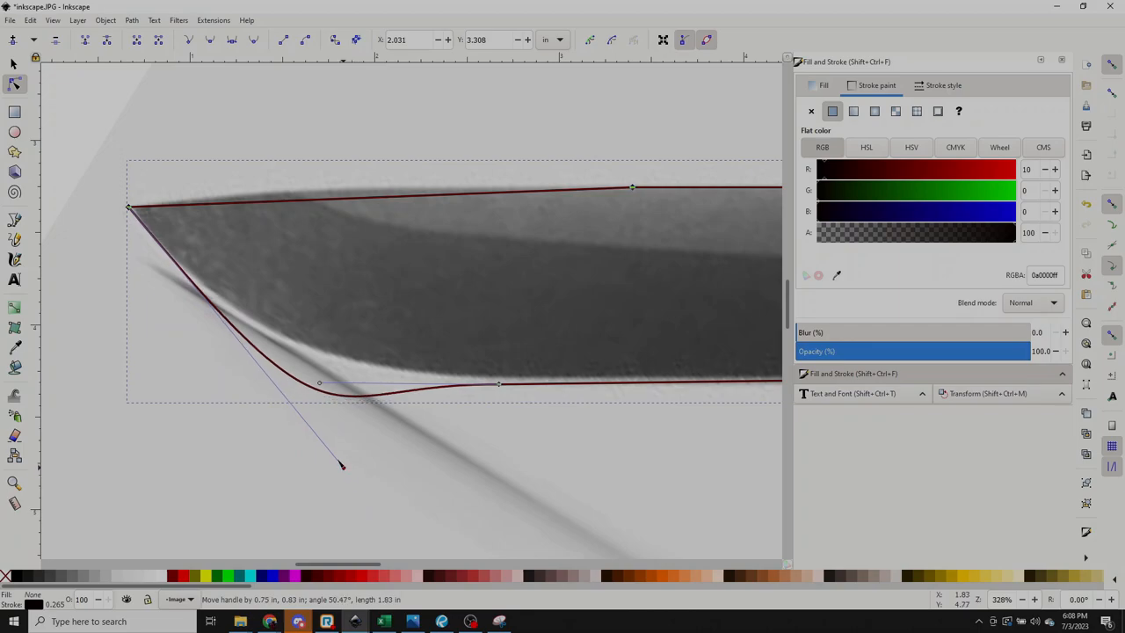
pyautogui.moveTo(341, 464); pyautogui.dragTo(404, 534)
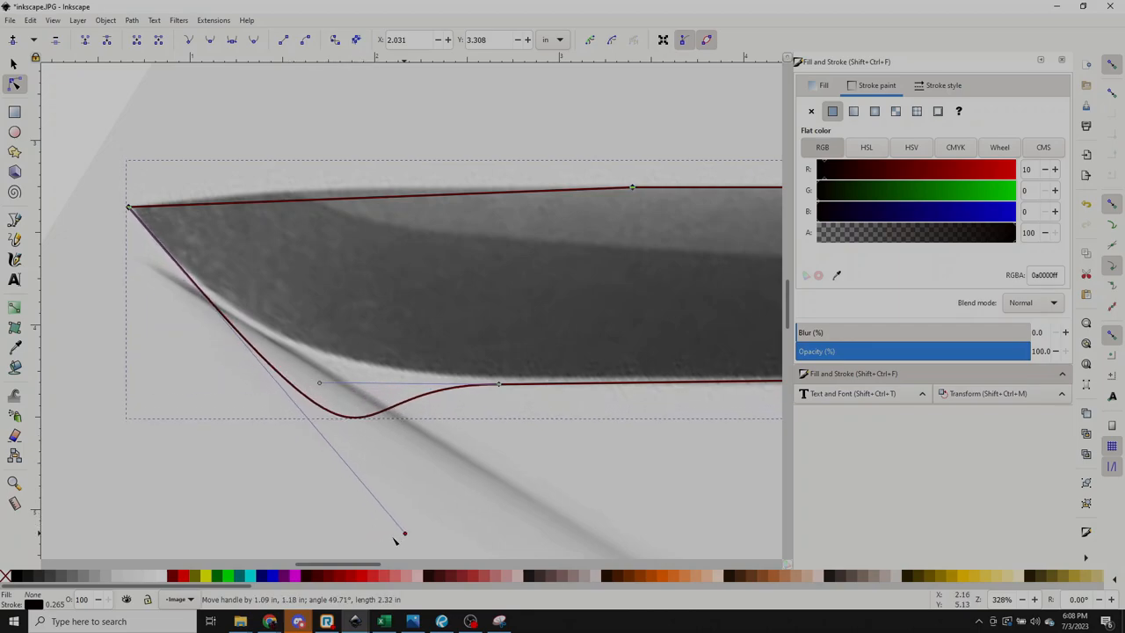
pyautogui.moveTo(404, 535); pyautogui.dragTo(223, 341)
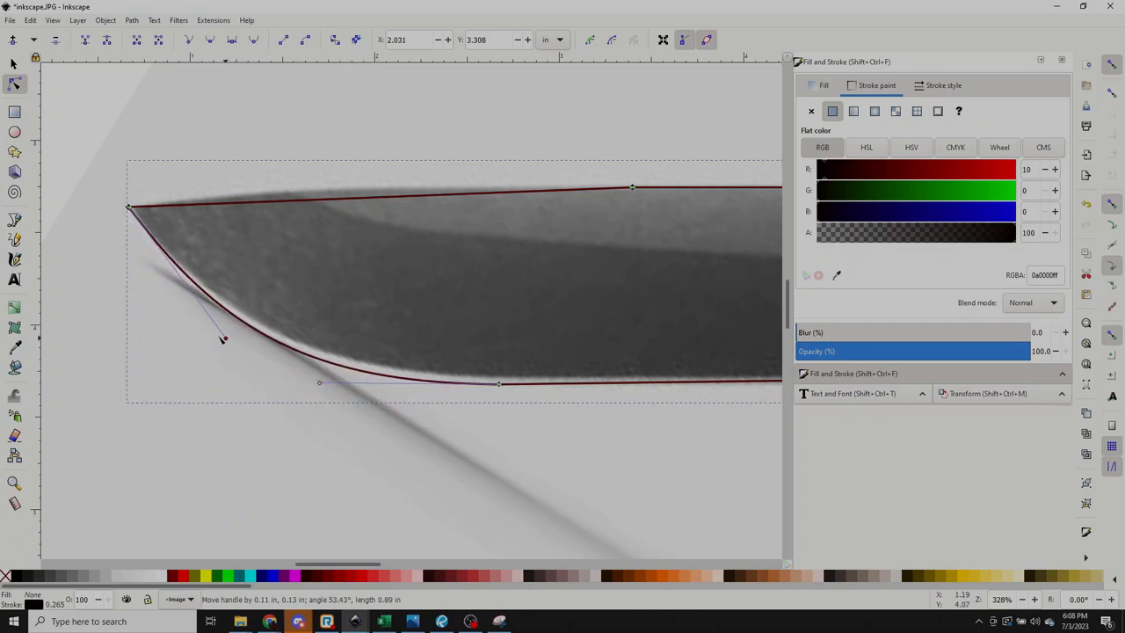
pyautogui.moveTo(222, 341); pyautogui.dragTo(200, 327)
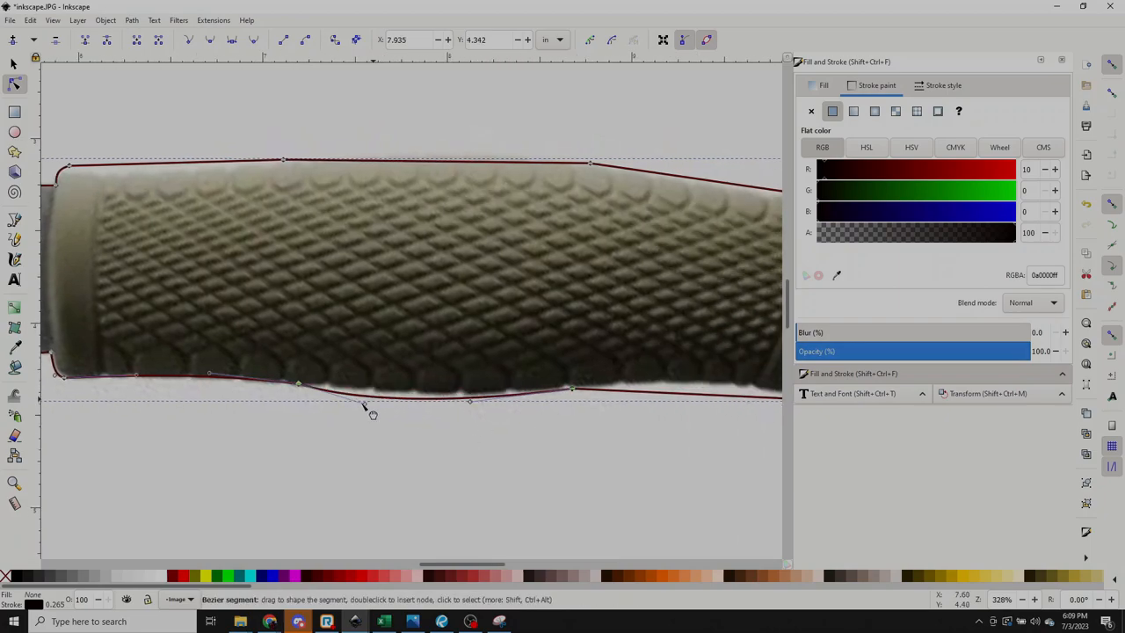
# Step: Shape the dip in the handle's lower edge to follow the grip under the photo
pyautogui.moveTo(369, 408); pyautogui.dragTo(383, 405)
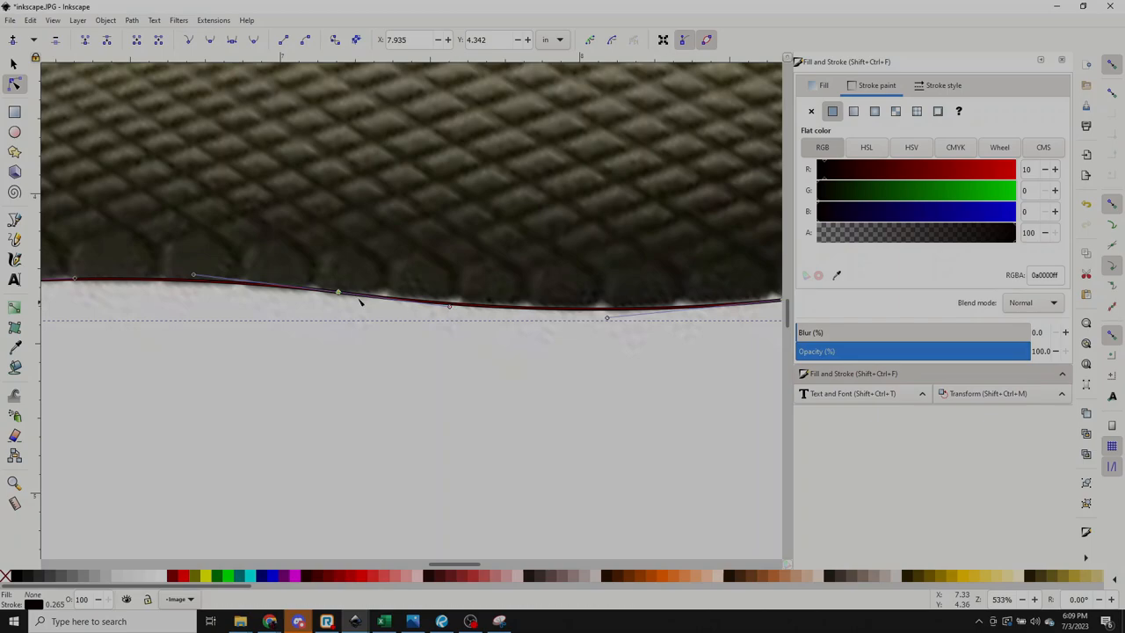
pyautogui.click(448, 306)
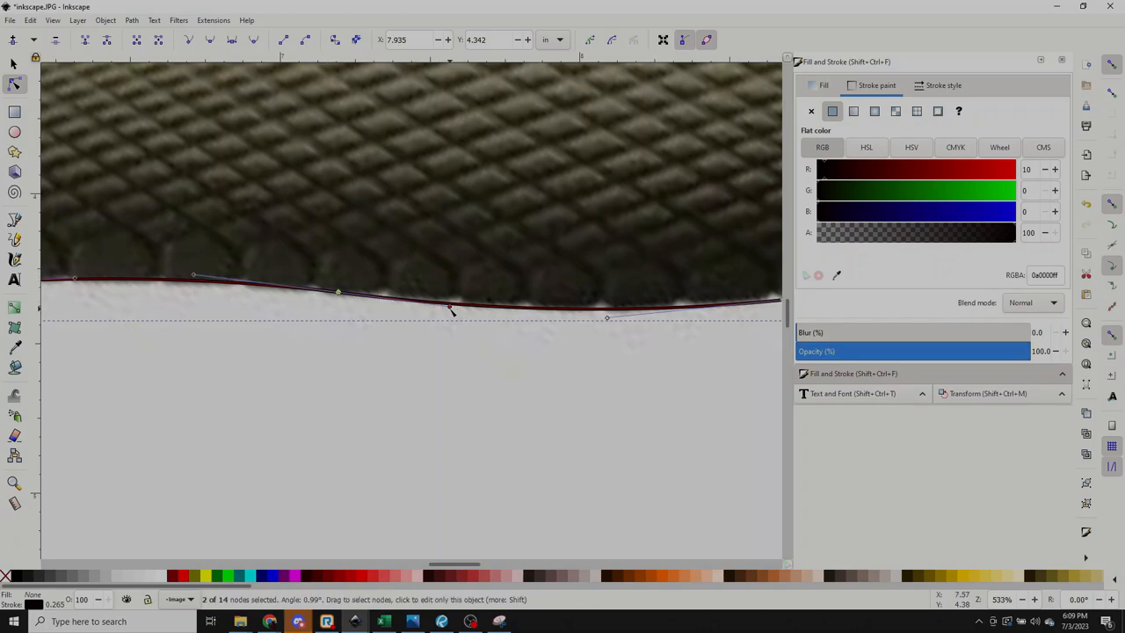
pyautogui.moveTo(450, 309); pyautogui.dragTo(439, 316)
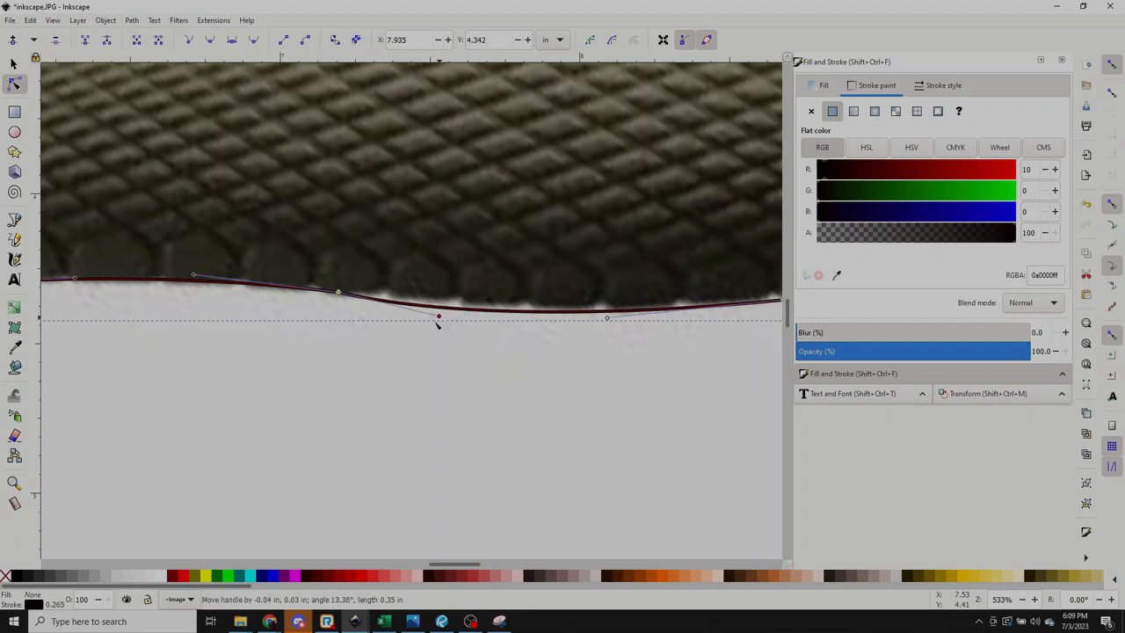
pyautogui.moveTo(440, 318); pyautogui.dragTo(439, 338)
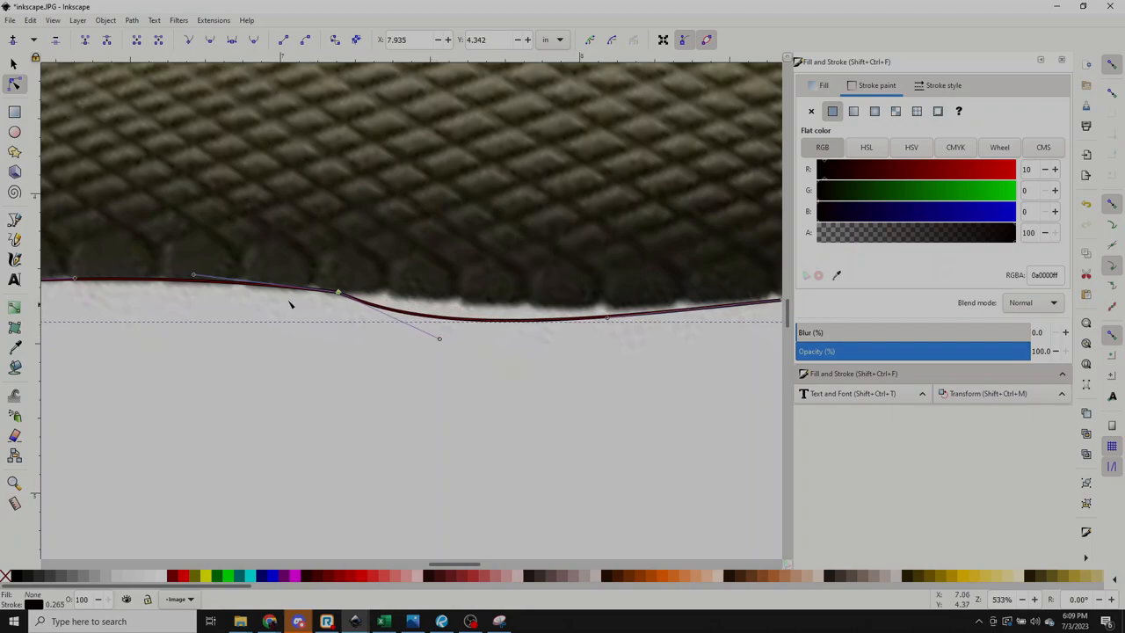
pyautogui.moveTo(337, 299)
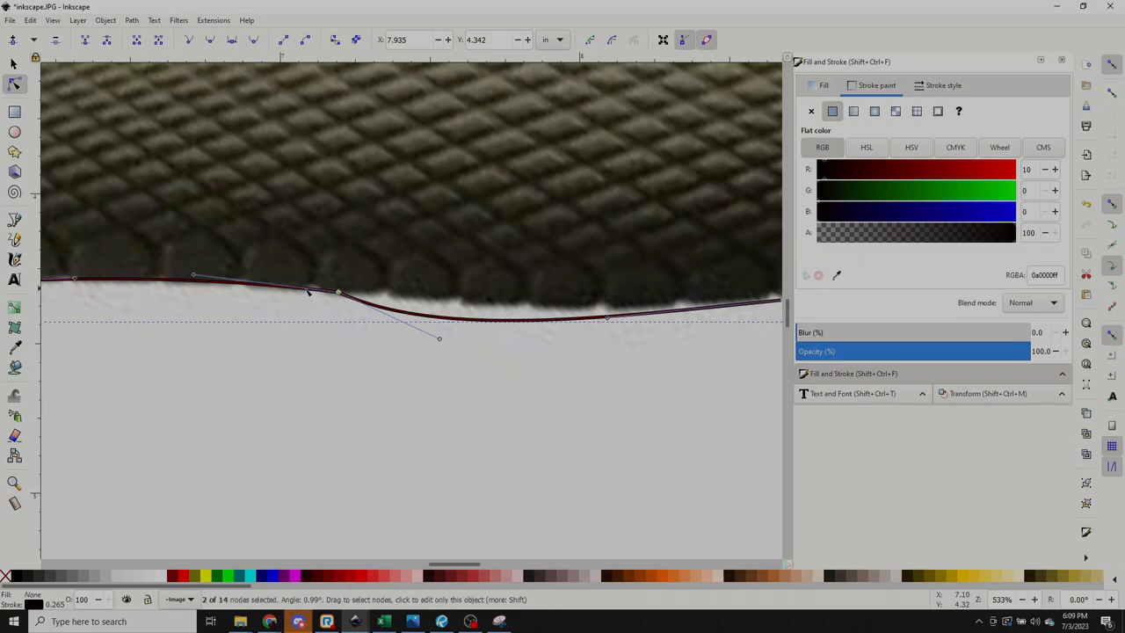
pyautogui.moveTo(452, 341)
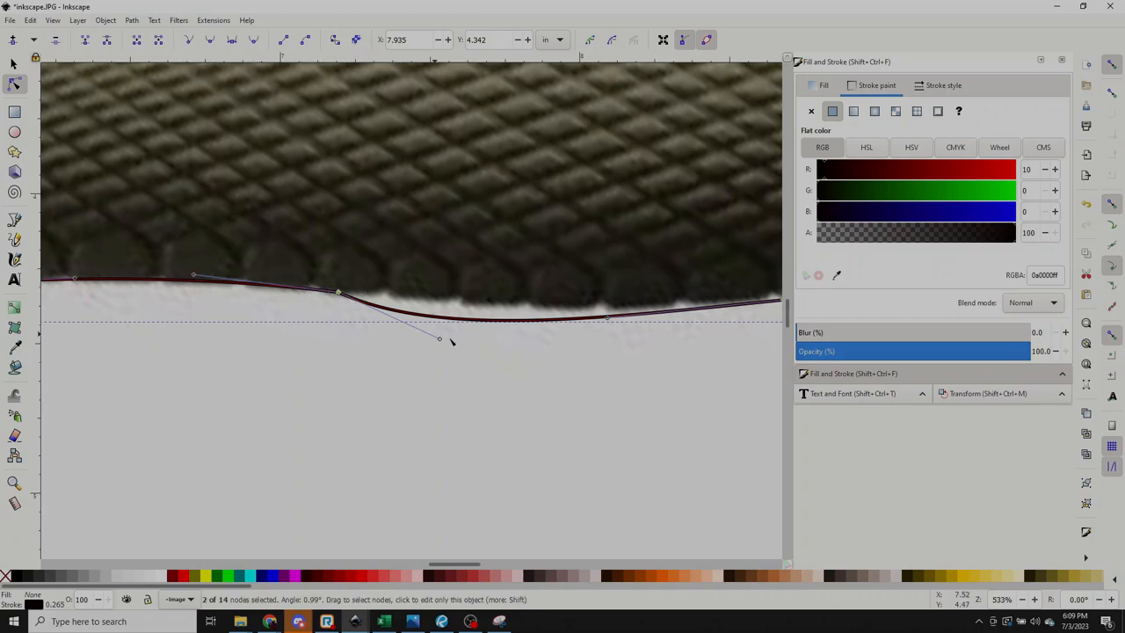
pyautogui.moveTo(297, 394)
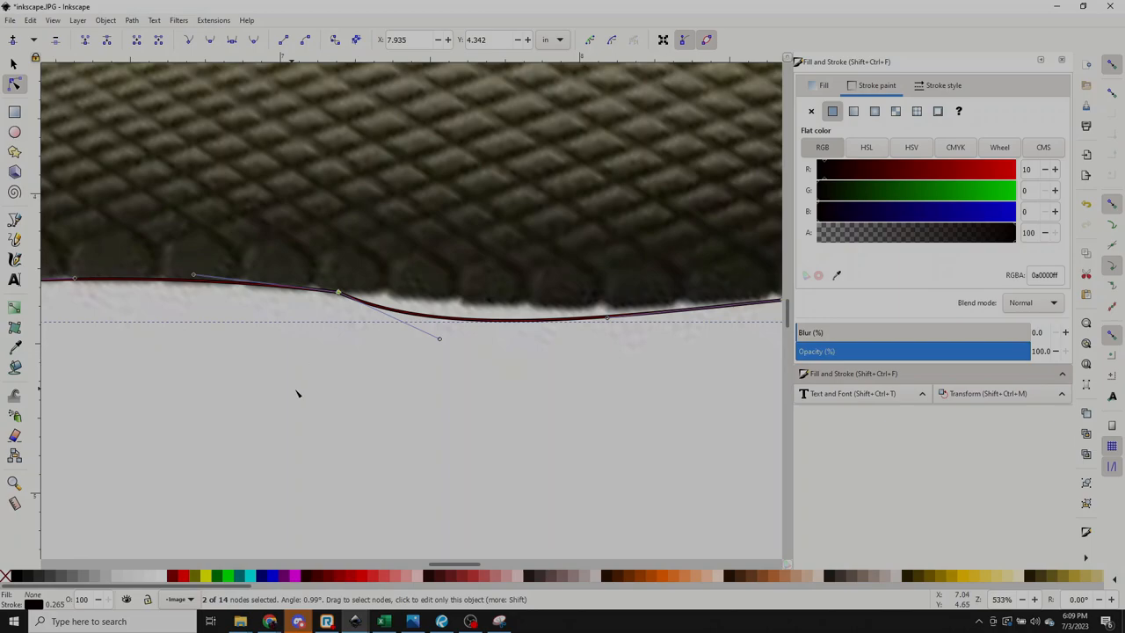
pyautogui.moveTo(439, 337); pyautogui.dragTo(436, 345)
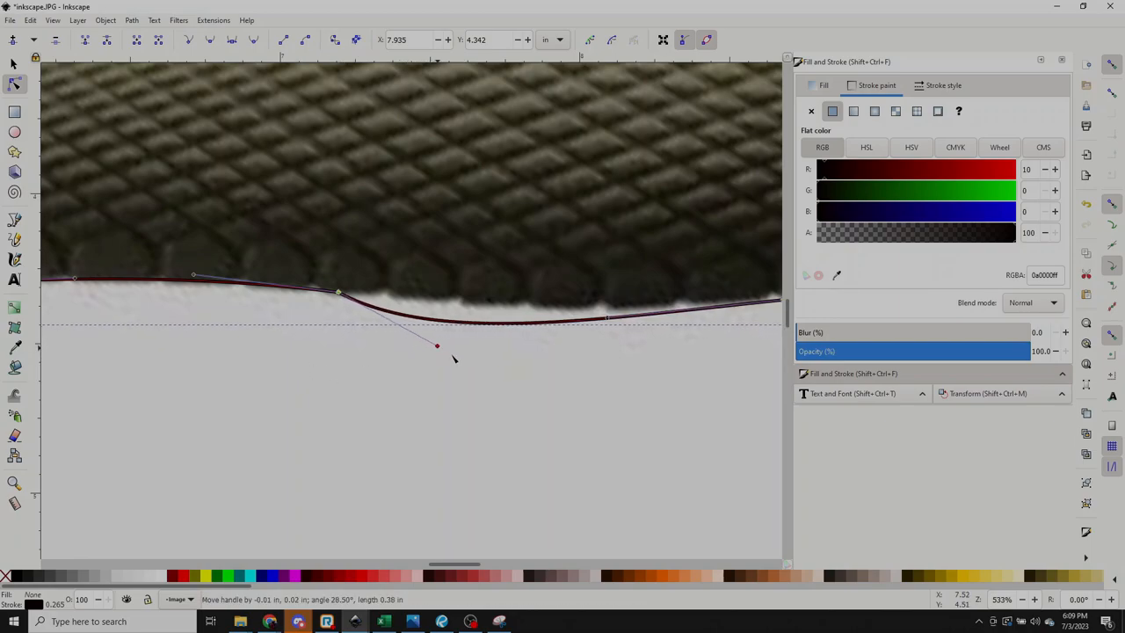
pyautogui.moveTo(436, 345); pyautogui.dragTo(456, 366)
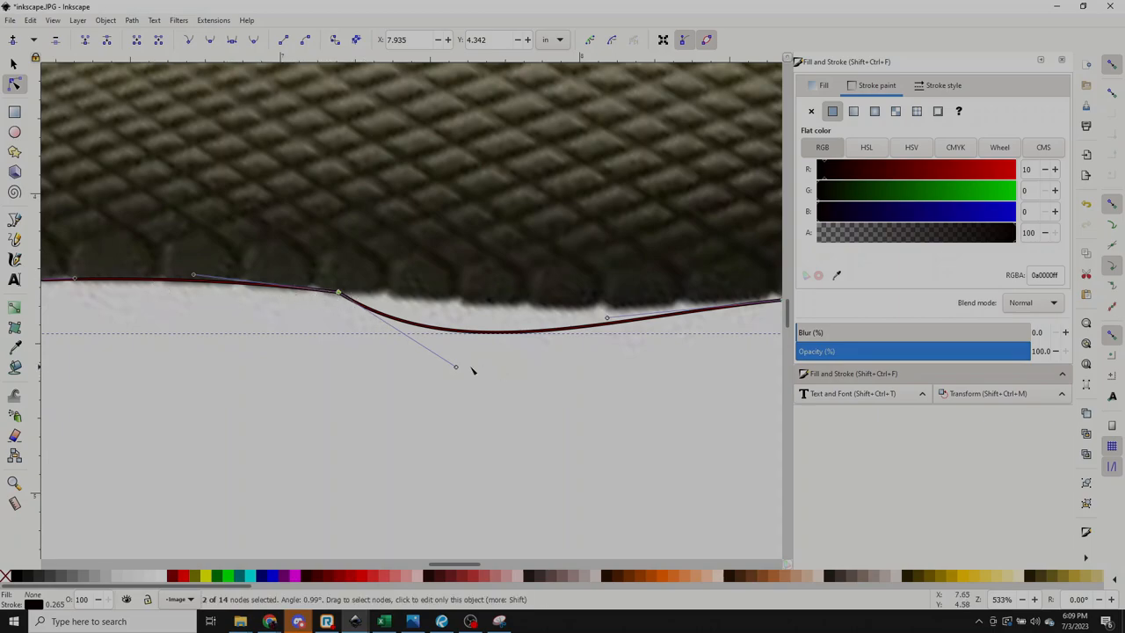
# Step: Fit the remaining lower-edge sections and straighten the edge near the handle butt
pyautogui.moveTo(455, 368); pyautogui.dragTo(448, 308)
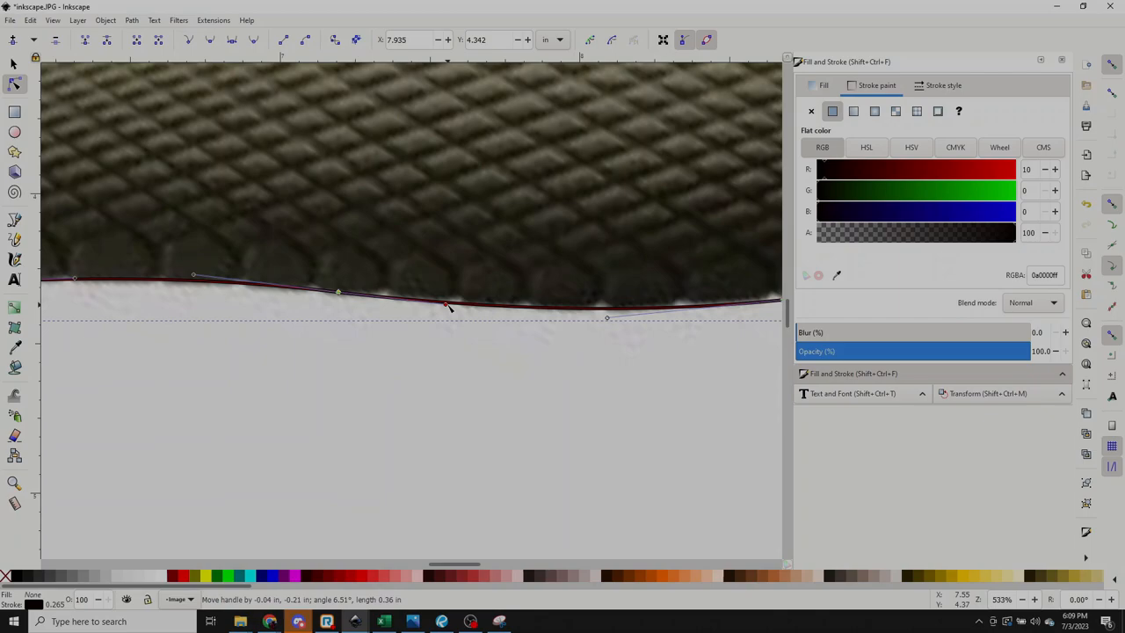
pyautogui.moveTo(448, 306); pyautogui.dragTo(457, 313)
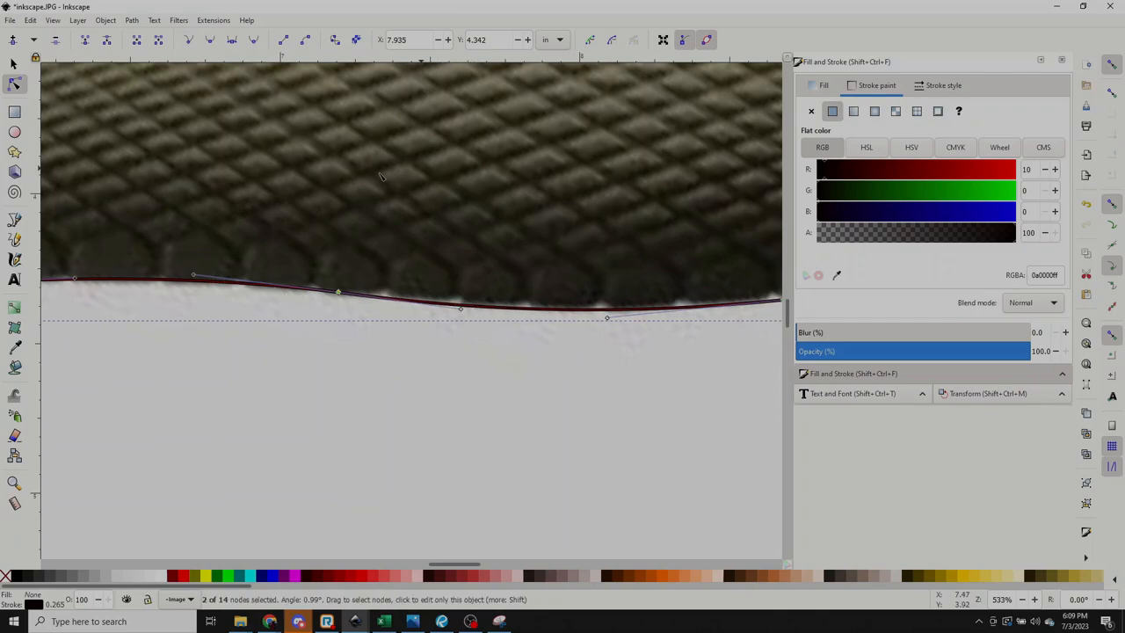
pyautogui.moveTo(313, 299)
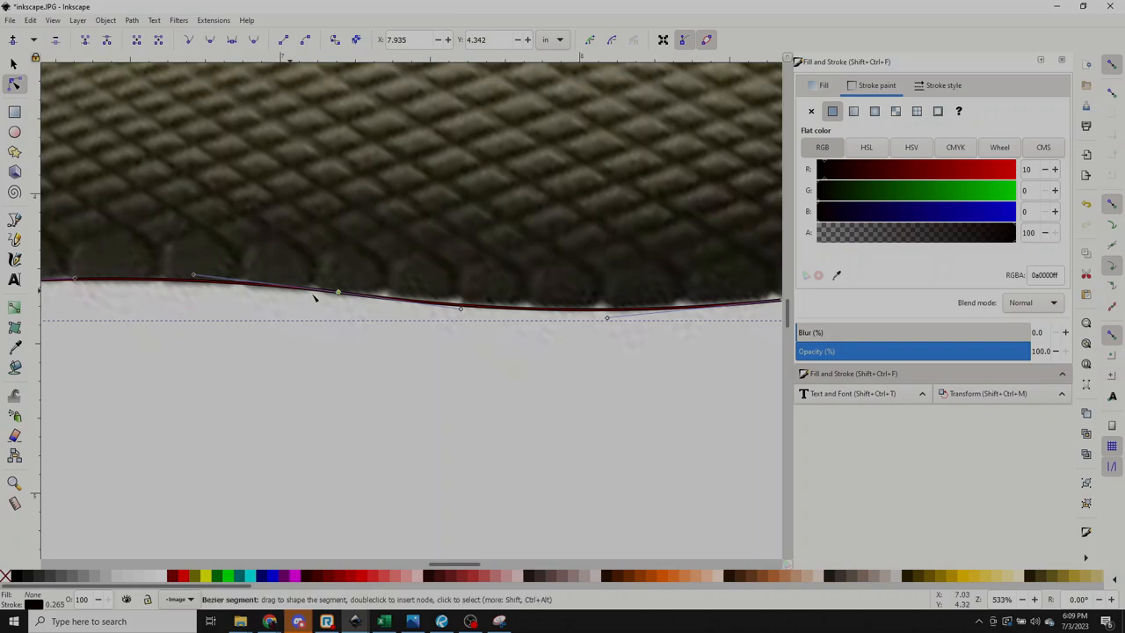
pyautogui.moveTo(314, 299); pyautogui.dragTo(460, 302)
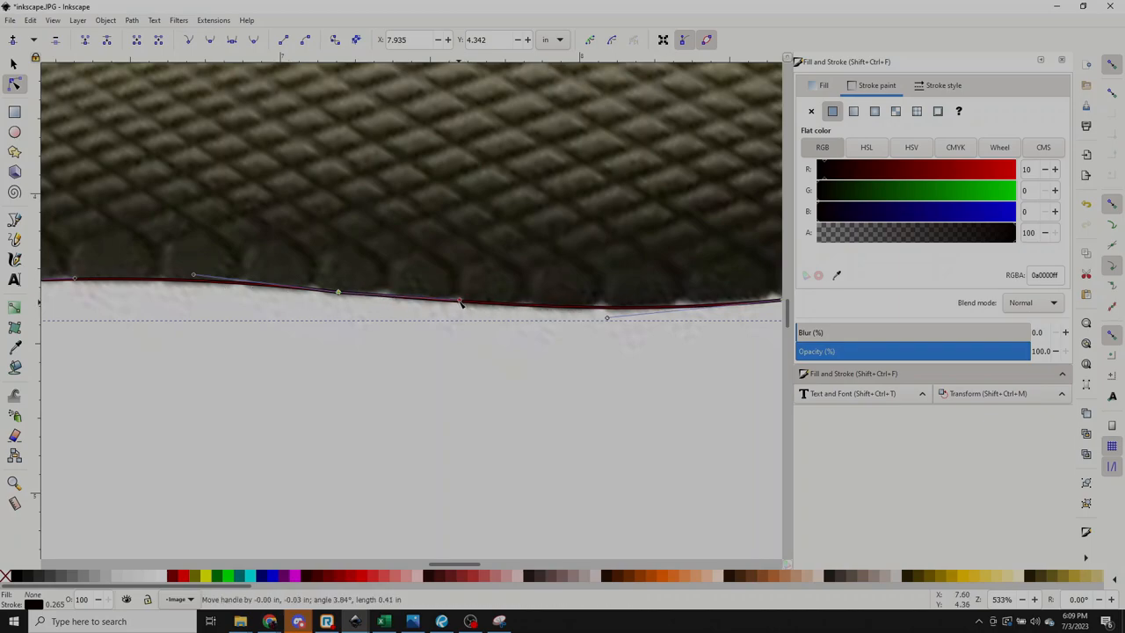
pyautogui.moveTo(460, 303); pyautogui.dragTo(468, 312)
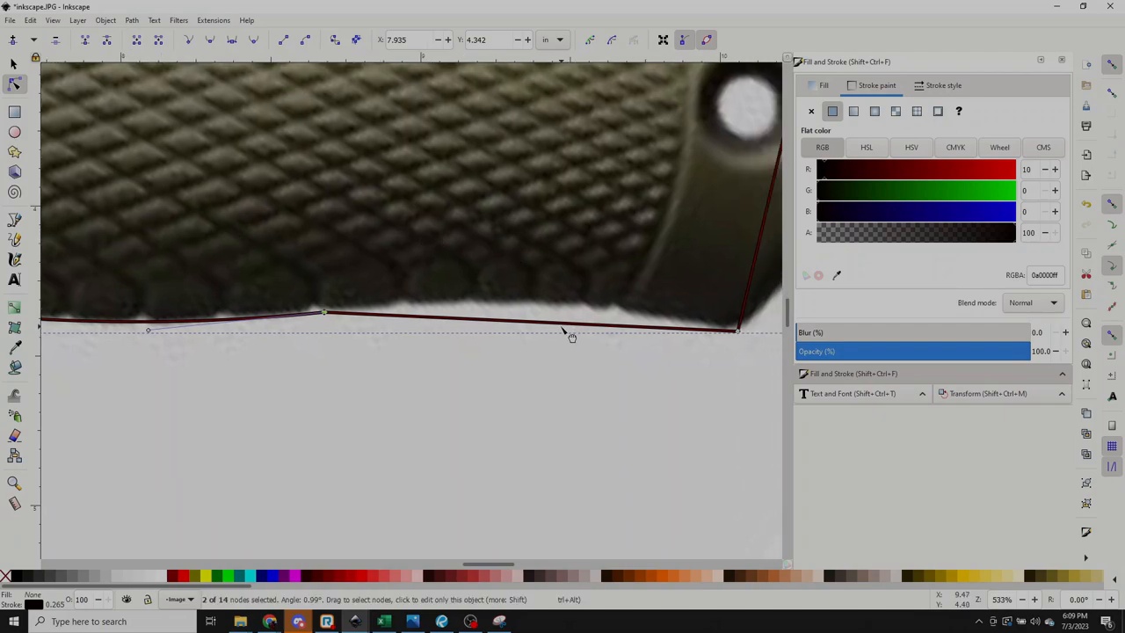
pyautogui.moveTo(570, 337); pyautogui.dragTo(536, 313)
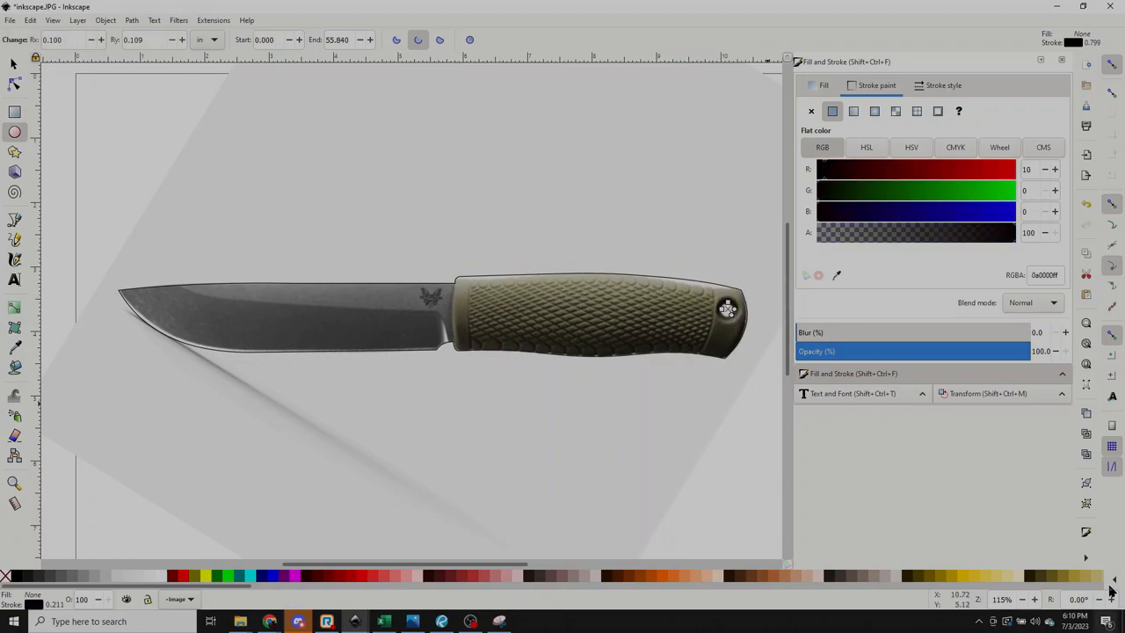
# Step: Zoom in on the handle's rear end and choose the Circles/Ellipses tool
pyautogui.click(1035, 598)
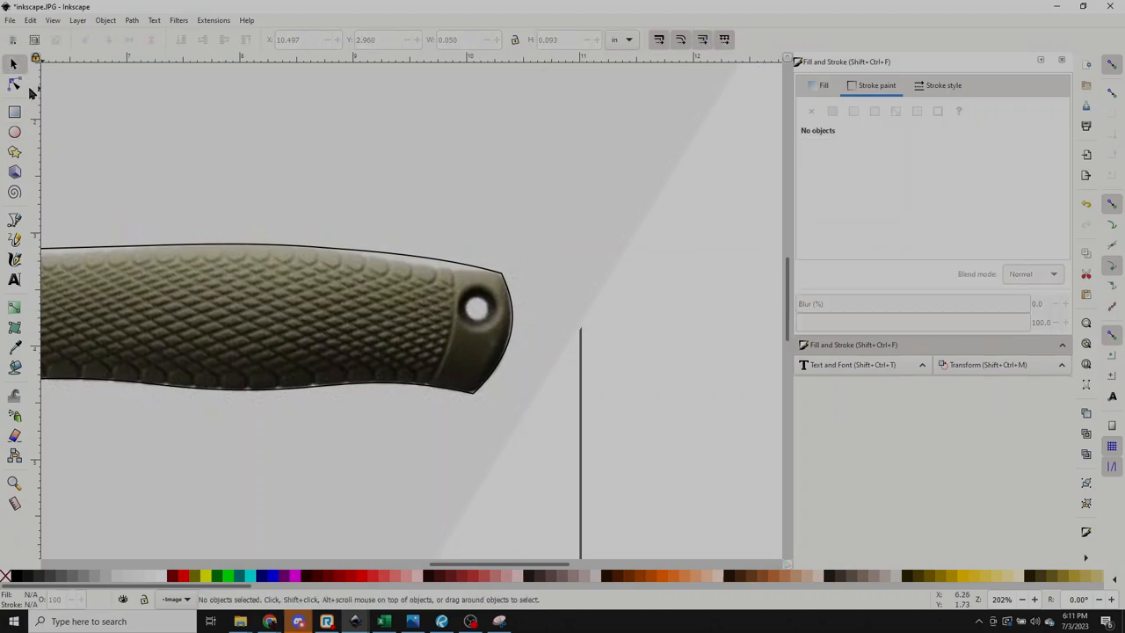
pyautogui.click(12, 133)
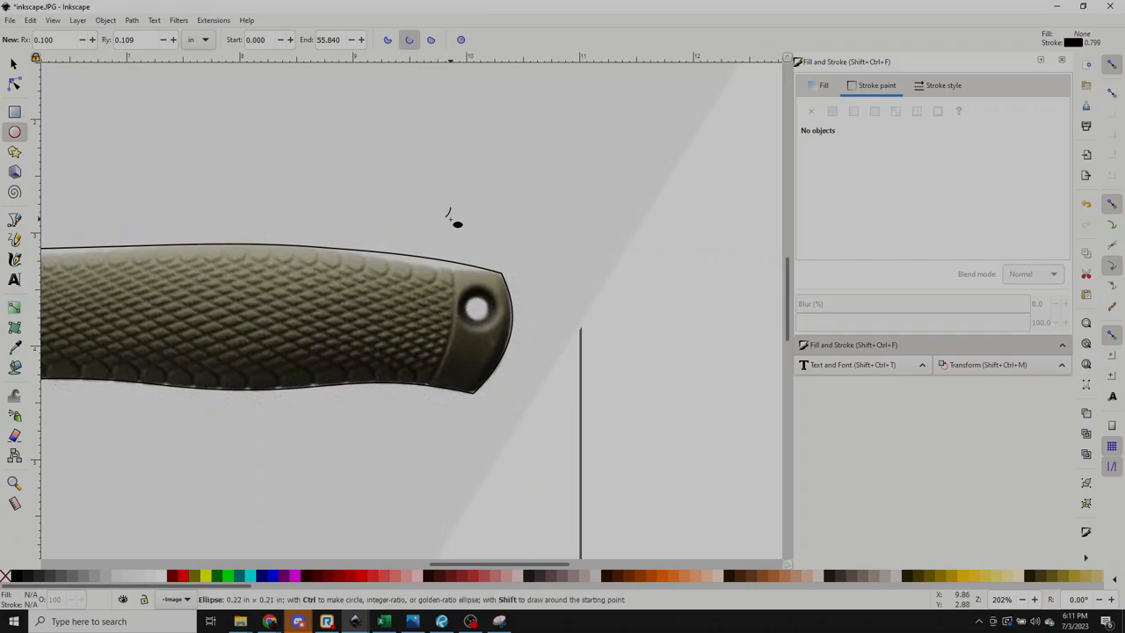
# Step: Draw a small circle and place it over the handle's lanyard hole
pyautogui.click(831, 111)
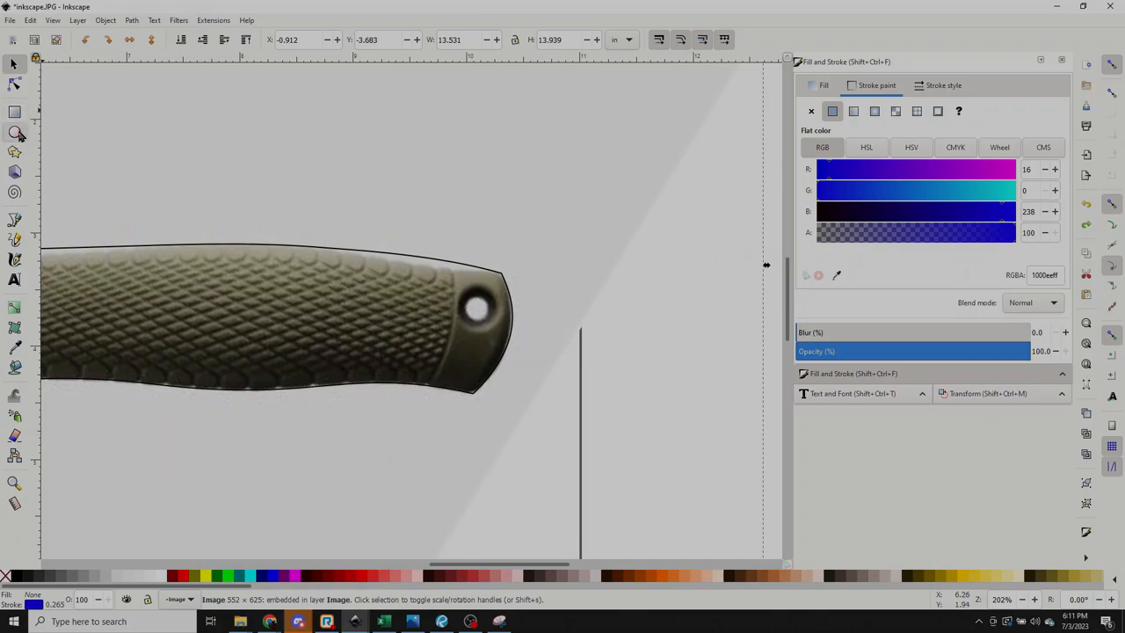
pyautogui.click(14, 134)
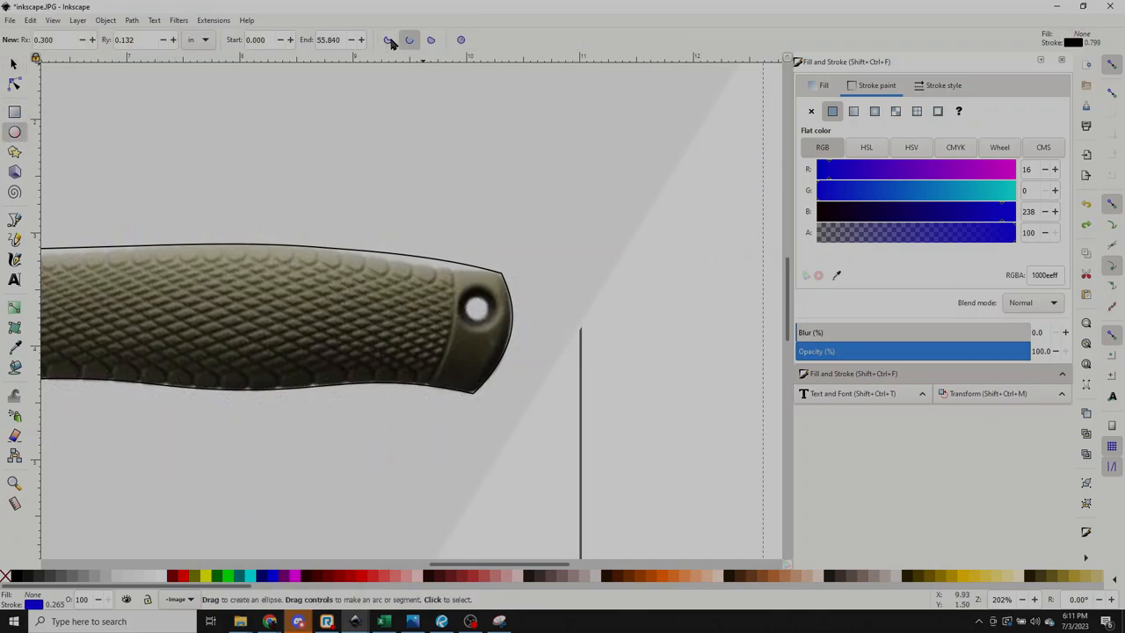
pyautogui.click(459, 39)
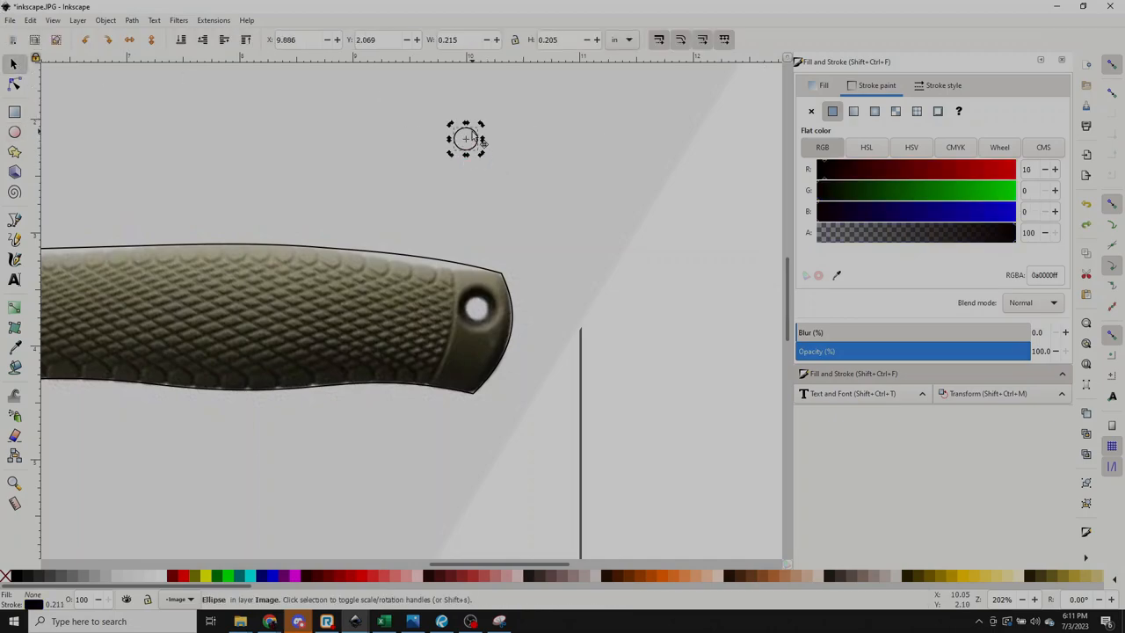
pyautogui.moveTo(466, 139); pyautogui.dragTo(478, 309)
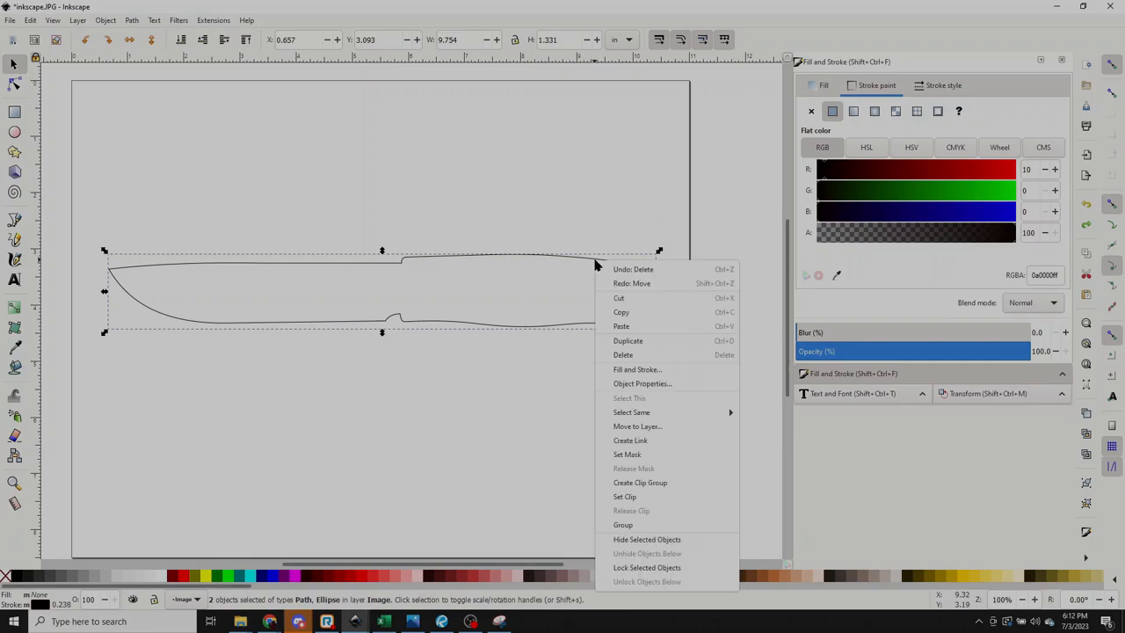
pyautogui.moveTo(621, 313)
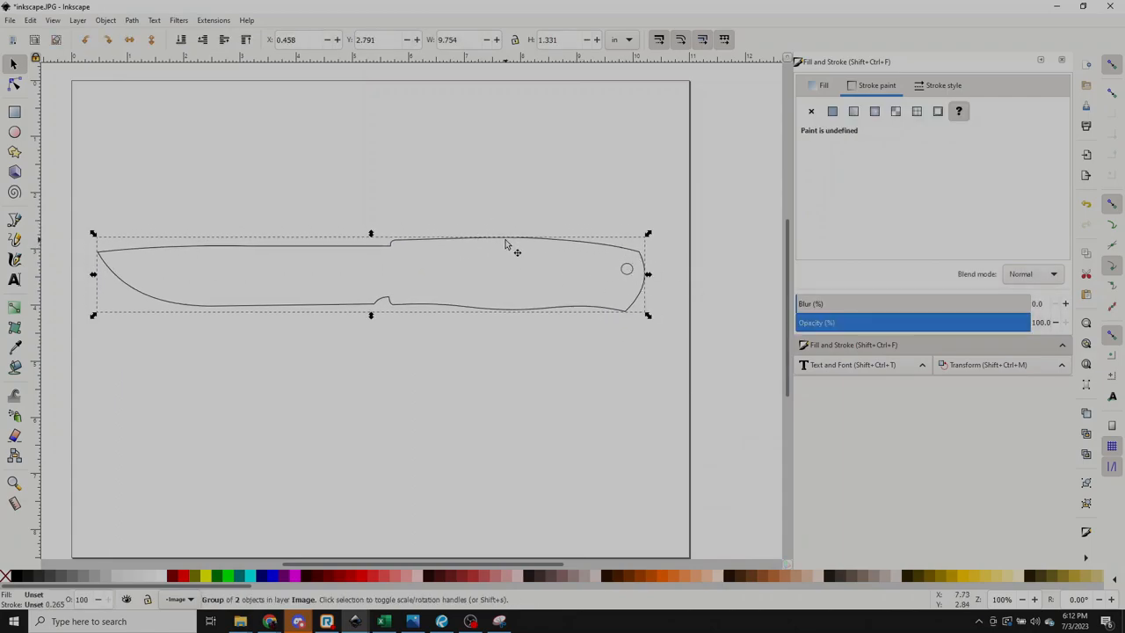
# Step: Ungroup the knife outline and lanyard-hole circle via the right-click menu
pyautogui.rightClick(507, 244)
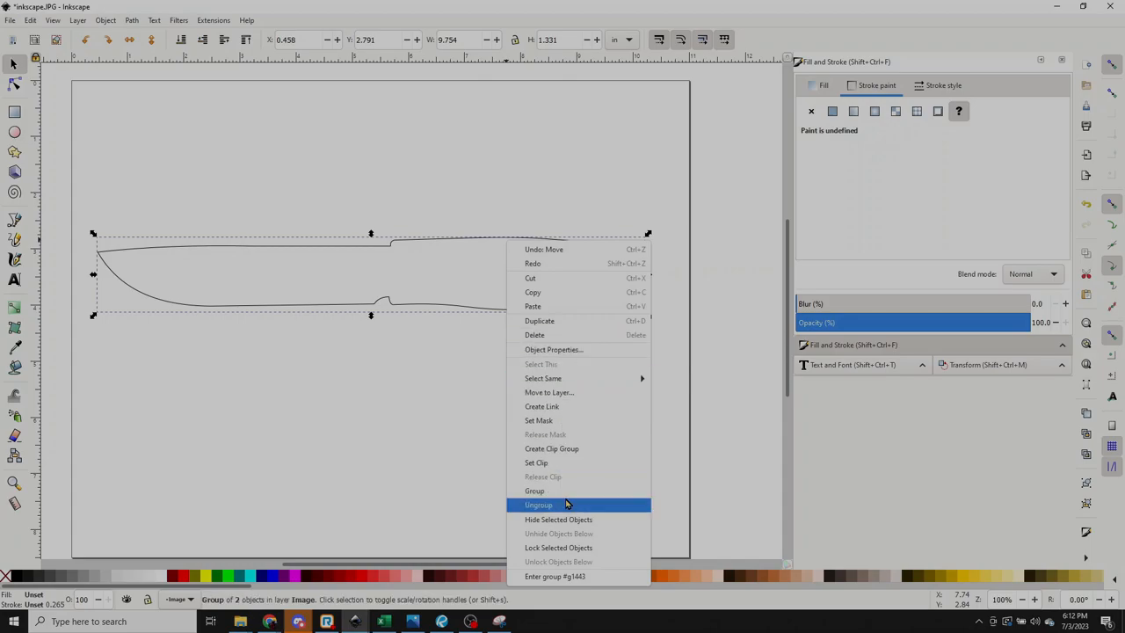
pyautogui.click(538, 504)
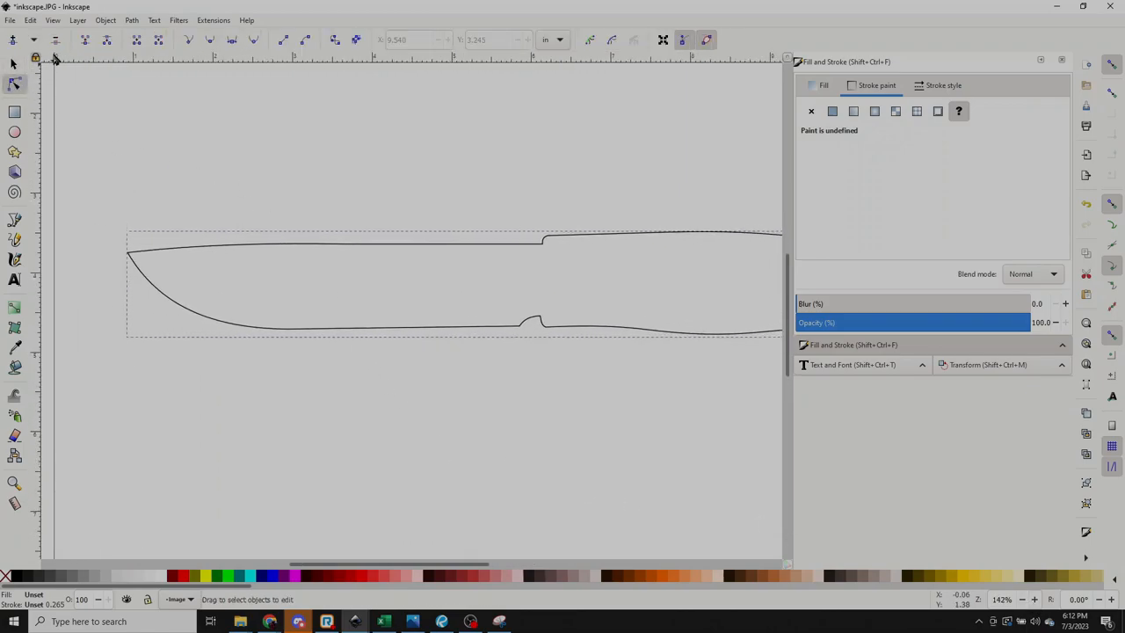
# Step: Select the outline with the Node tool and reshape its blade-tip curve
pyautogui.click(834, 111)
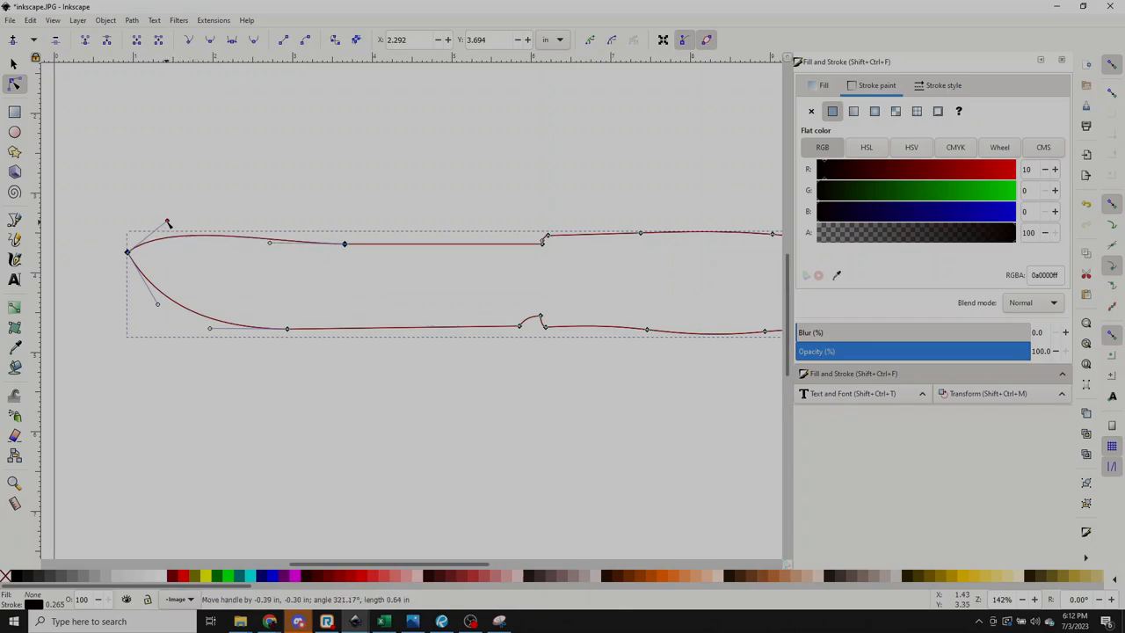
pyautogui.moveTo(169, 222); pyautogui.dragTo(204, 228)
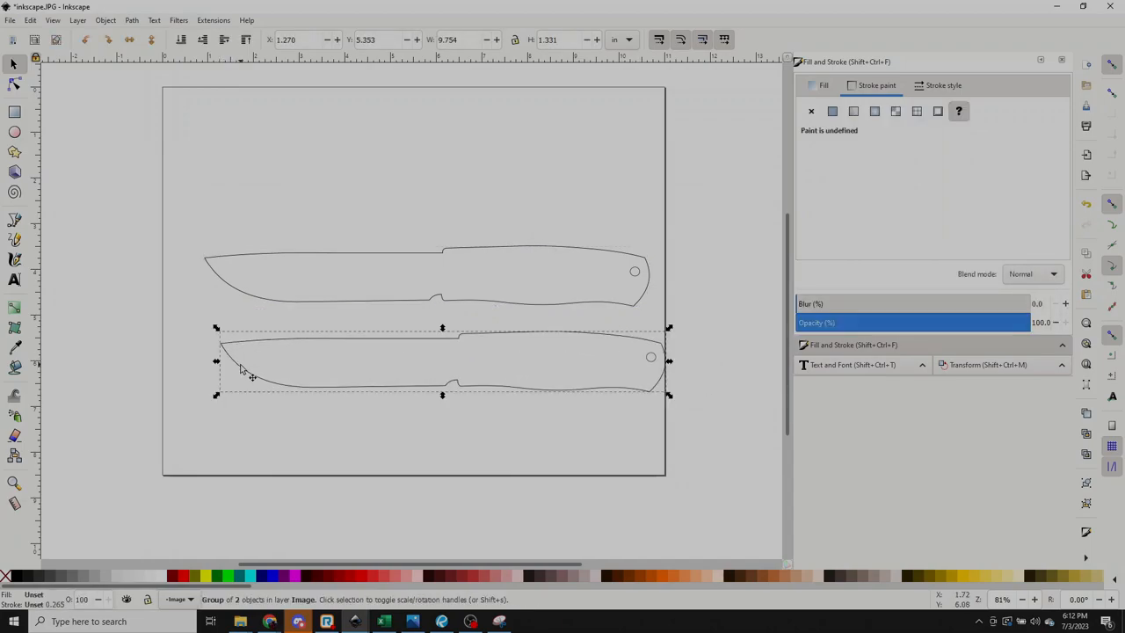
# Step: On the lower copy, pull the tip forward and smooth its belly and spine into a slimmer point
pyautogui.click(74, 122)
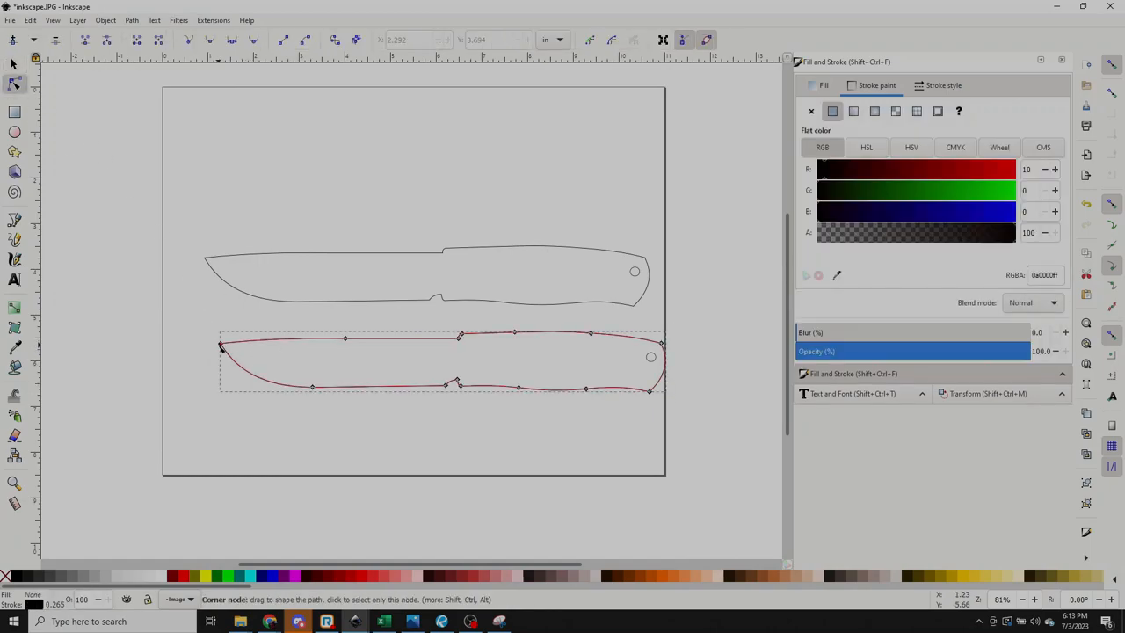
pyautogui.moveTo(222, 345); pyautogui.dragTo(182, 350)
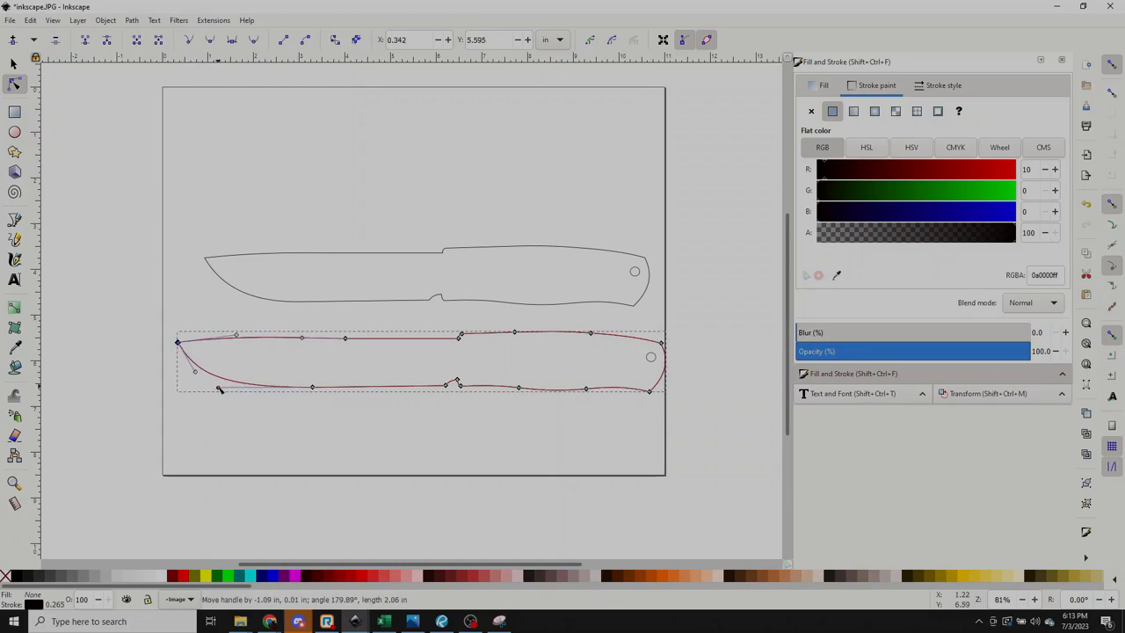
pyautogui.moveTo(220, 391); pyautogui.dragTo(232, 391)
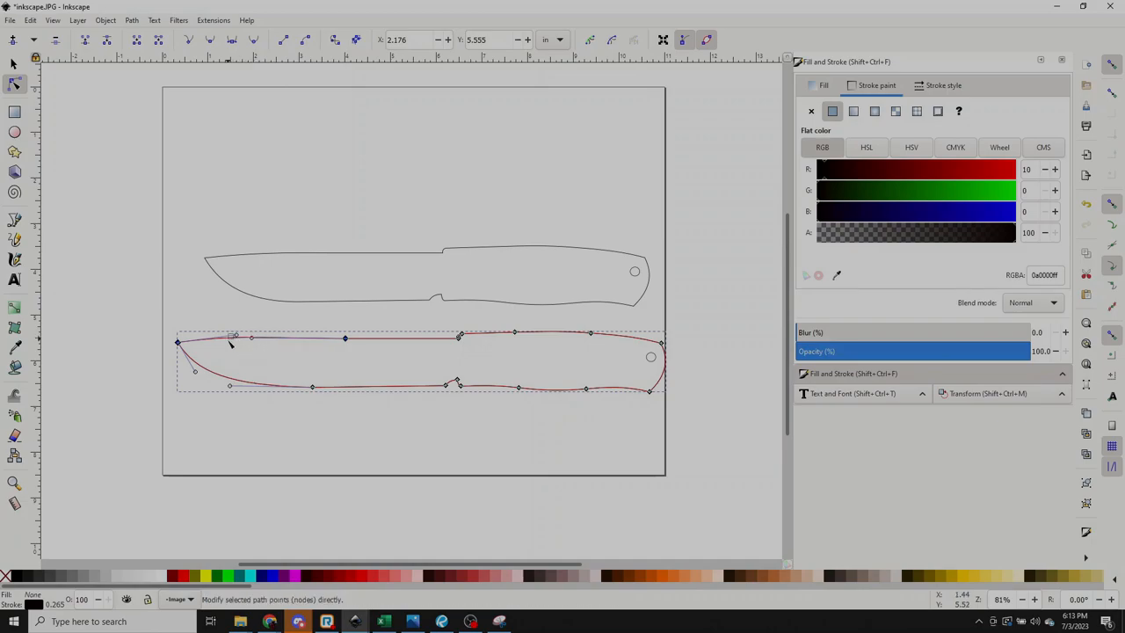
pyautogui.moveTo(230, 337); pyautogui.dragTo(222, 342)
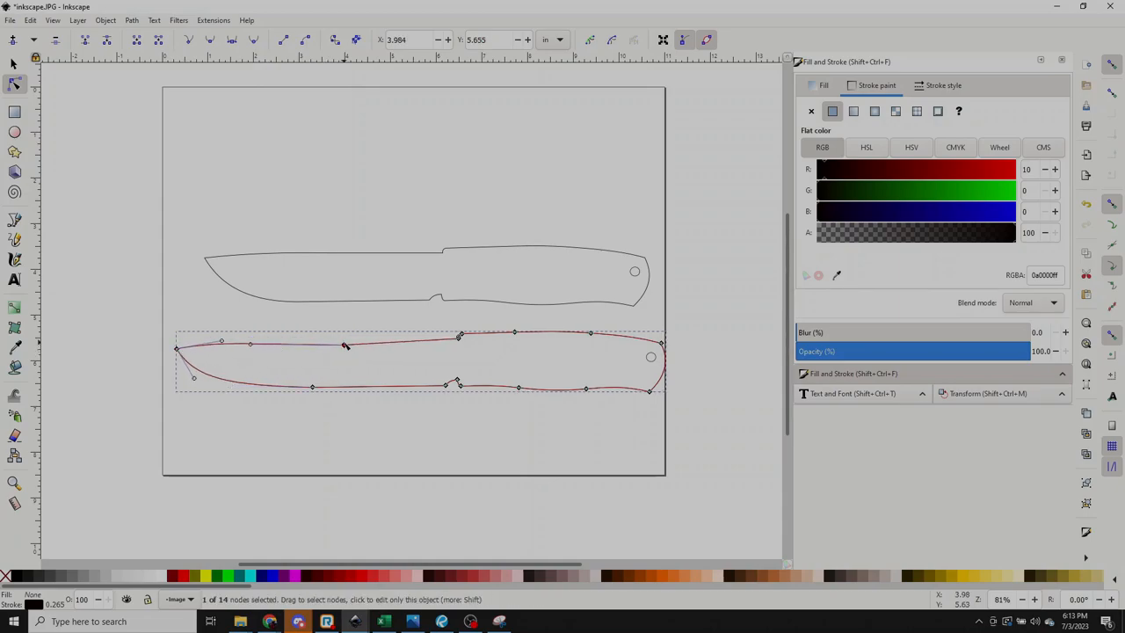
pyautogui.moveTo(345, 345); pyautogui.dragTo(345, 341)
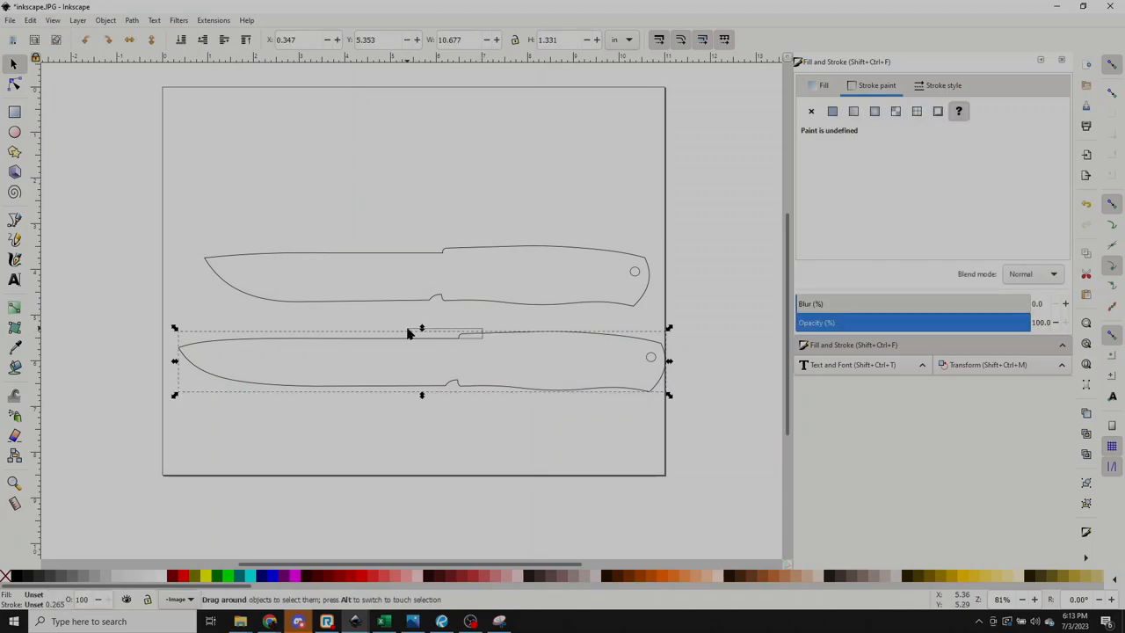
# Step: Select the upper knife shapes and drag the green outline into alignment over the black knife
pyautogui.moveTo(422, 361); pyautogui.dragTo(496, 154)
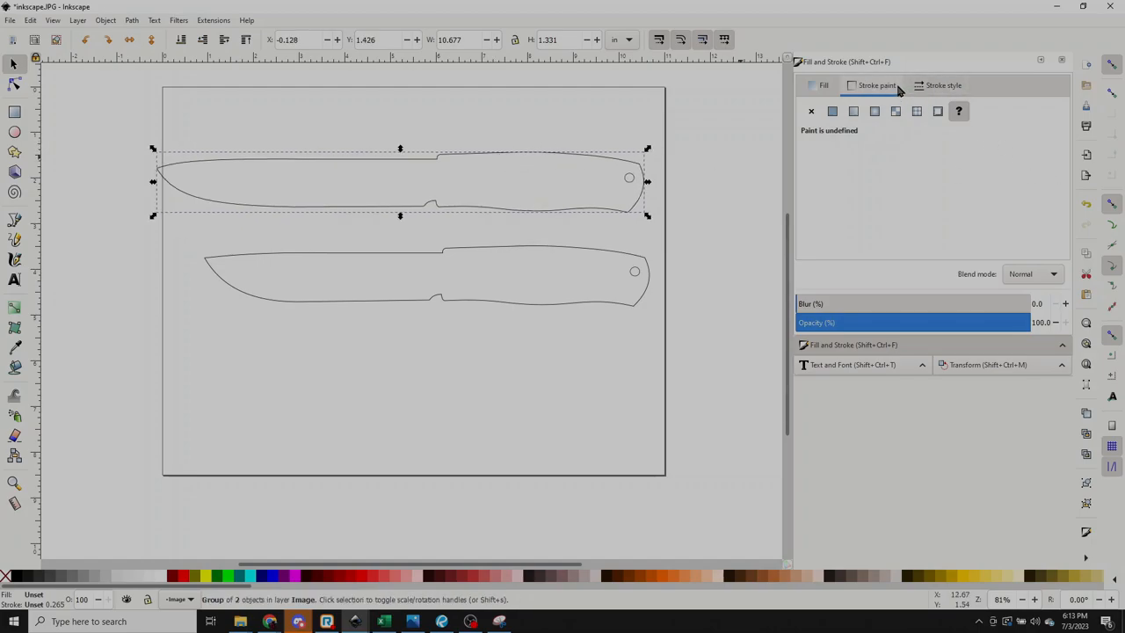
pyautogui.click(833, 111)
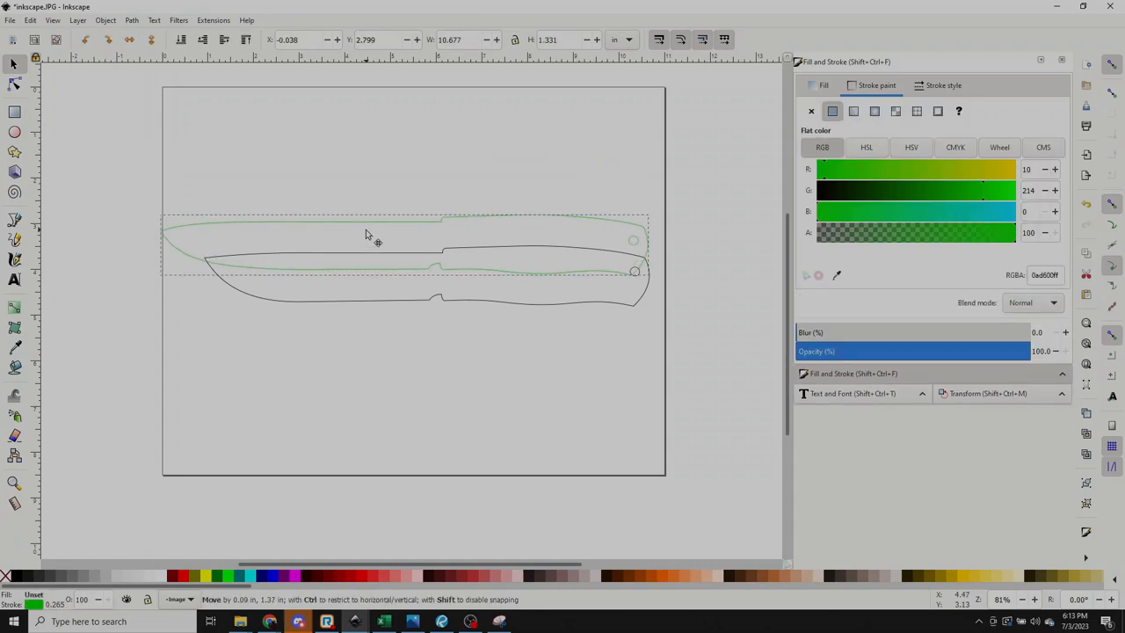
pyautogui.moveTo(366, 232); pyautogui.dragTo(371, 266)
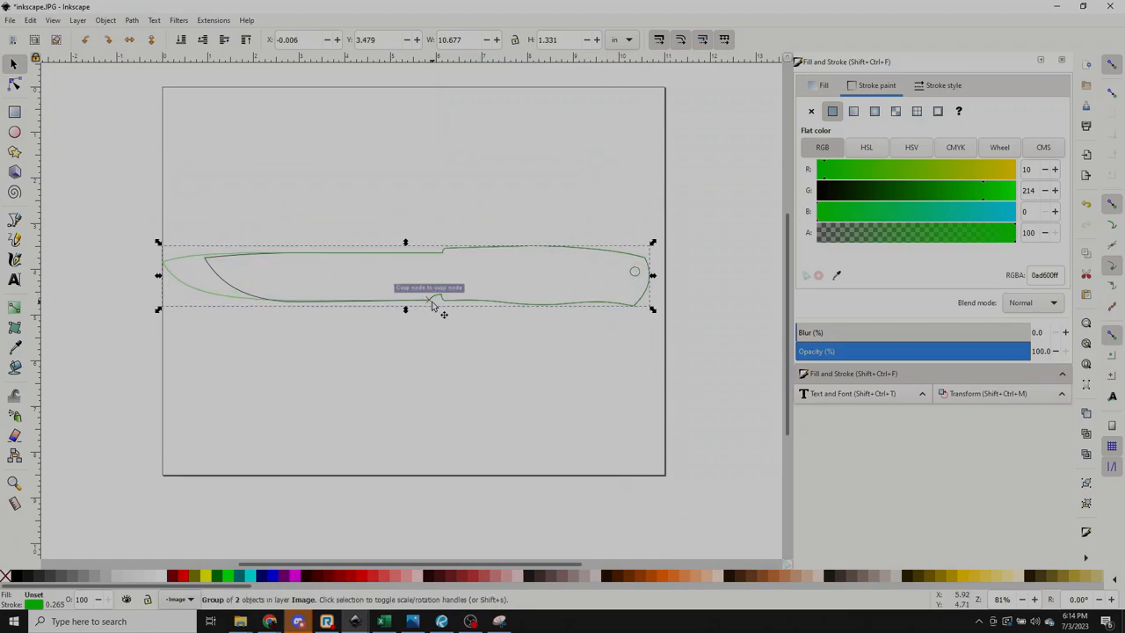
pyautogui.moveTo(431, 302); pyautogui.dragTo(229, 219)
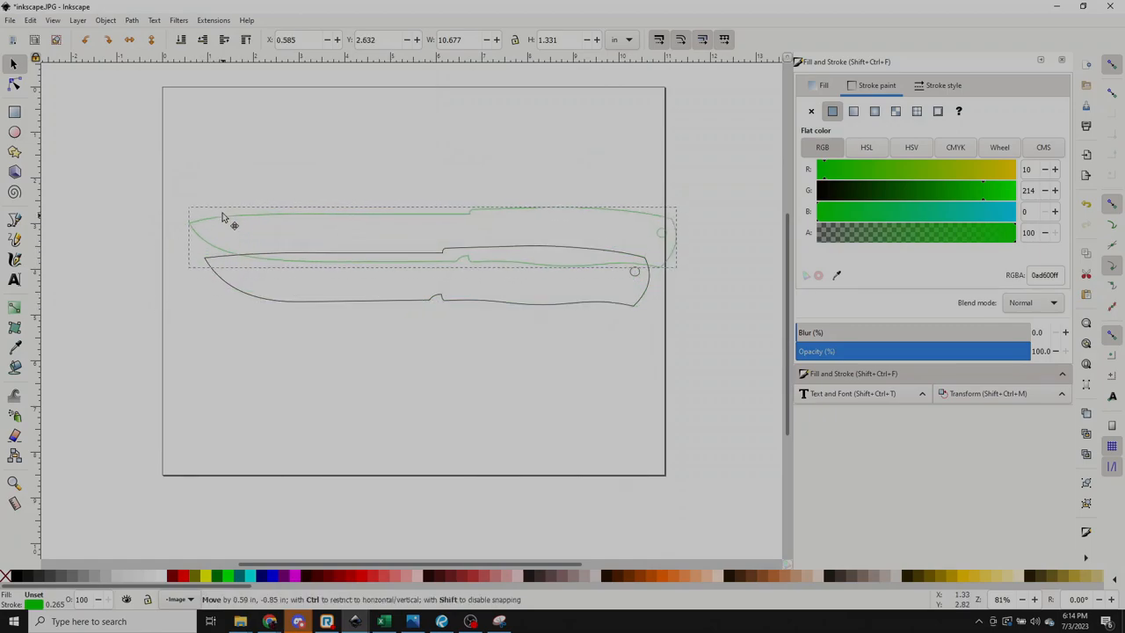
pyautogui.moveTo(225, 220); pyautogui.dragTo(193, 264)
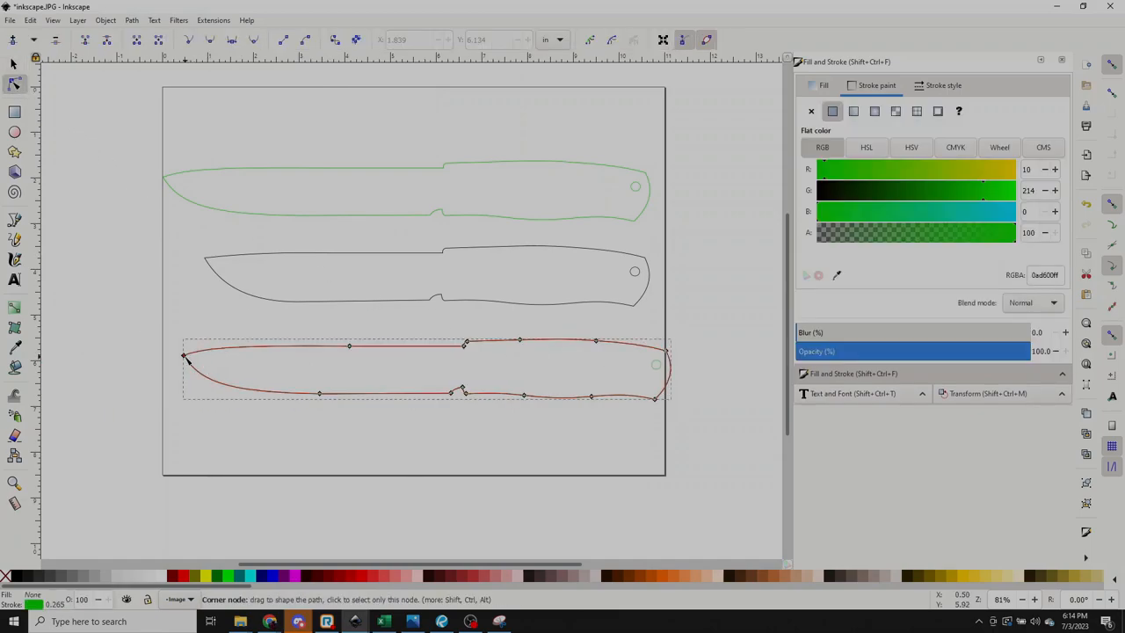
# Step: Move the bottom outline's tip node and its handles into a rounded upswept point
pyautogui.moveTo(184, 355); pyautogui.dragTo(196, 370)
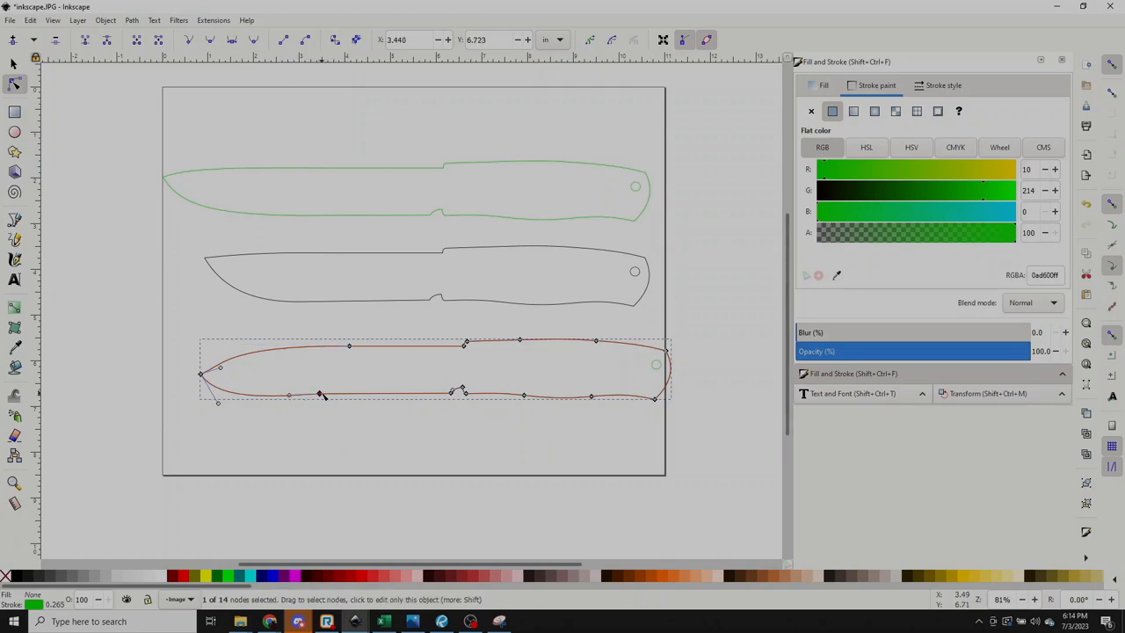
pyautogui.moveTo(320, 396); pyautogui.dragTo(232, 418)
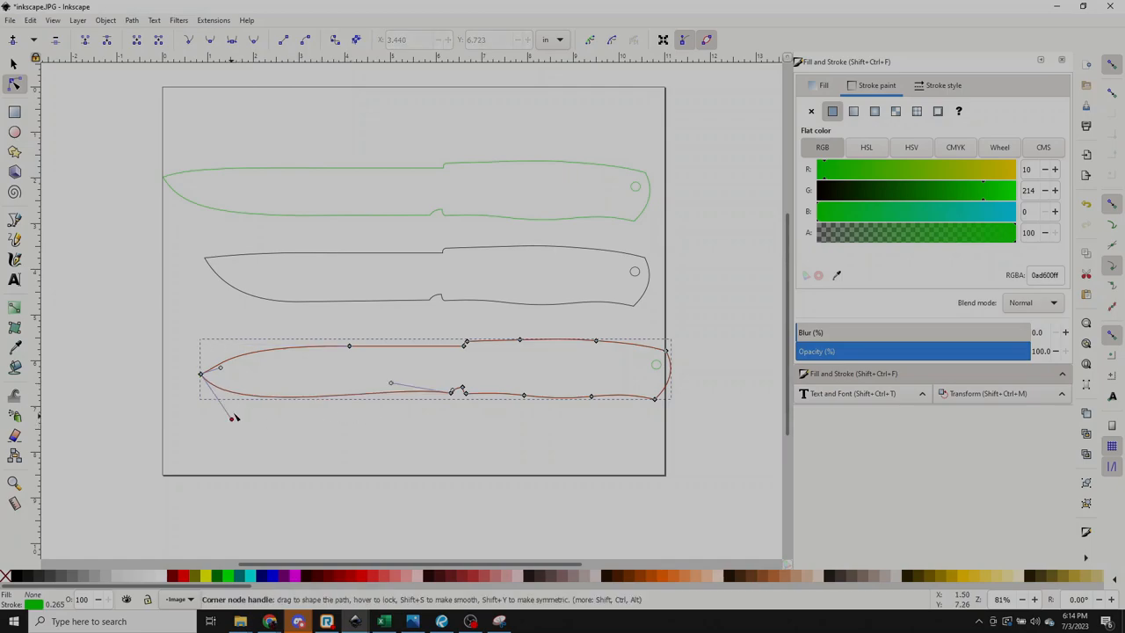
pyautogui.moveTo(232, 419); pyautogui.dragTo(284, 408)
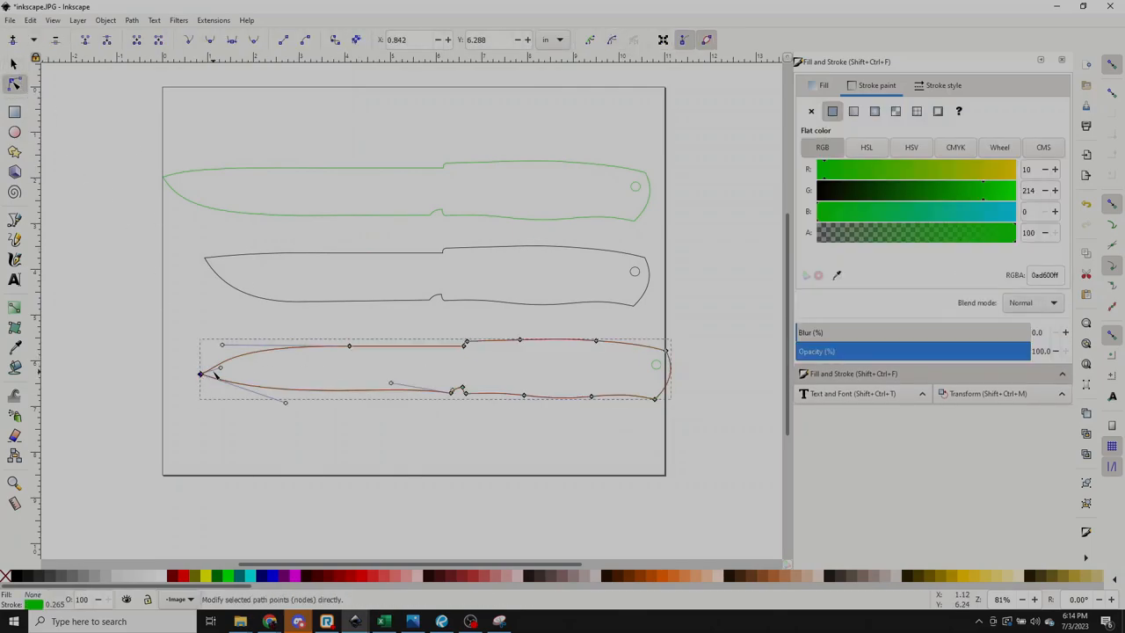
pyautogui.moveTo(218, 364); pyautogui.dragTo(207, 369)
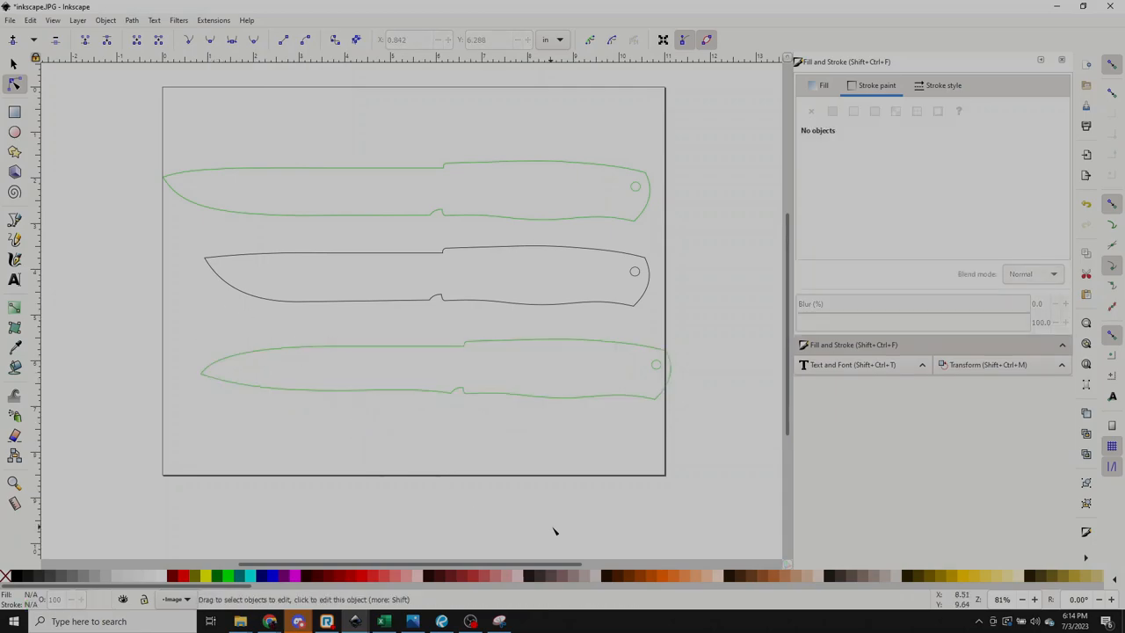
pyautogui.moveTo(448, 350)
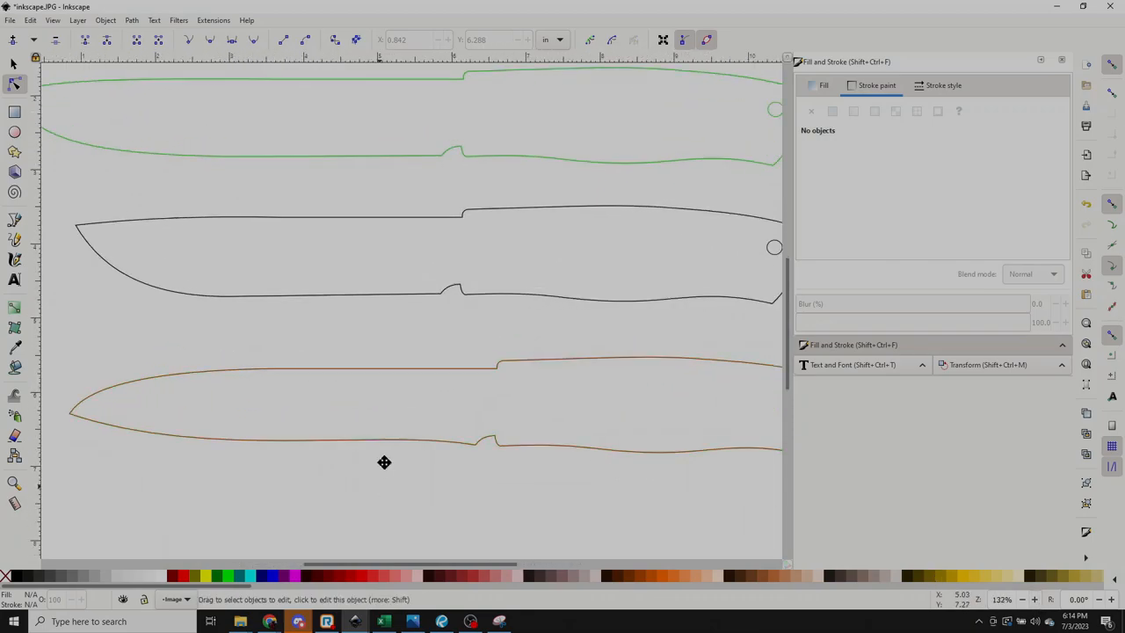
# Step: Position the green outline over the black knife and break it apart at the choil node
pyautogui.scroll(-3)
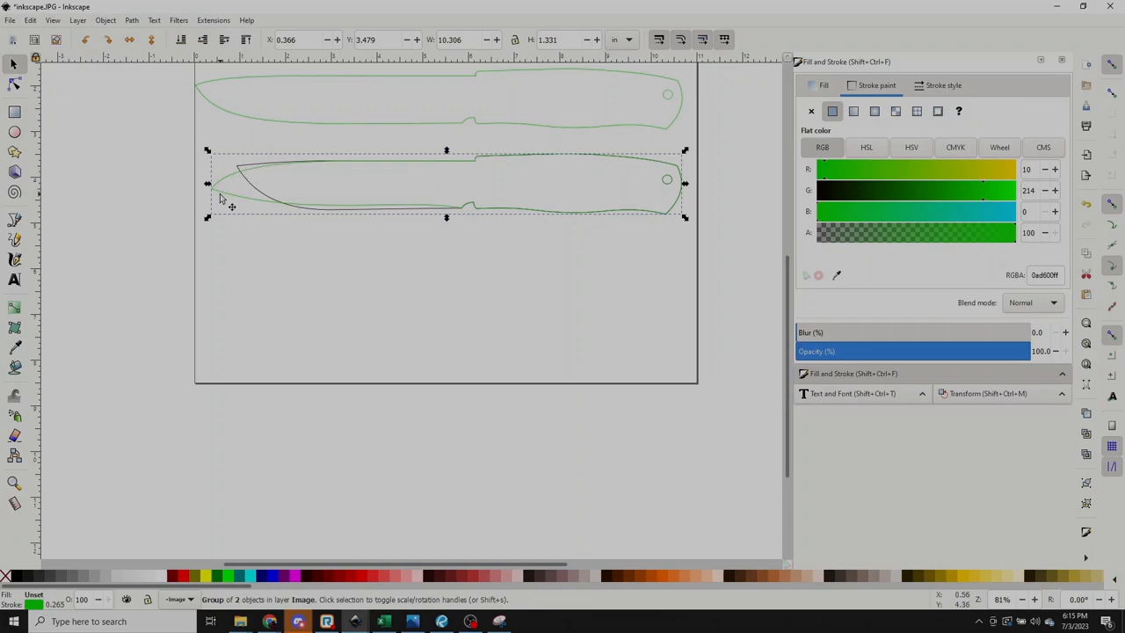
pyautogui.moveTo(220, 184); pyautogui.dragTo(296, 243)
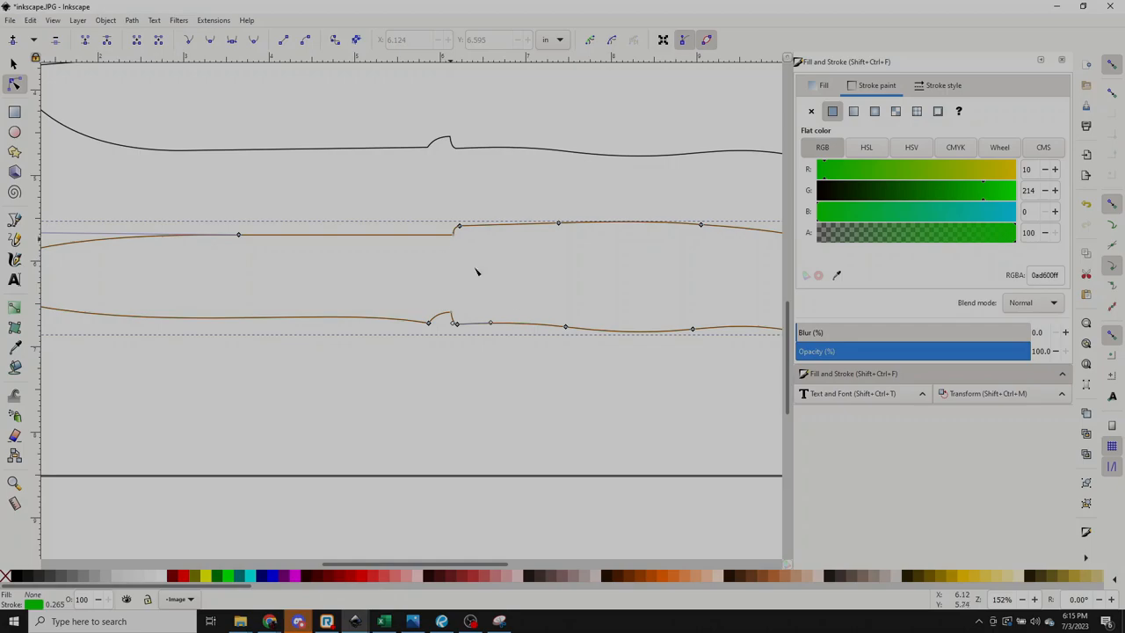
pyautogui.click(1037, 602)
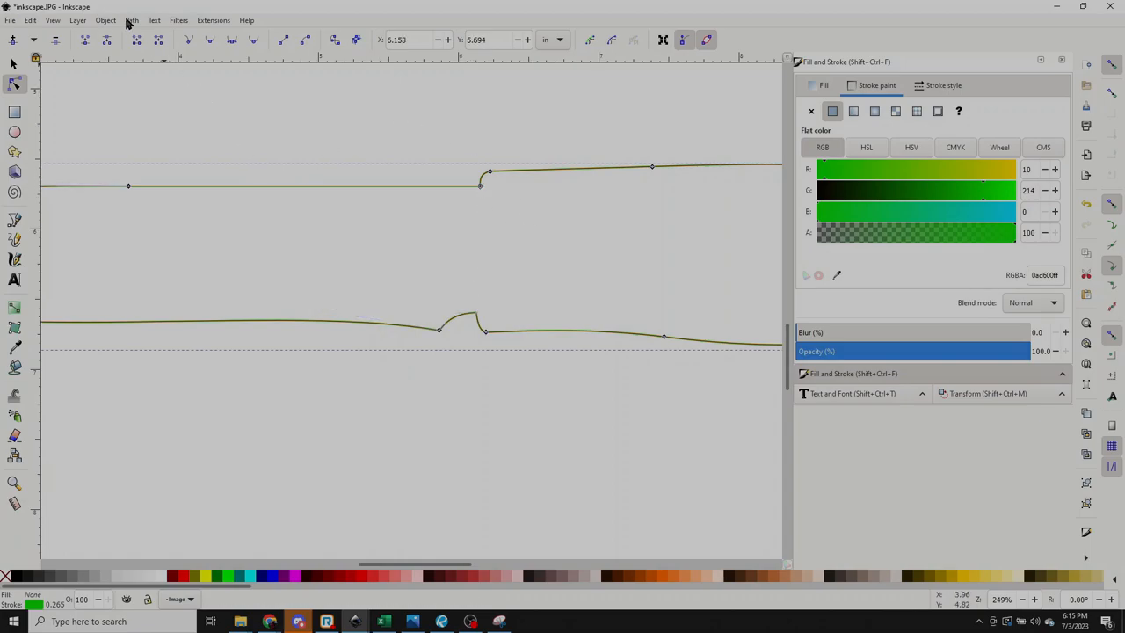
pyautogui.click(131, 21)
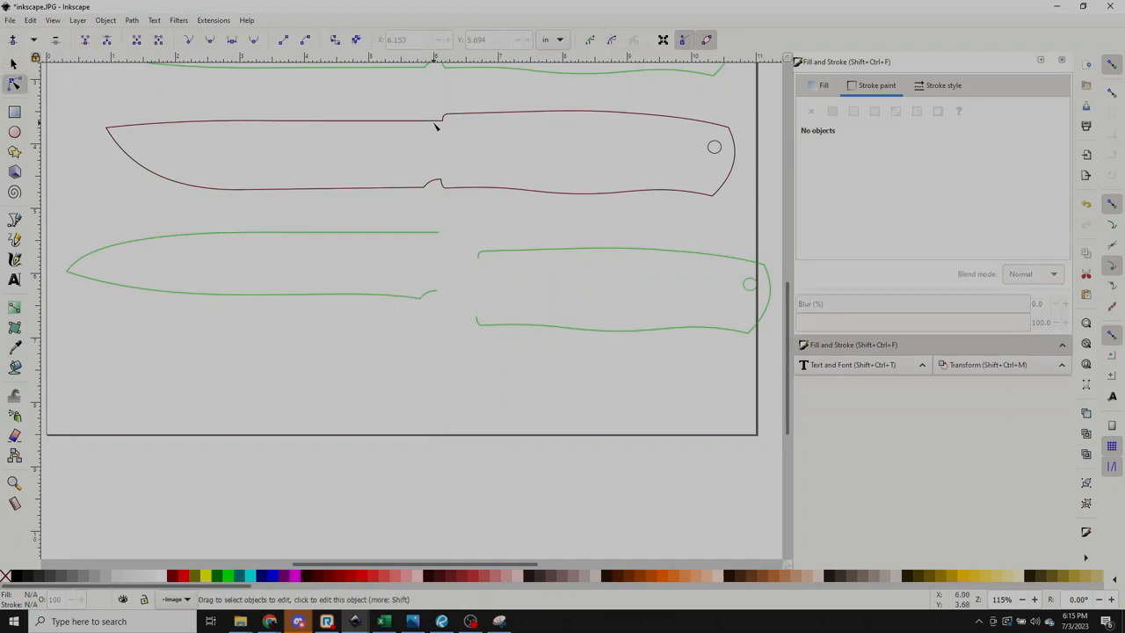
# Step: Node-edit the dark outline and break its path open at the choil node
pyautogui.click(442, 120)
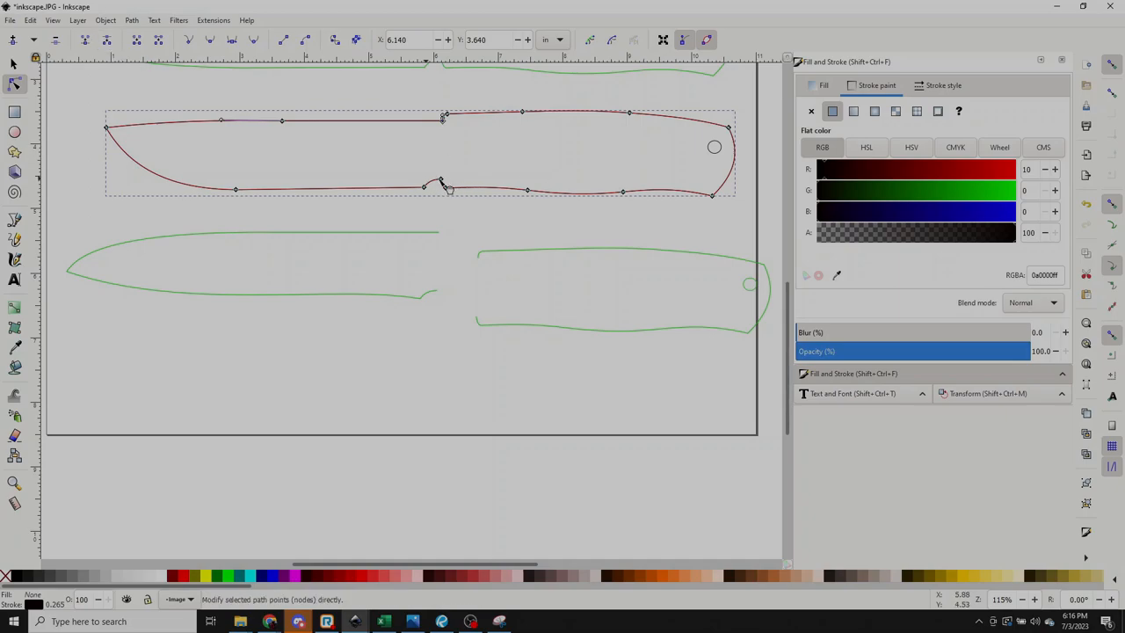
pyautogui.click(436, 185)
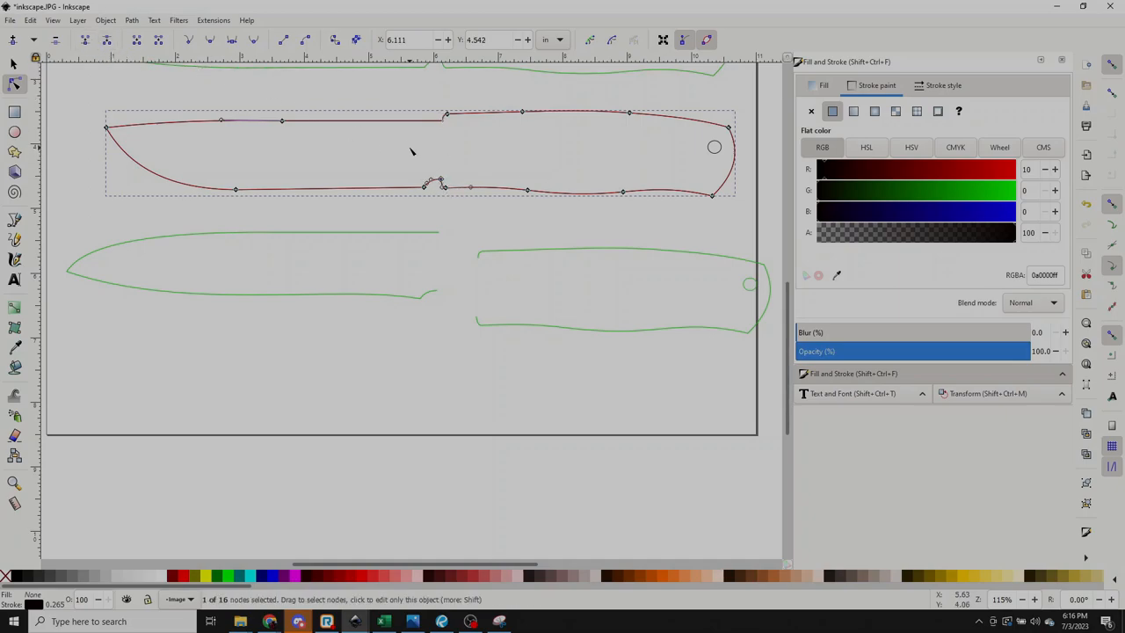
pyautogui.rightClick(411, 151)
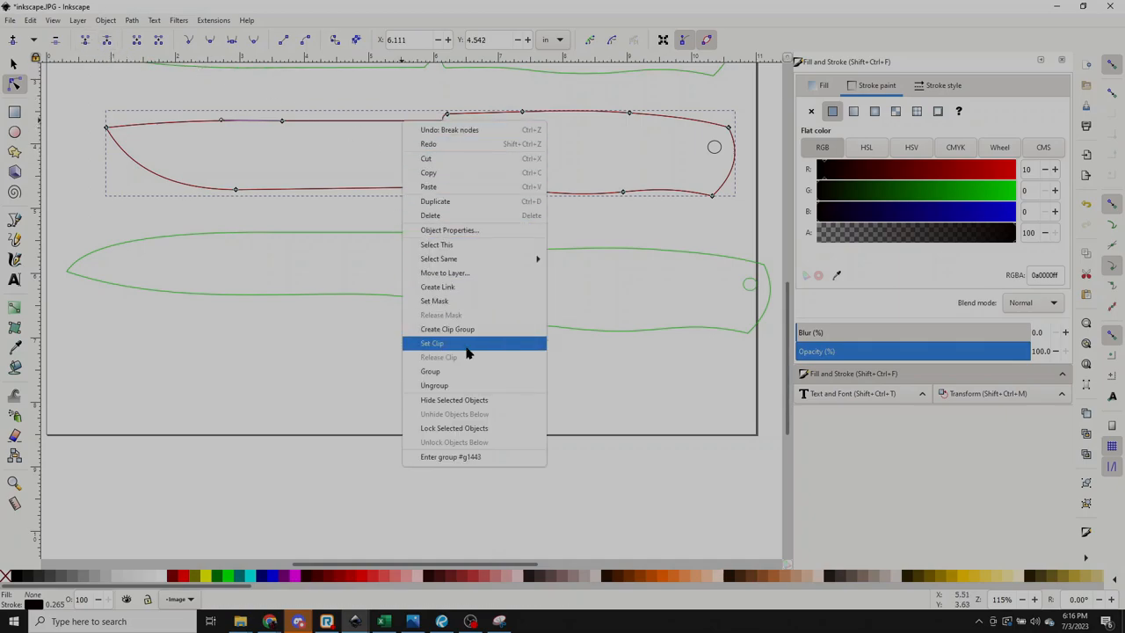
pyautogui.click(432, 343)
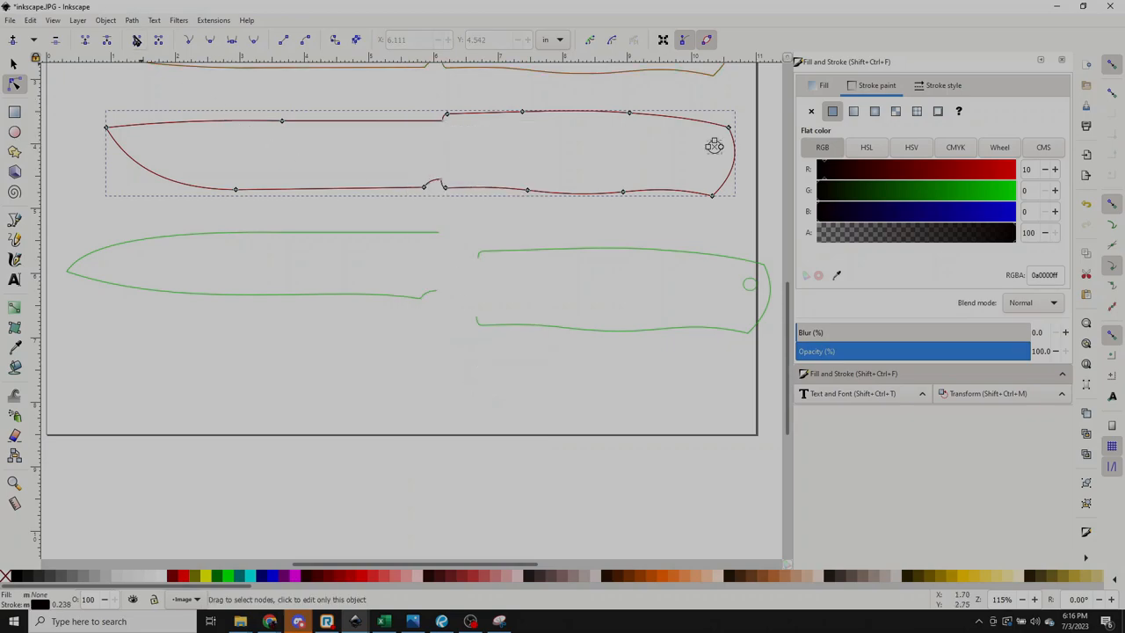
pyautogui.click(134, 21)
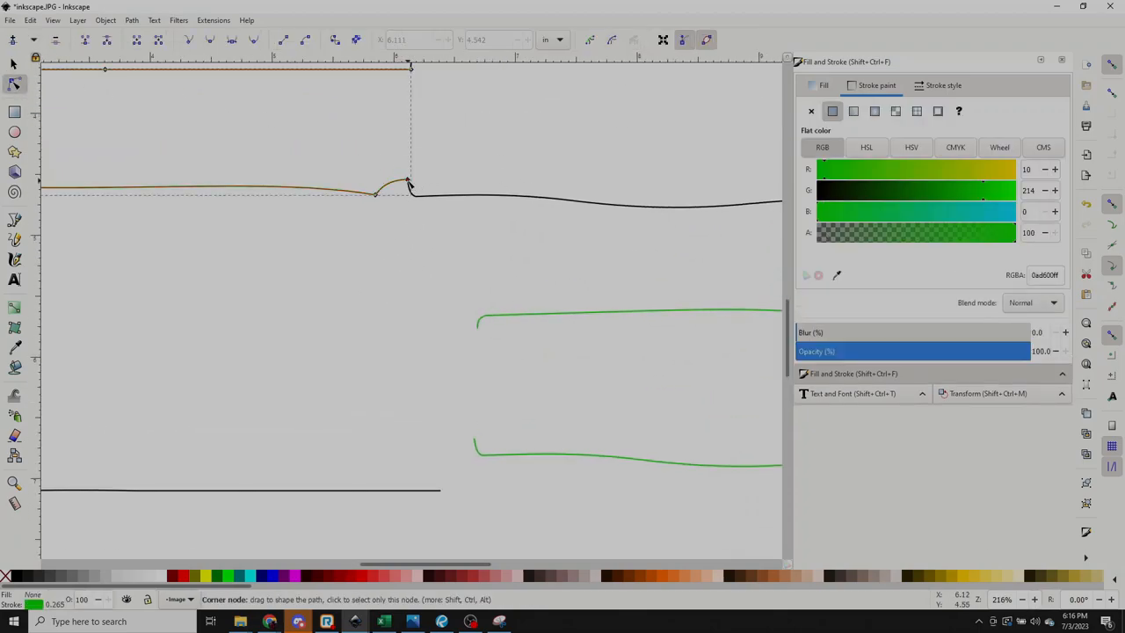
# Step: Drag the green blade's end node so it meets the dark handle
pyautogui.moveTo(408, 185); pyautogui.dragTo(408, 181)
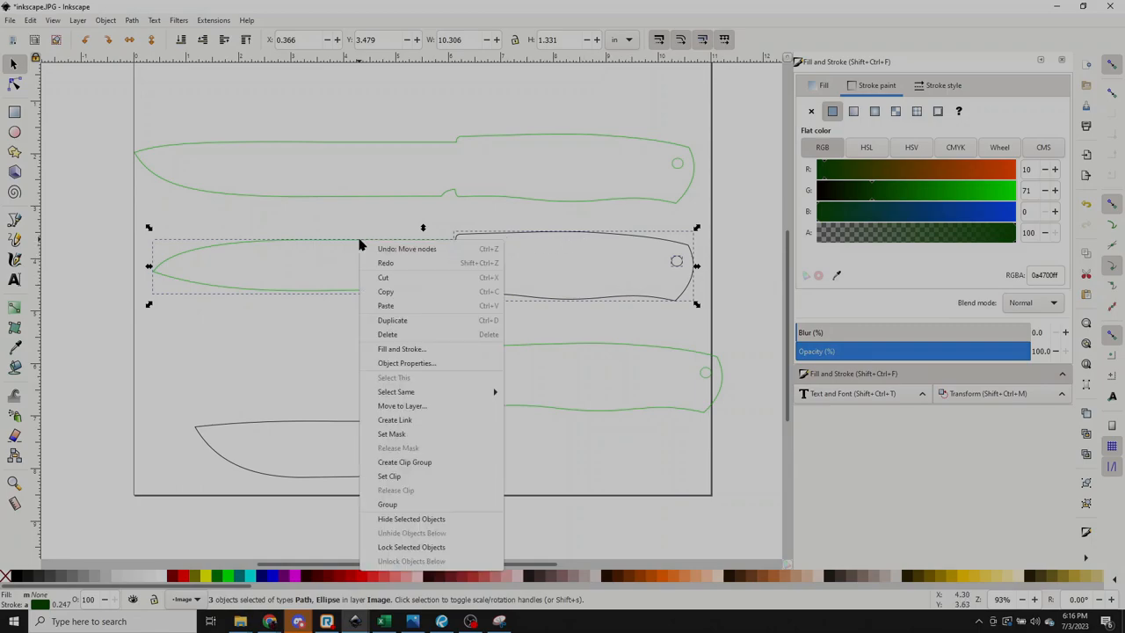
pyautogui.moveTo(404, 334)
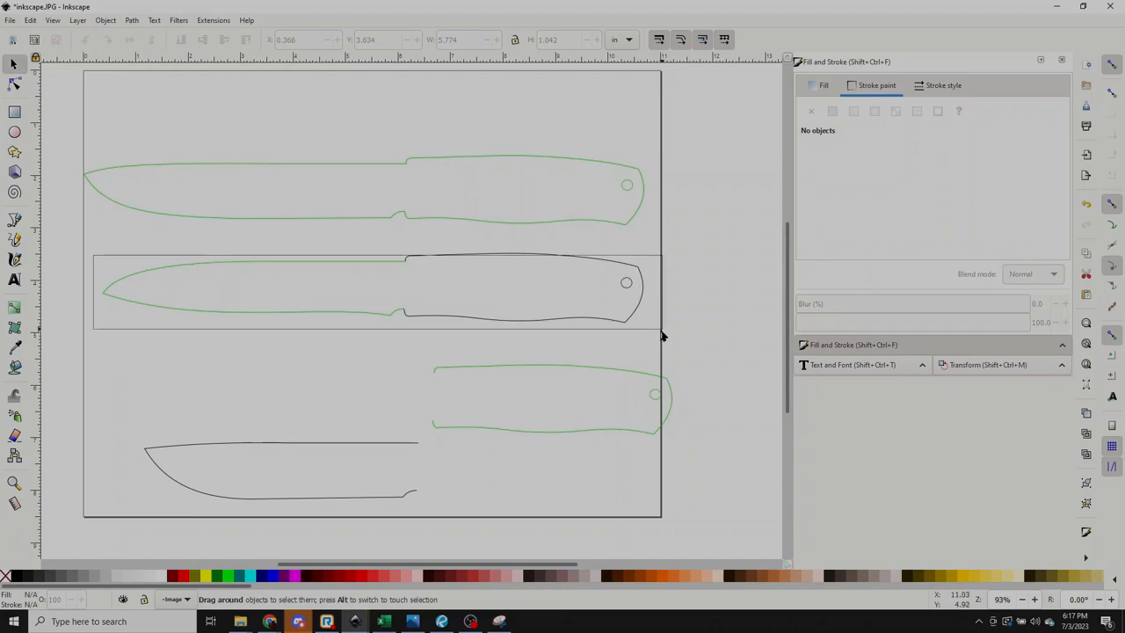
# Step: Apply Path > Division to the combined middle knife shapes to cut them into pieces
pyautogui.click(506, 264)
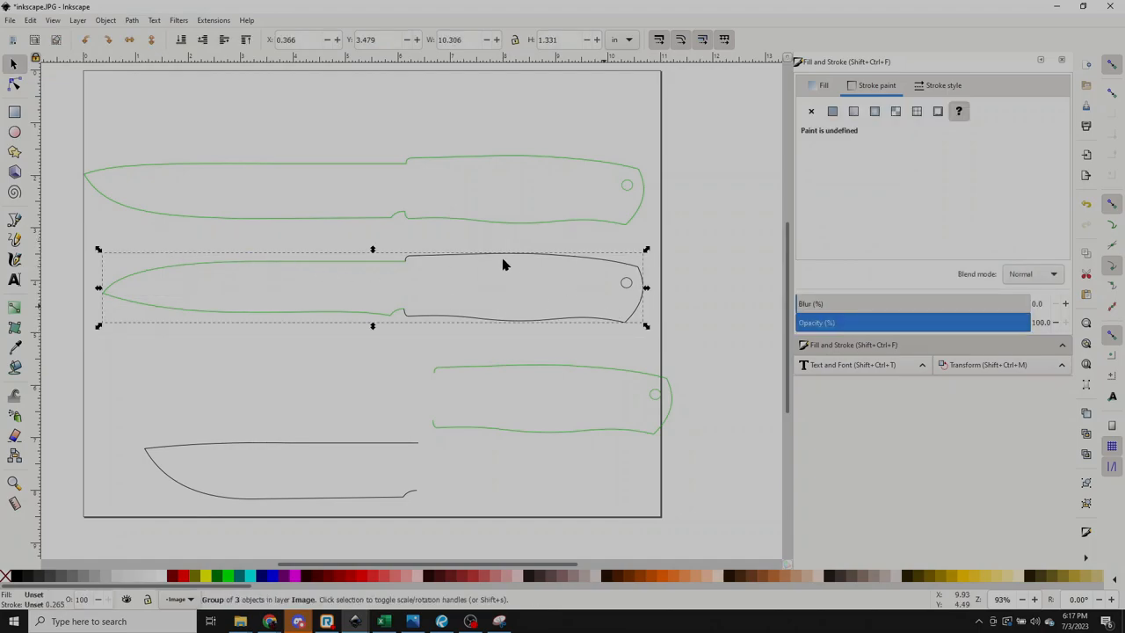
pyautogui.click(133, 22)
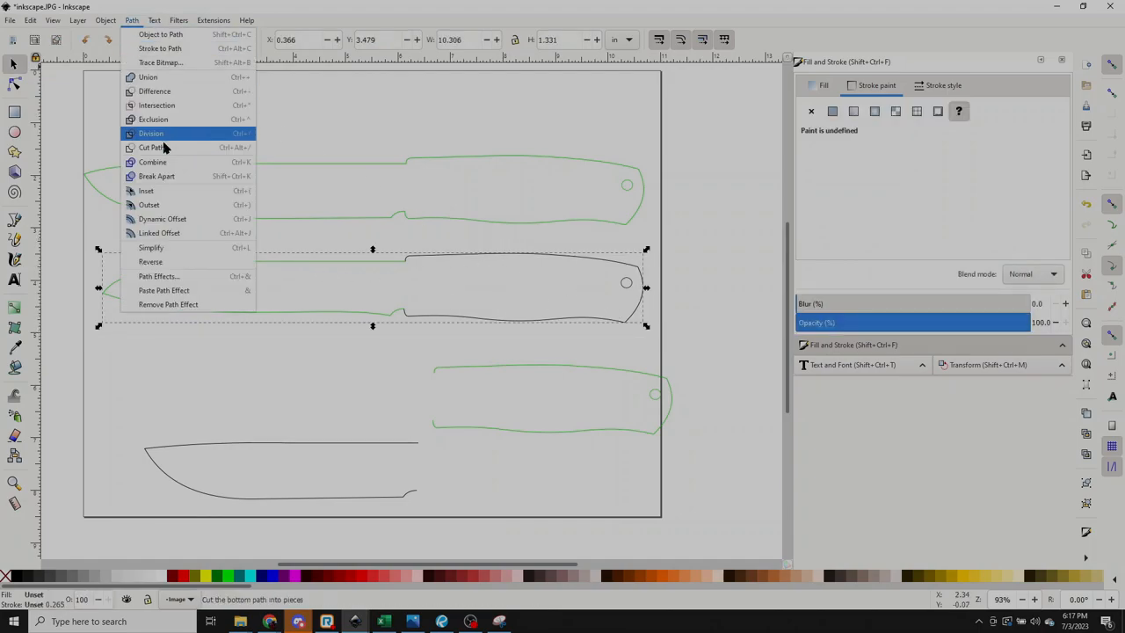
pyautogui.click(151, 134)
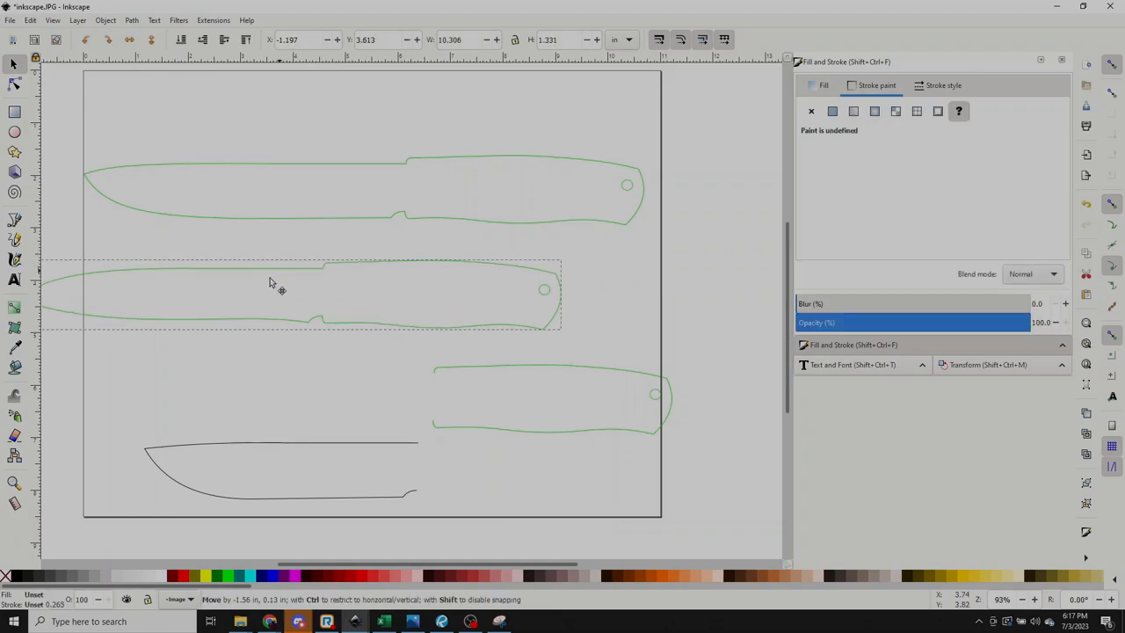
# Step: Move the middle knife pieces into place and rotate them via the Transform dialog
pyautogui.moveTo(273, 283); pyautogui.dragTo(369, 283)
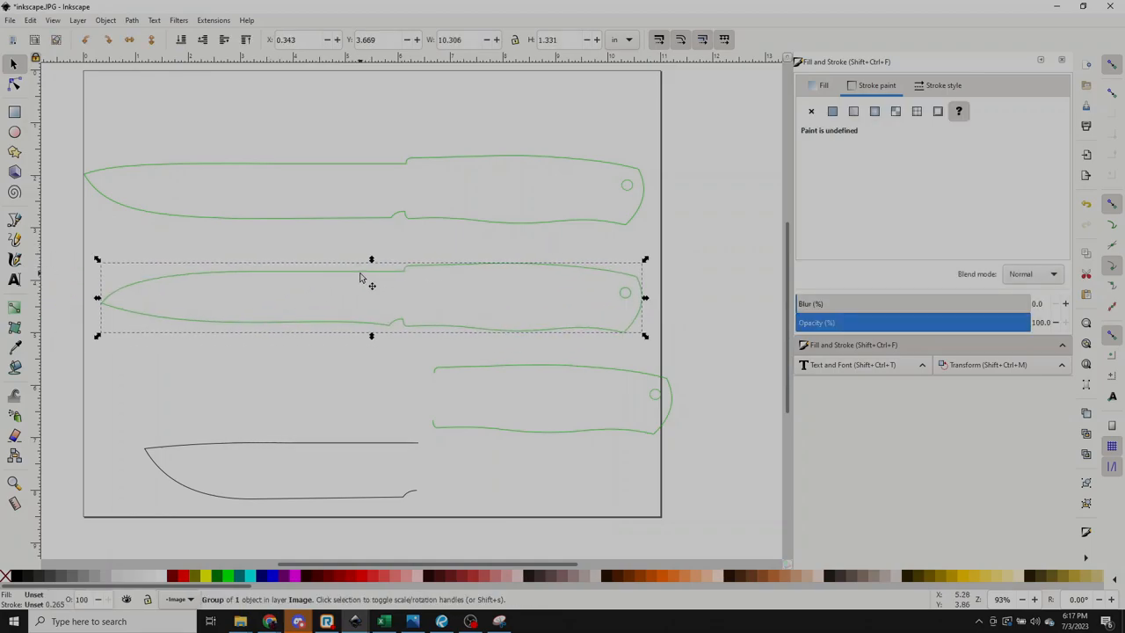
pyautogui.moveTo(72, 111)
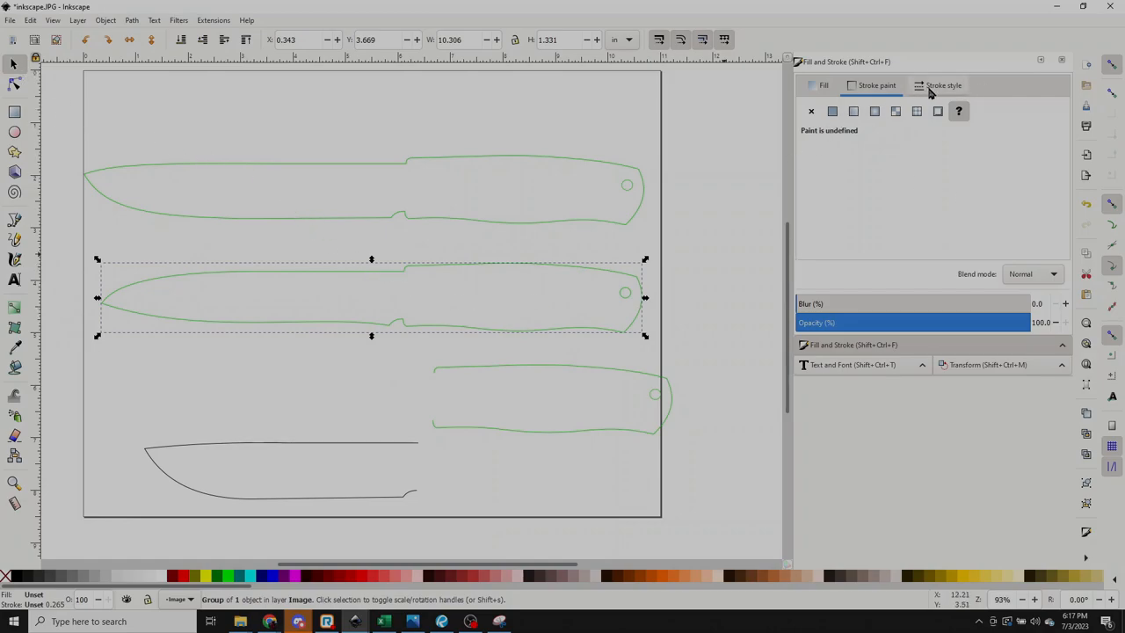
pyautogui.moveTo(369, 296); pyautogui.dragTo(361, 273)
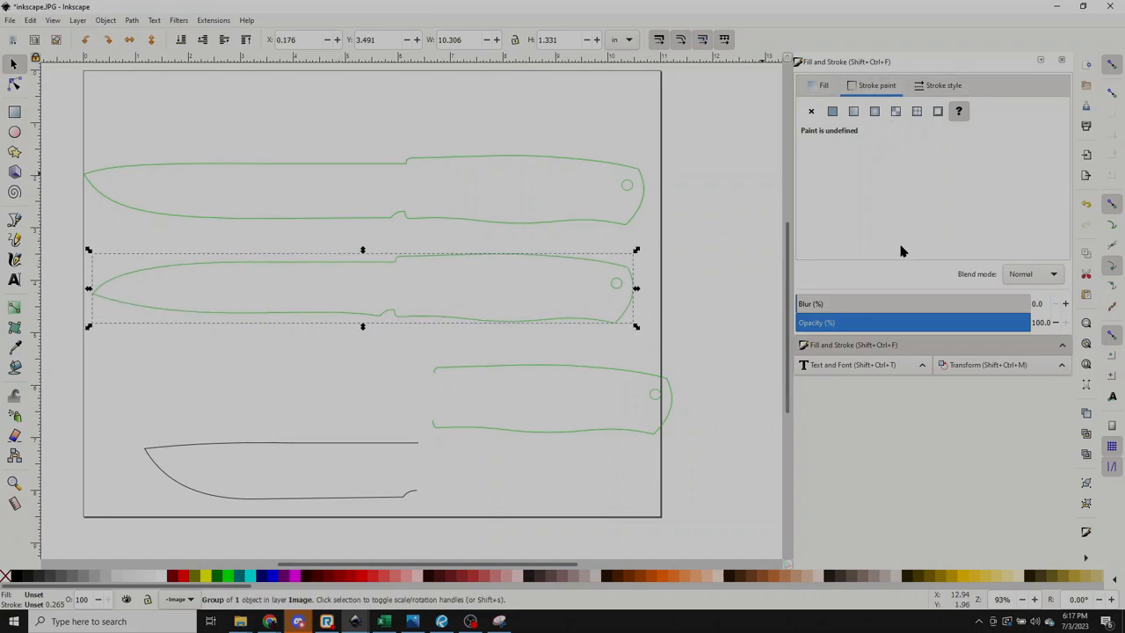
pyautogui.click(985, 364)
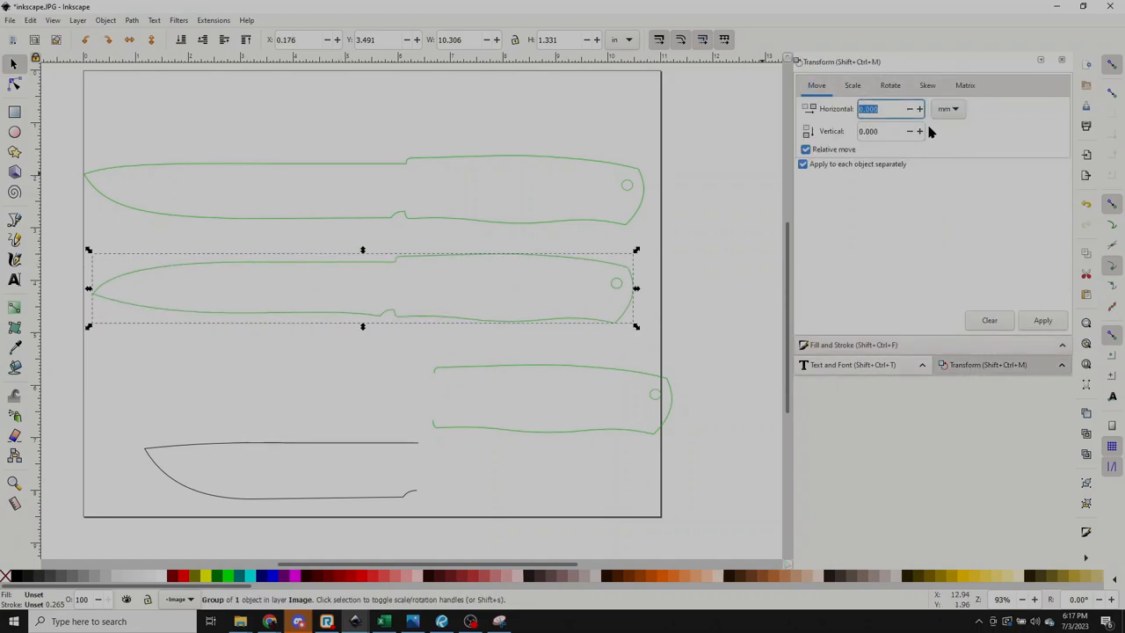
pyautogui.click(890, 85)
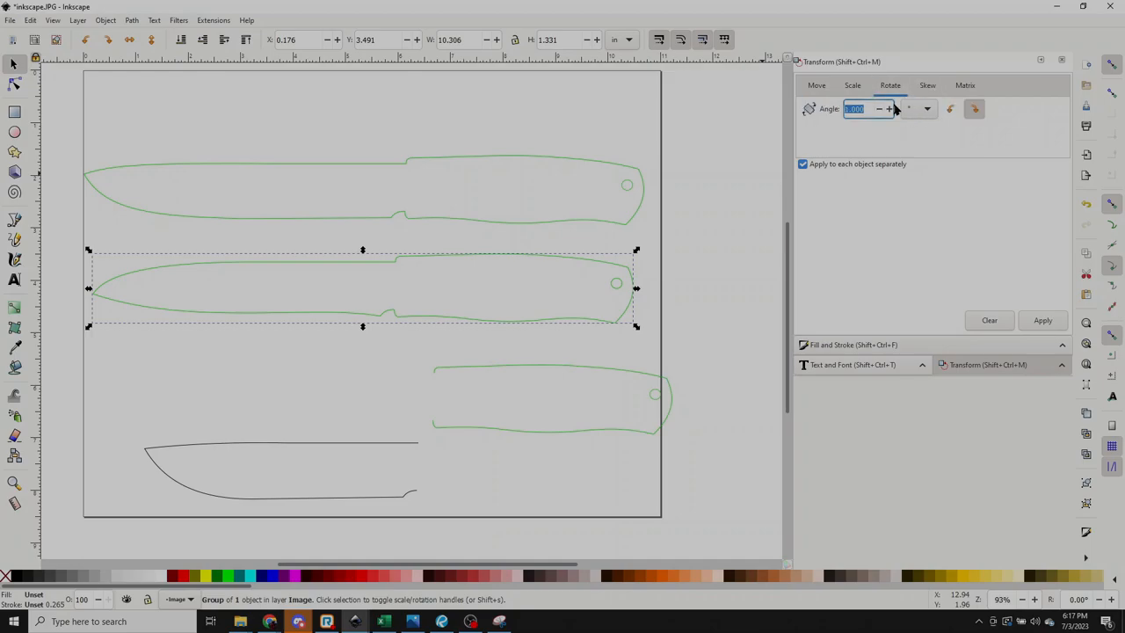
pyautogui.moveTo(396, 273)
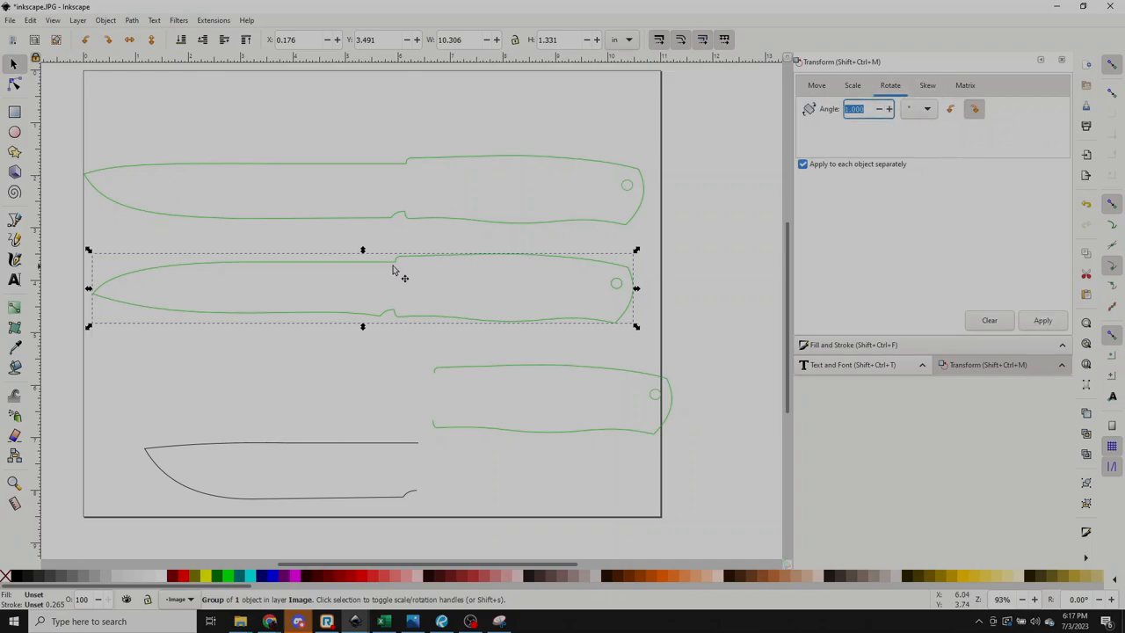
pyautogui.click(1043, 320)
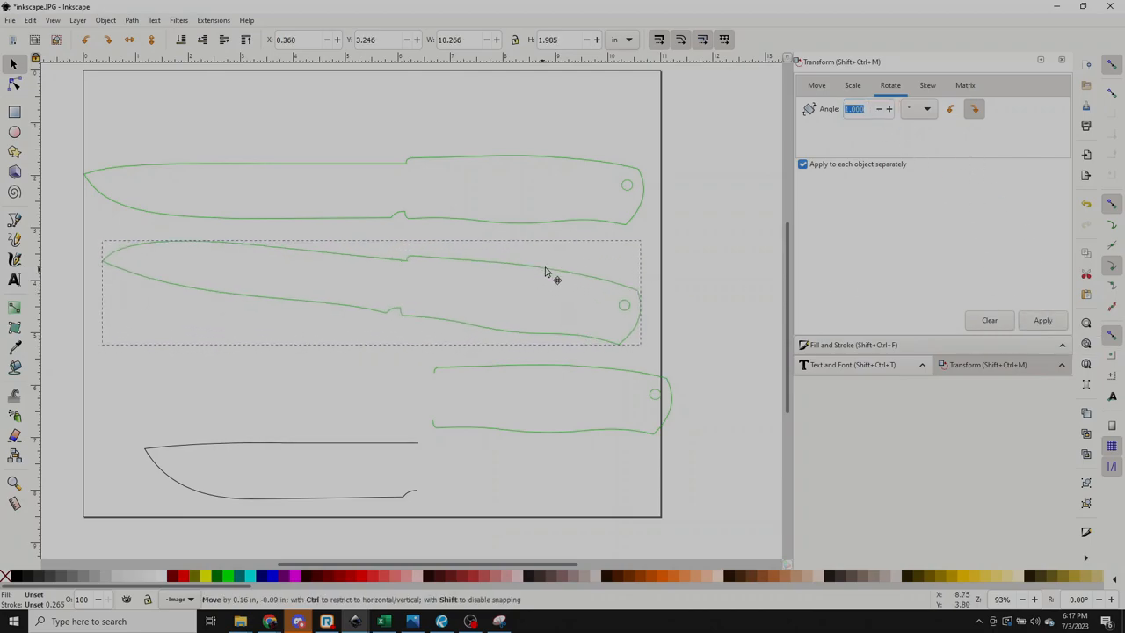
# Step: Drag the rotated middle knife group up onto the top outline and deselect
pyautogui.moveTo(545, 290); pyautogui.dragTo(571, 390)
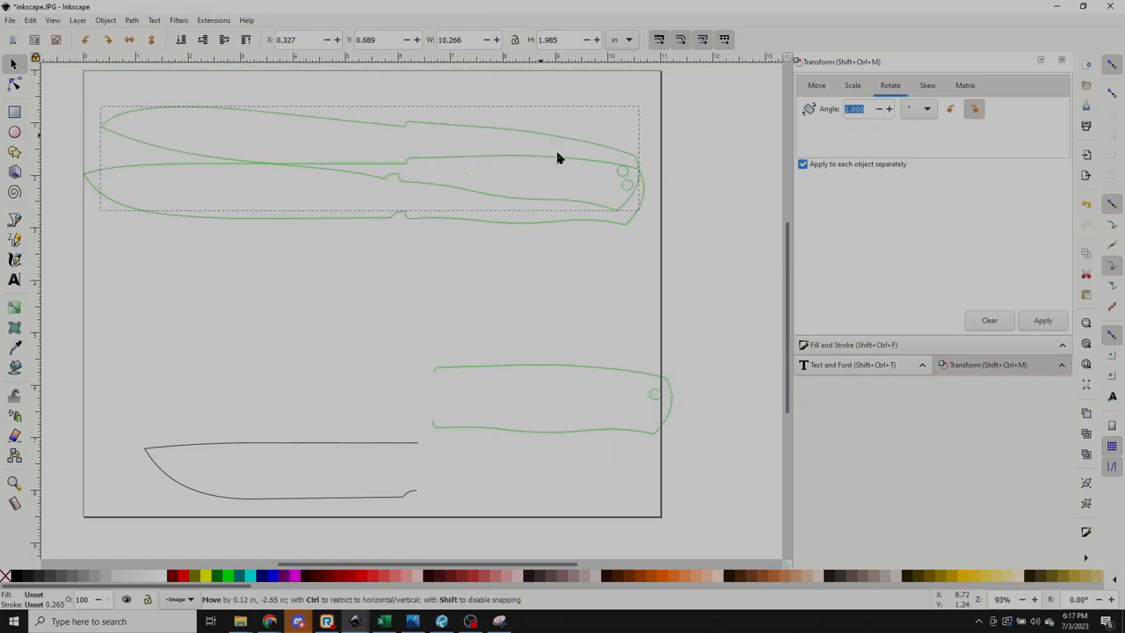
pyautogui.click(327, 449)
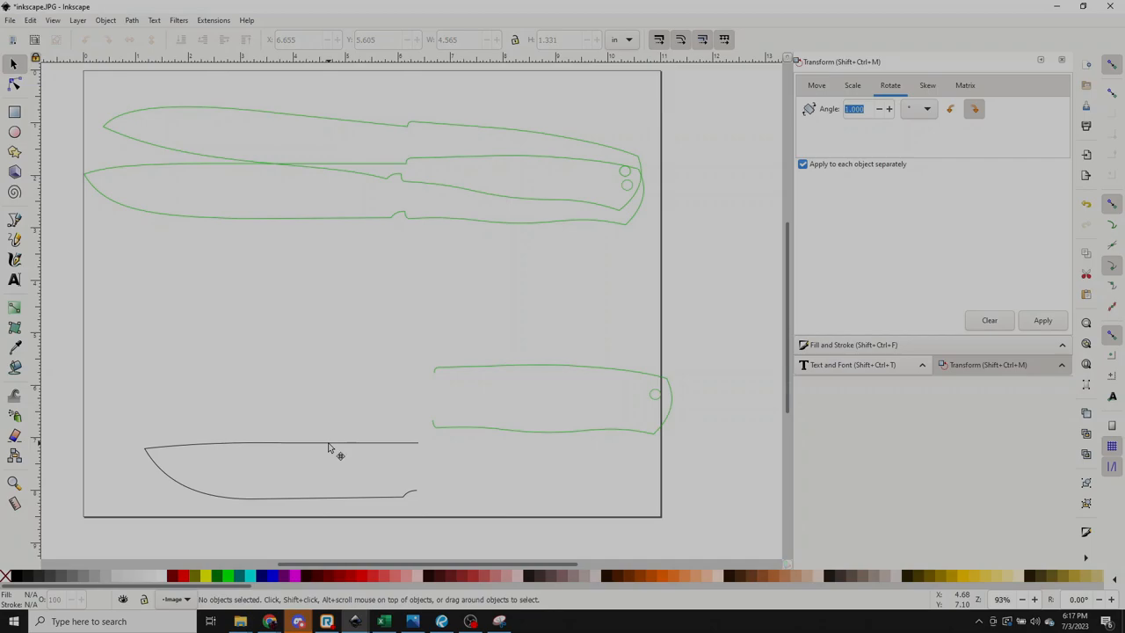
# Step: Drag the black blade piece up to adjoin the left end of the green handle
pyautogui.click(541, 401)
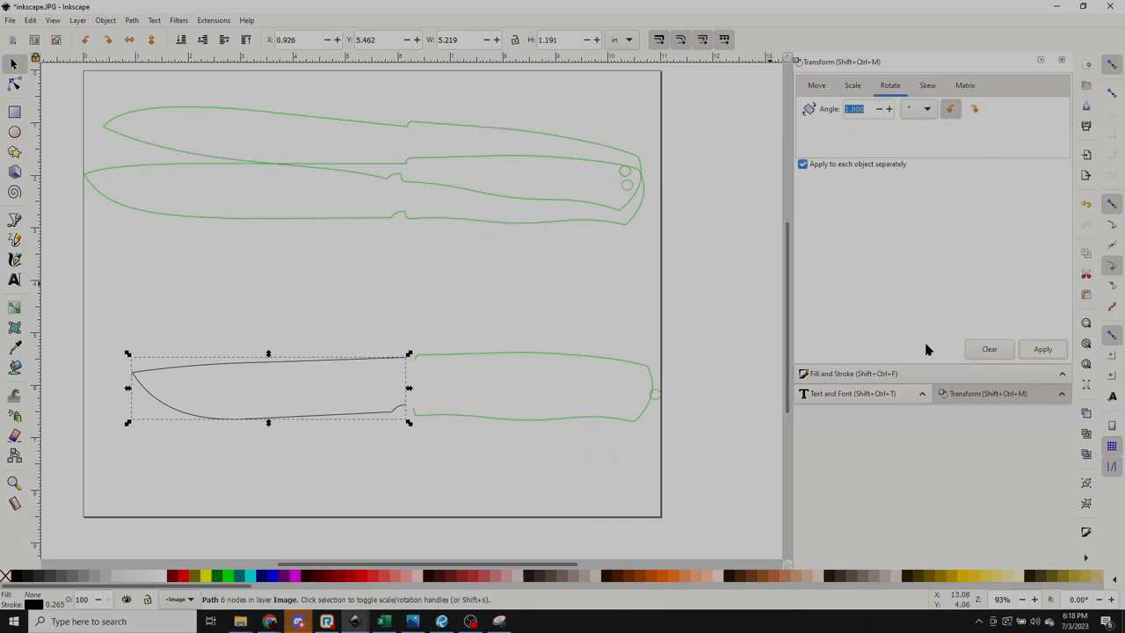
pyautogui.moveTo(267, 387); pyautogui.dragTo(373, 369)
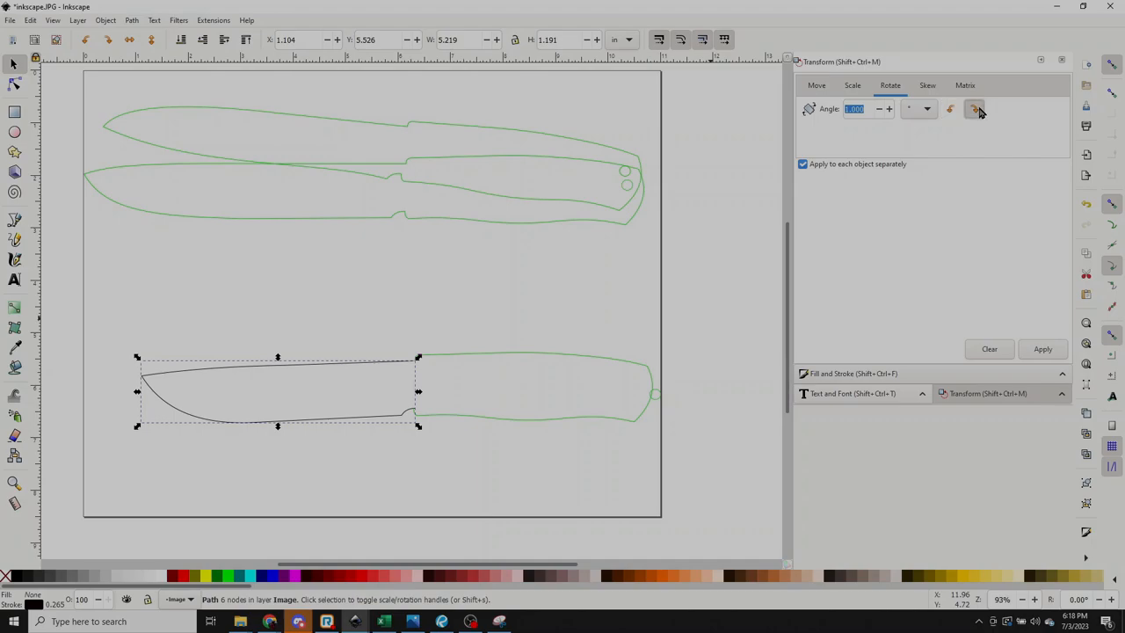
pyautogui.click(1041, 348)
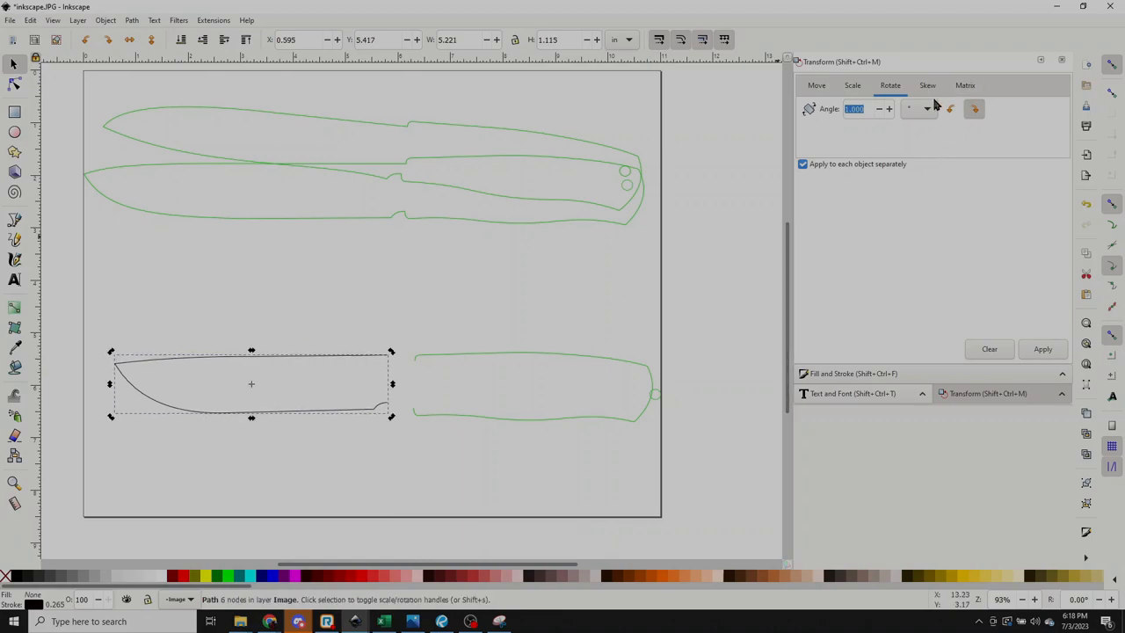
pyautogui.moveTo(251, 383); pyautogui.dragTo(316, 369)
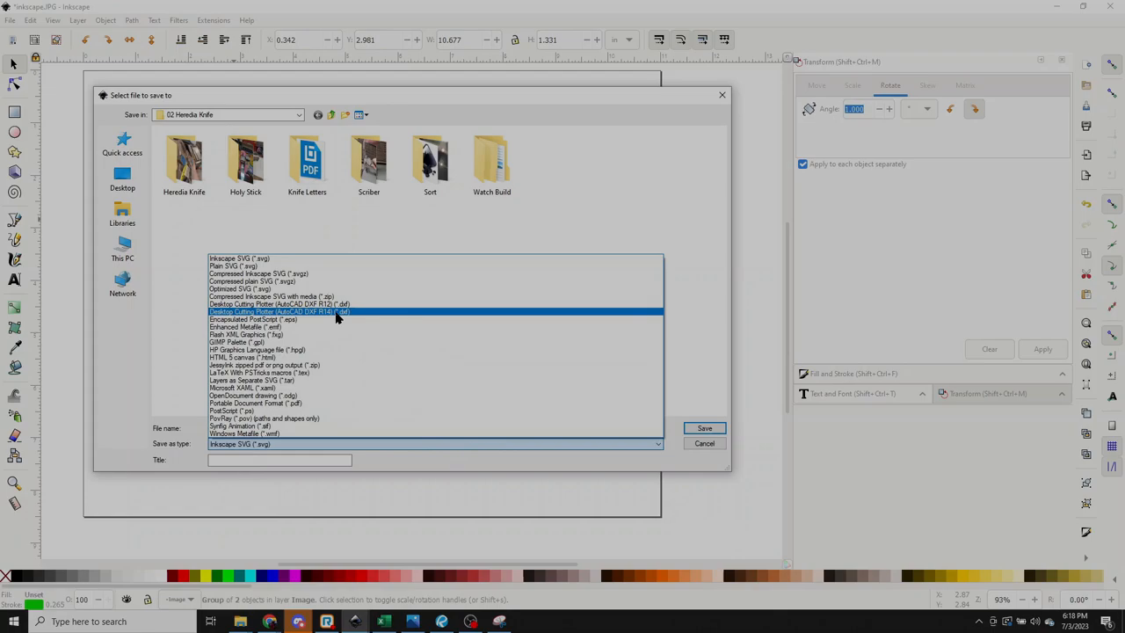
pyautogui.moveTo(324, 315)
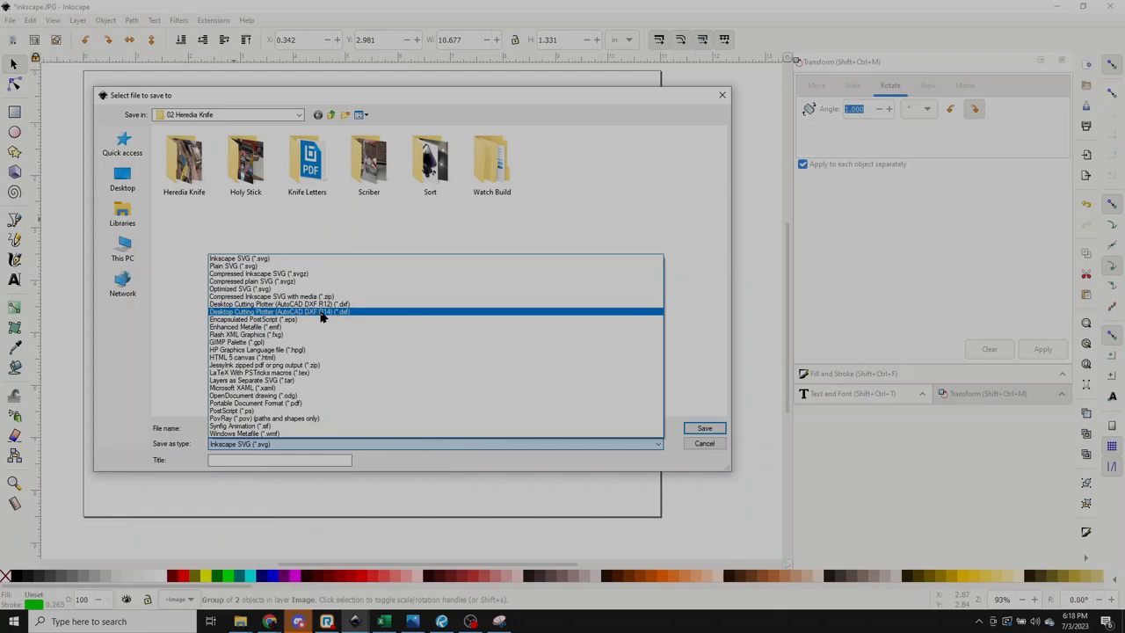
pyautogui.moveTo(338, 320)
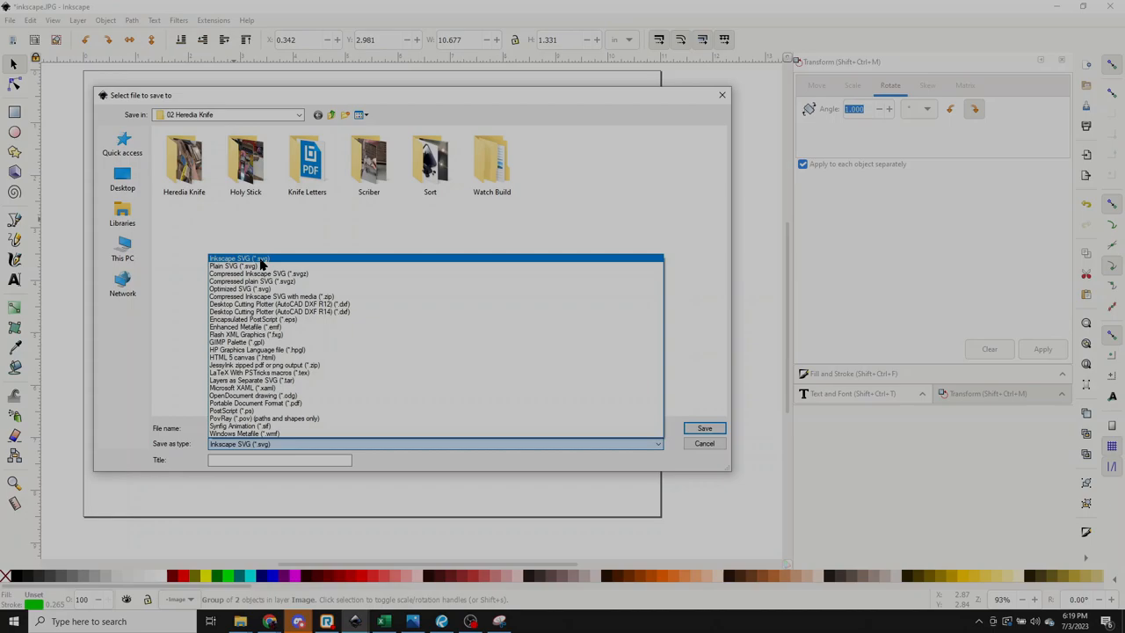
pyautogui.moveTo(246, 260)
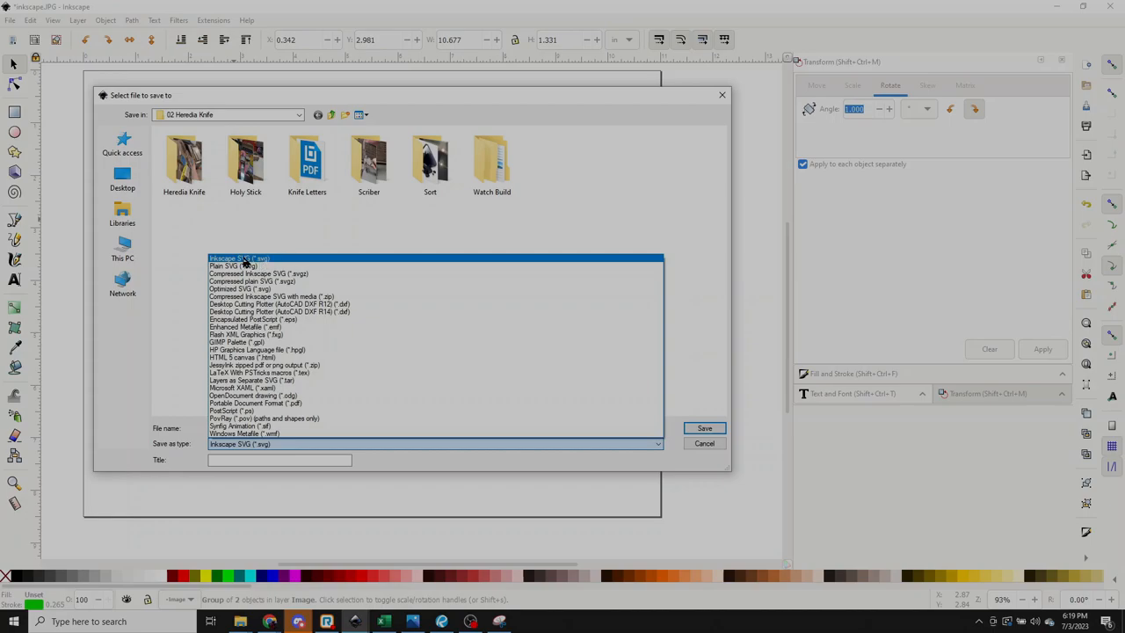
pyautogui.moveTo(323, 264)
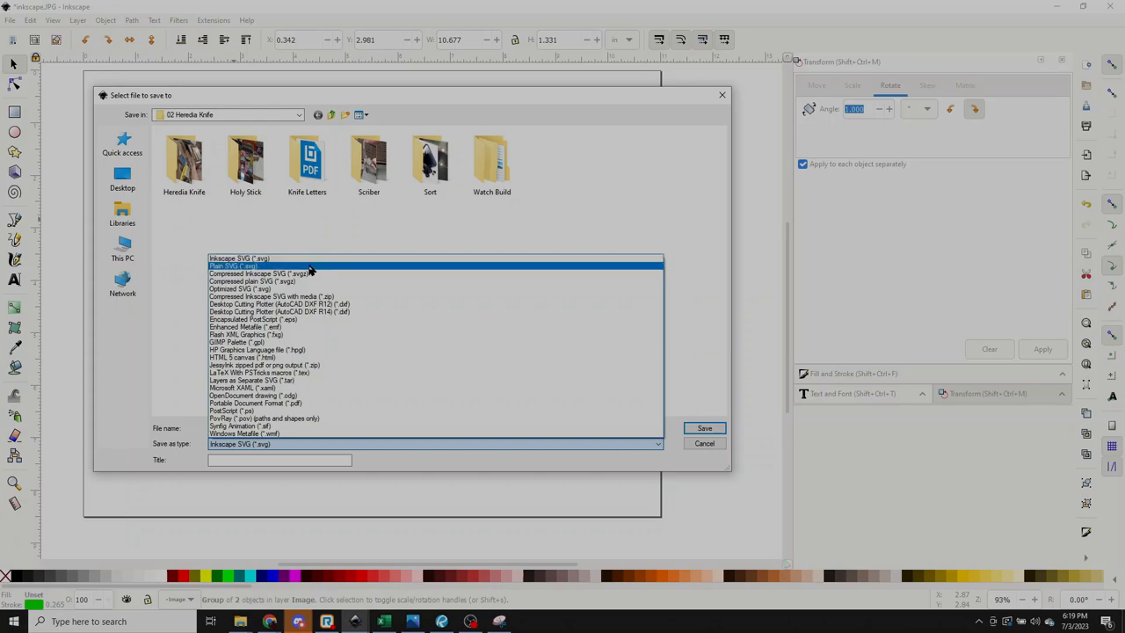
# Step: Save the pattern as inkscape.dxf in Desktop Cutting Plotter (AutoCAD DXF R14) format, accepting the export options
pyautogui.click(279, 311)
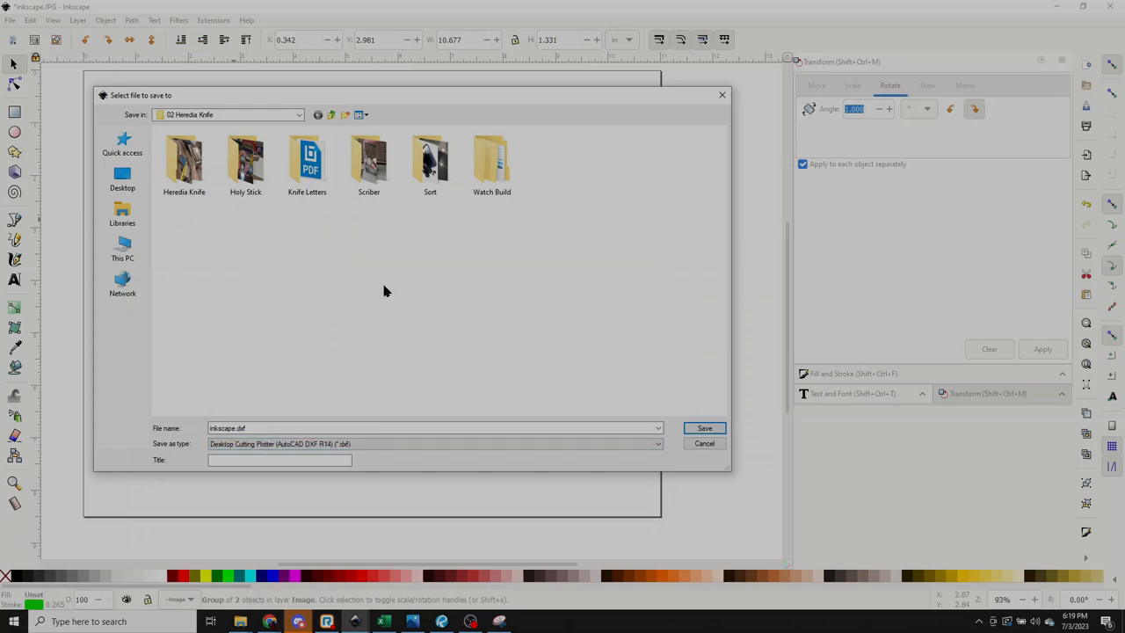
pyautogui.moveTo(454, 415)
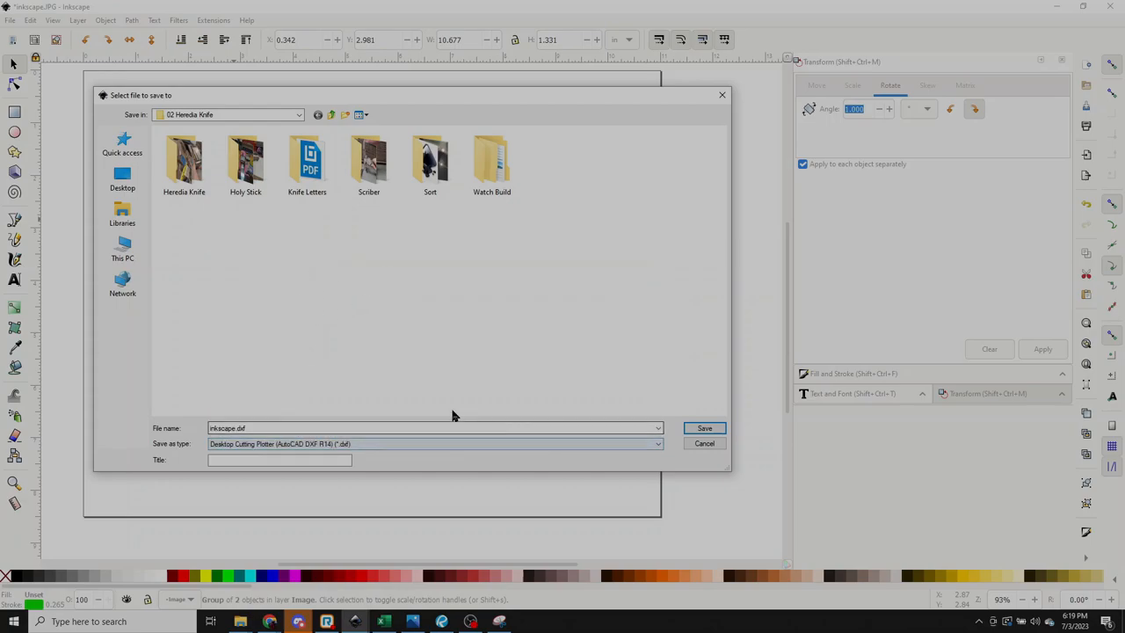
pyautogui.click(309, 429)
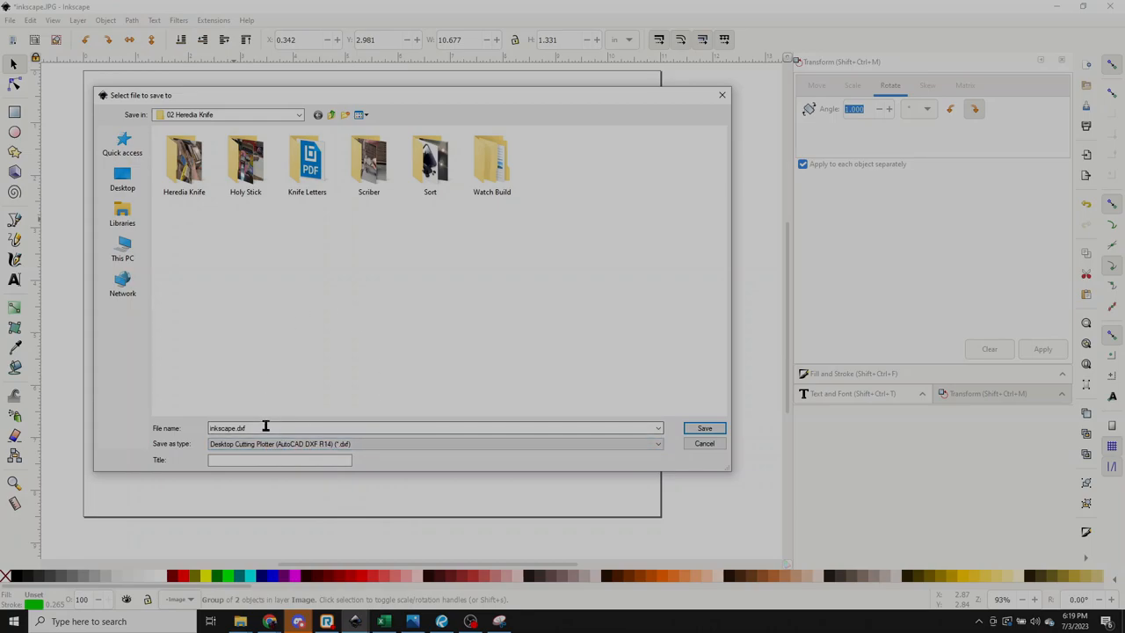
pyautogui.click(703, 429)
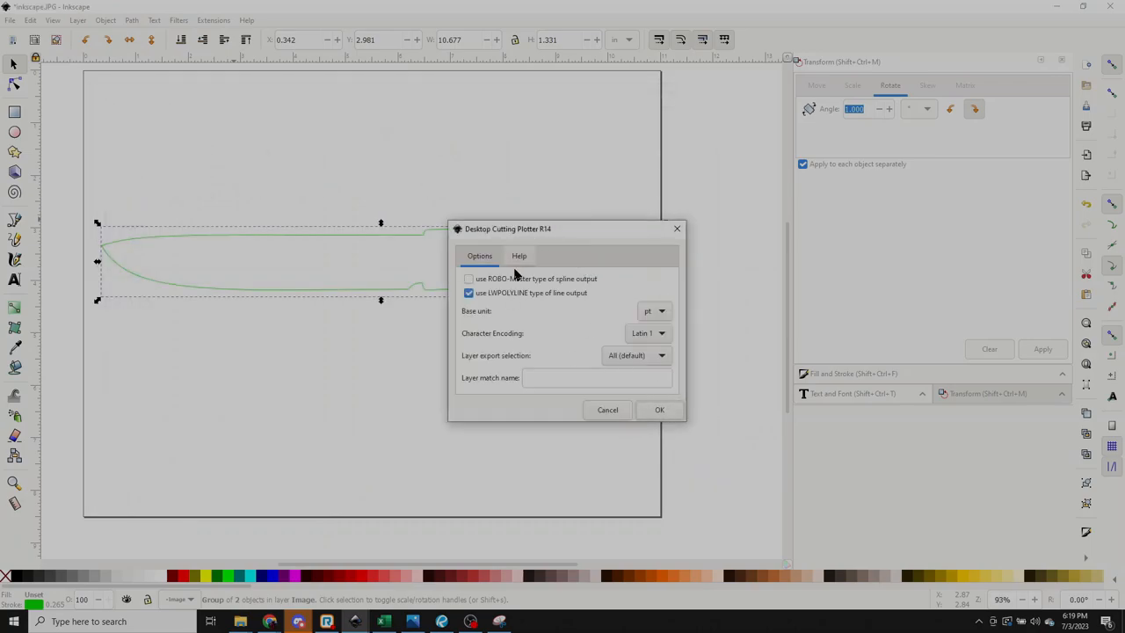
pyautogui.click(659, 410)
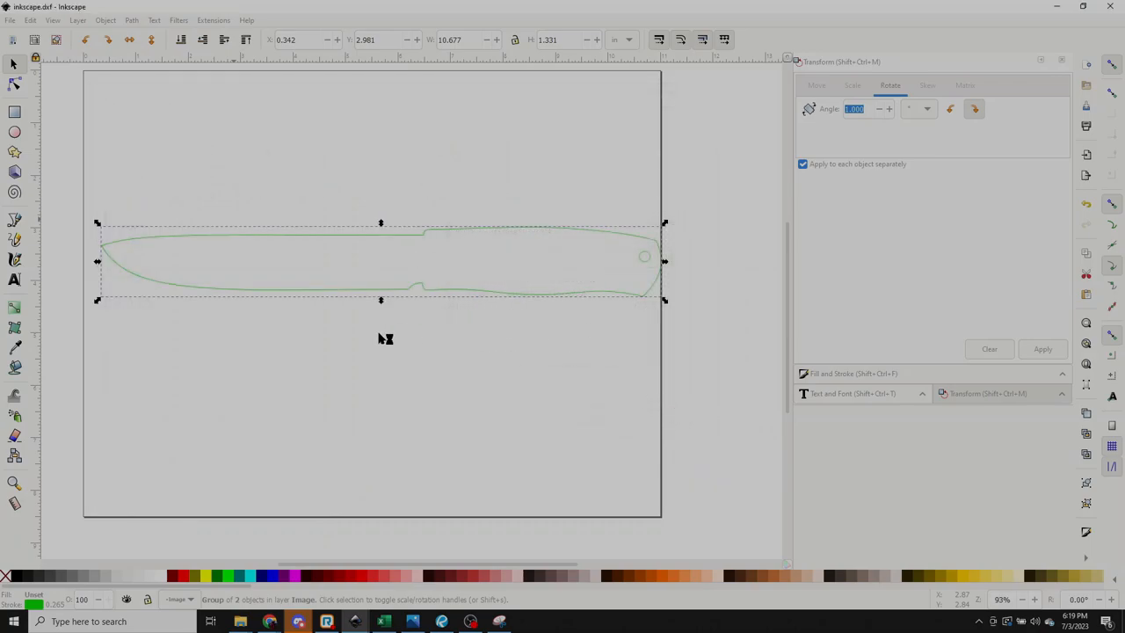
pyautogui.moveTo(332, 264)
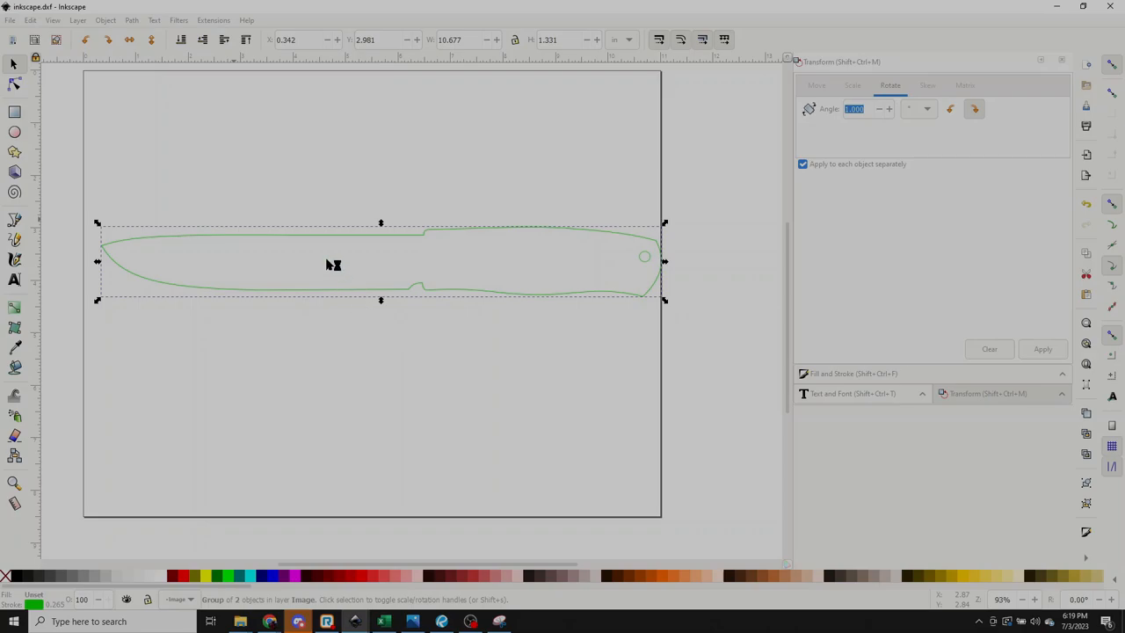
pyautogui.moveTo(330, 156)
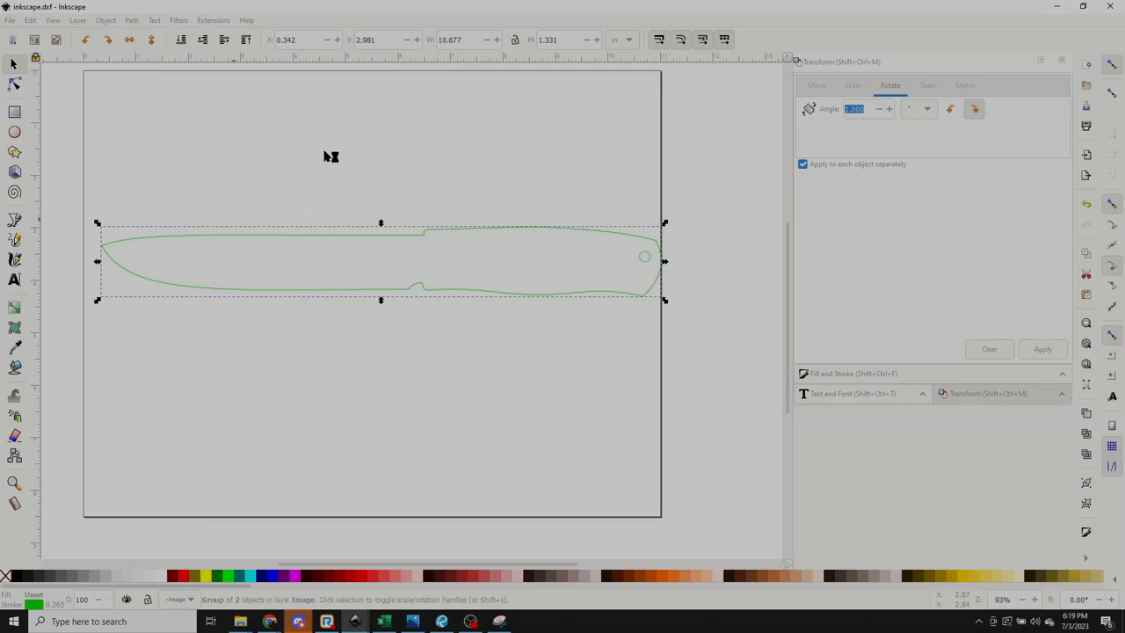
# Step: Open the fighter knife shapes SVG from the recent documents list
pyautogui.click(14, 19)
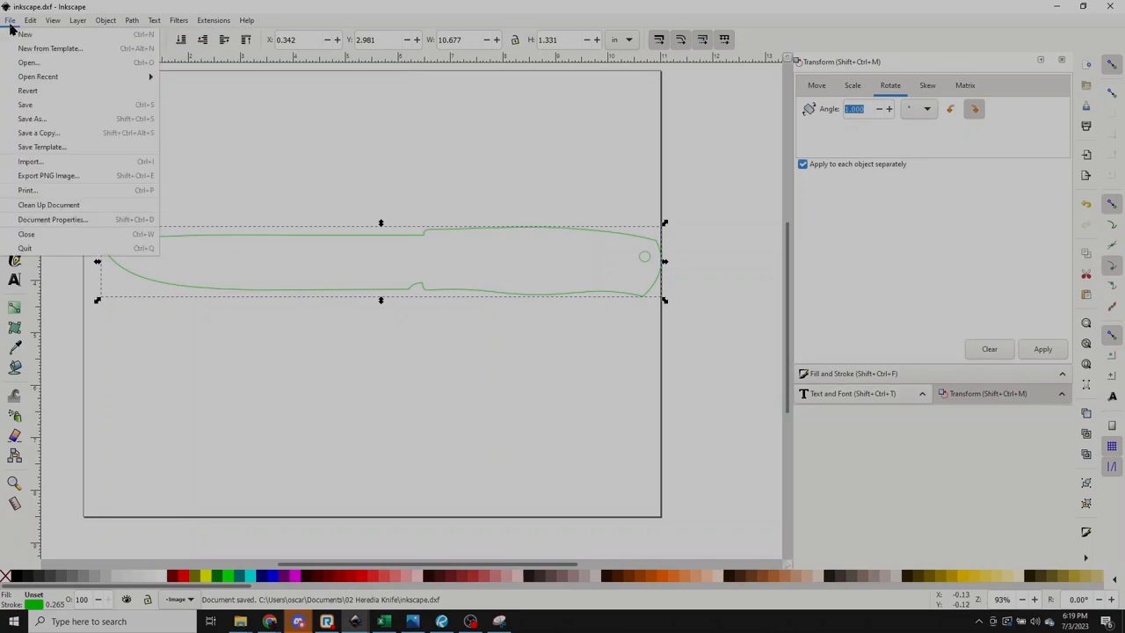
pyautogui.click(39, 75)
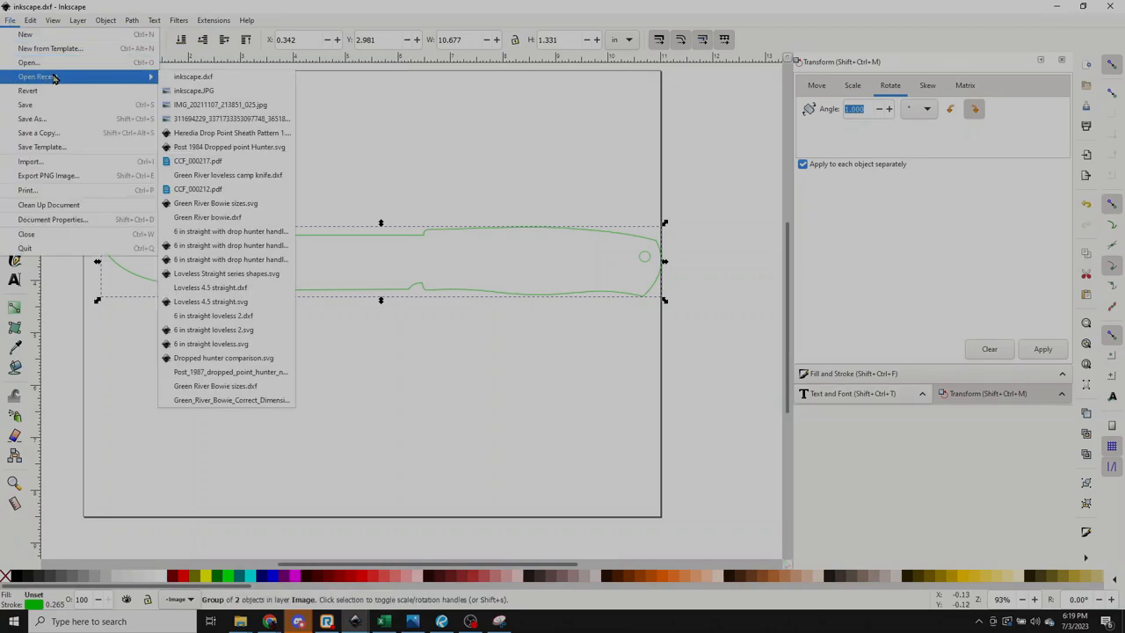
pyautogui.moveTo(208, 92)
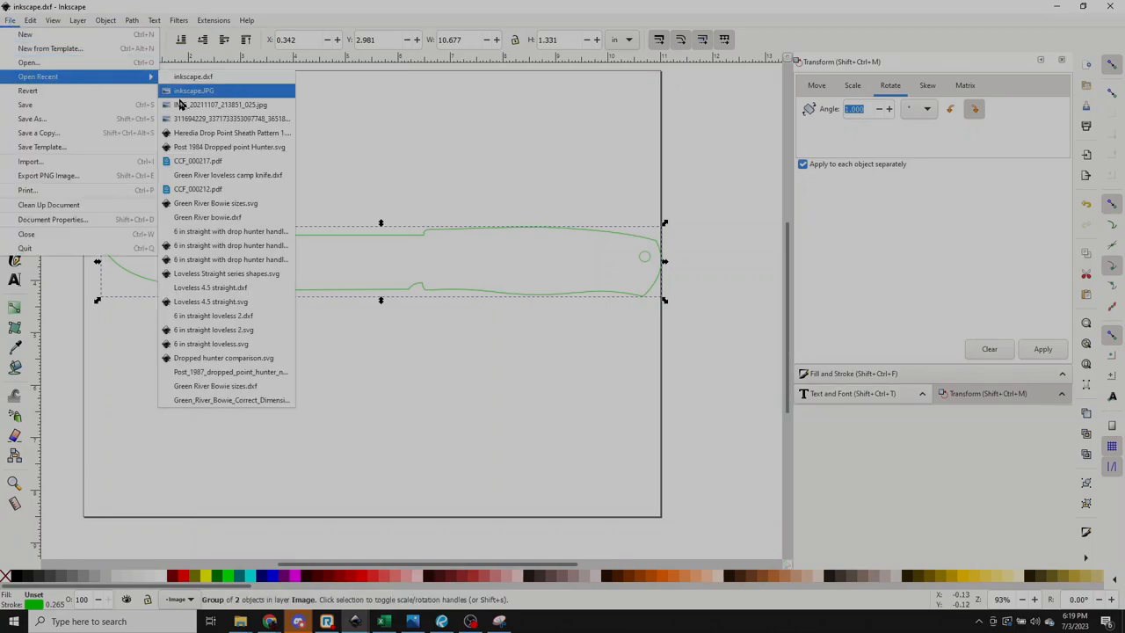
pyautogui.moveTo(250, 246)
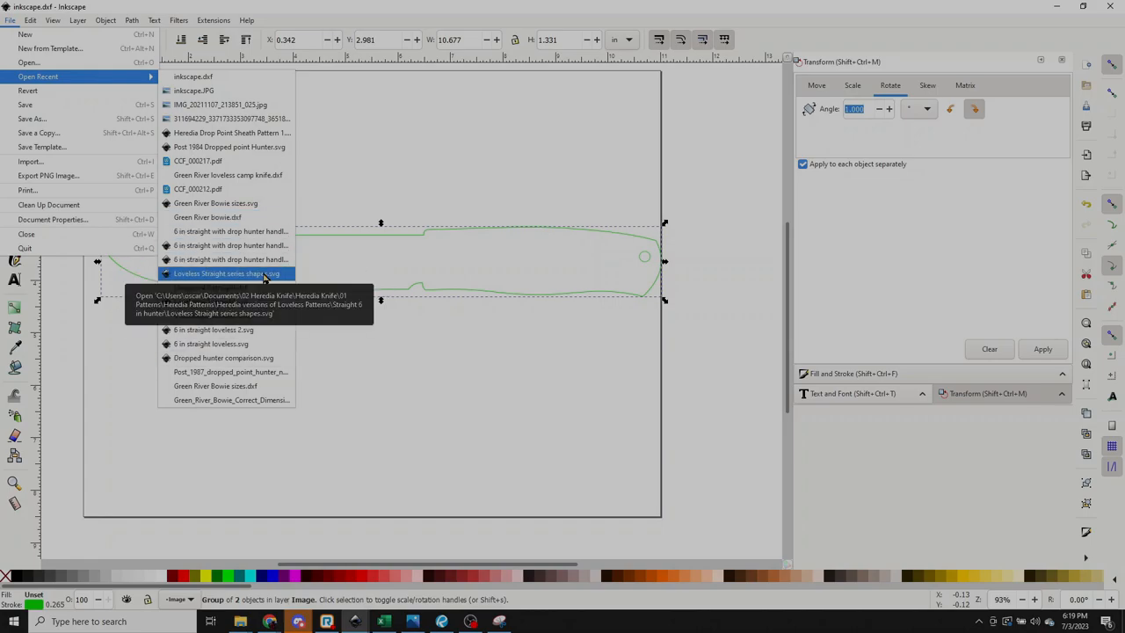
pyautogui.moveTo(244, 278)
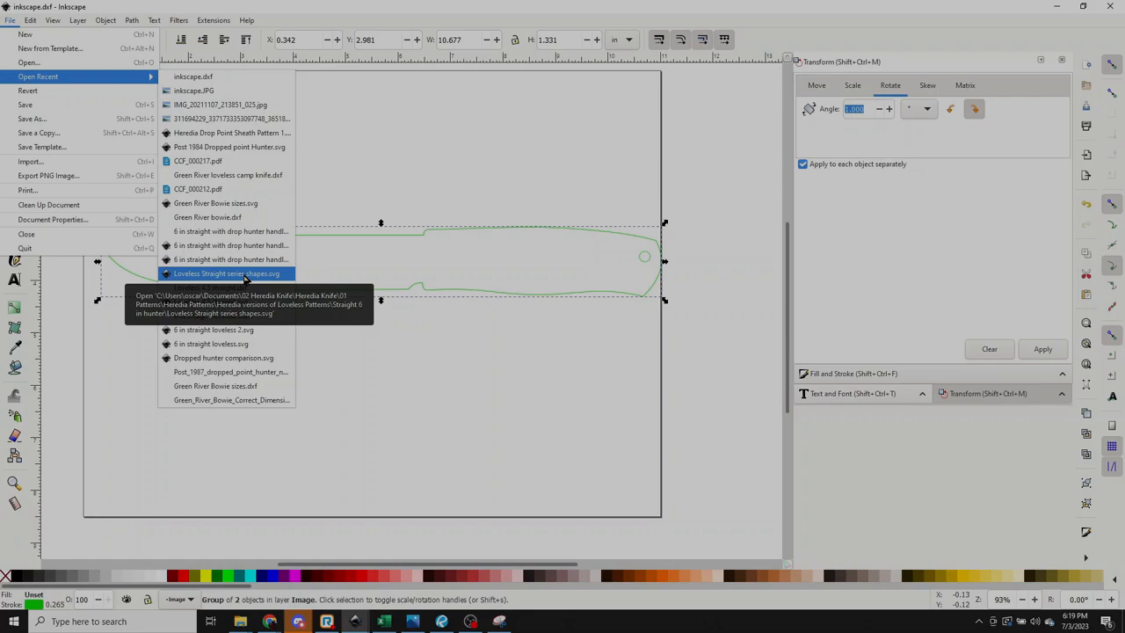
pyautogui.click(411, 147)
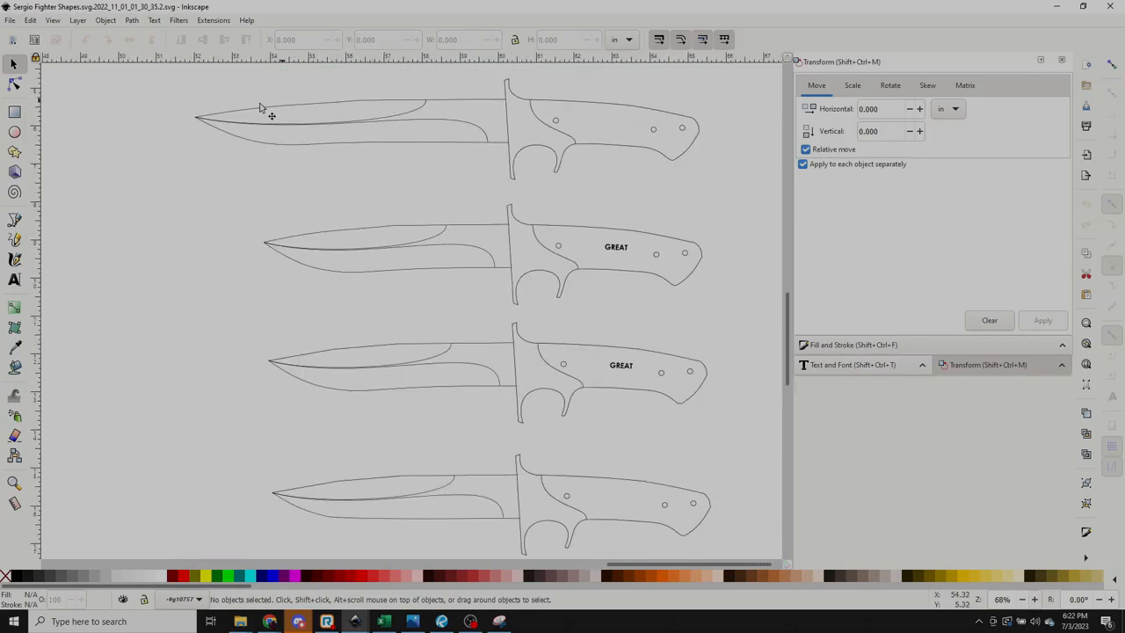
# Step: Type the text 'Thank you all for coming to my TED Ta' below the first knife outline
pyautogui.scroll(-3)
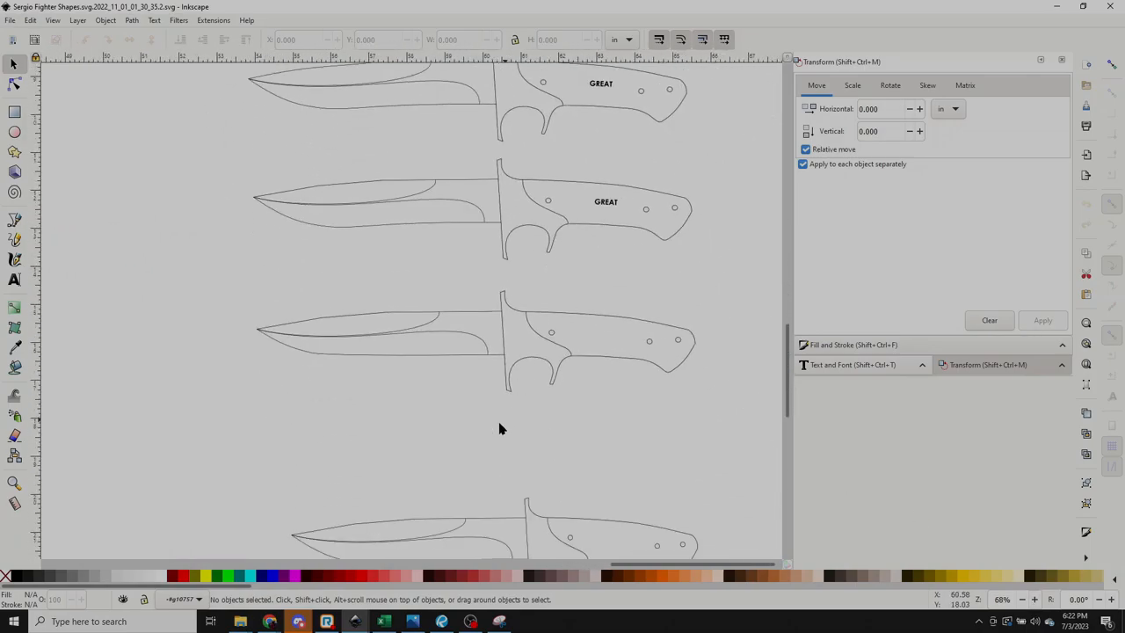
pyautogui.scroll(-3)
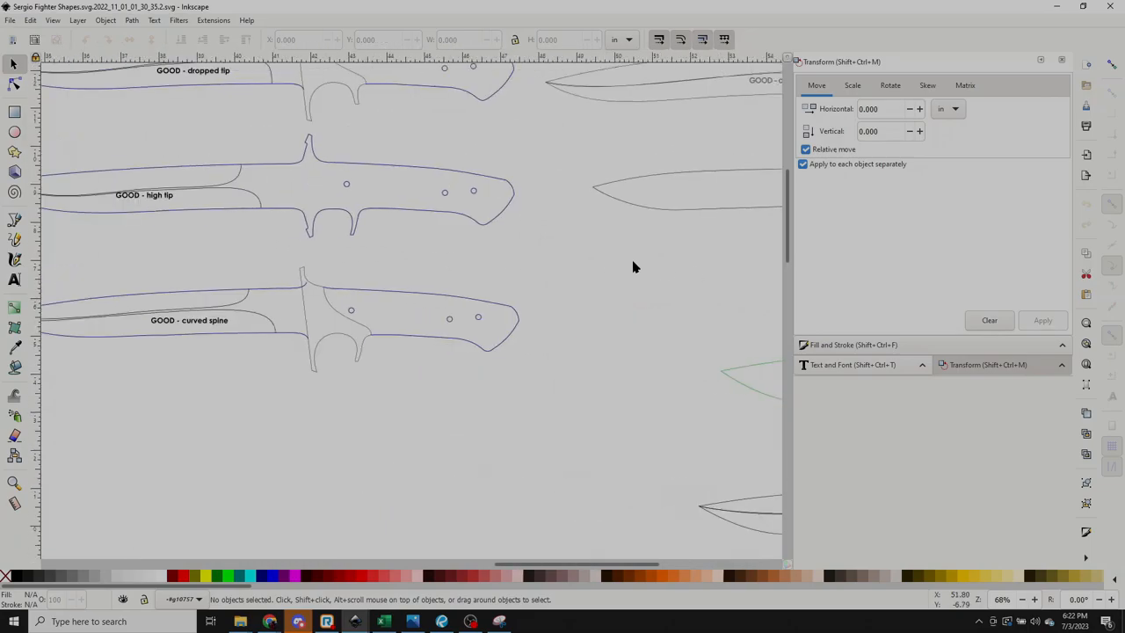
pyautogui.hscroll(3)
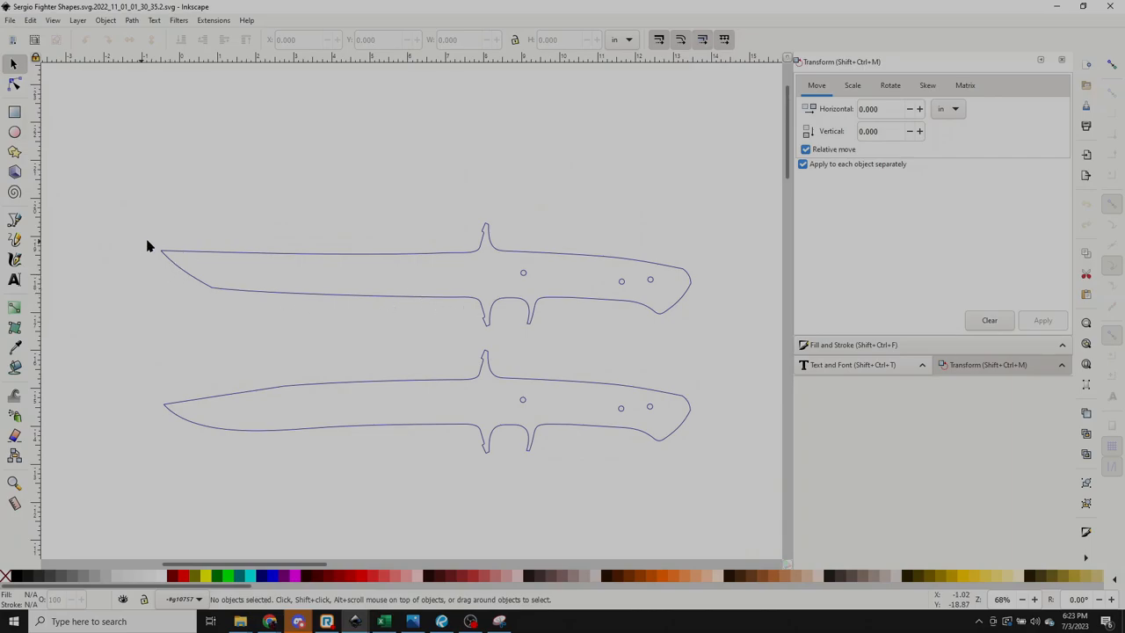
pyautogui.moveTo(549, 235)
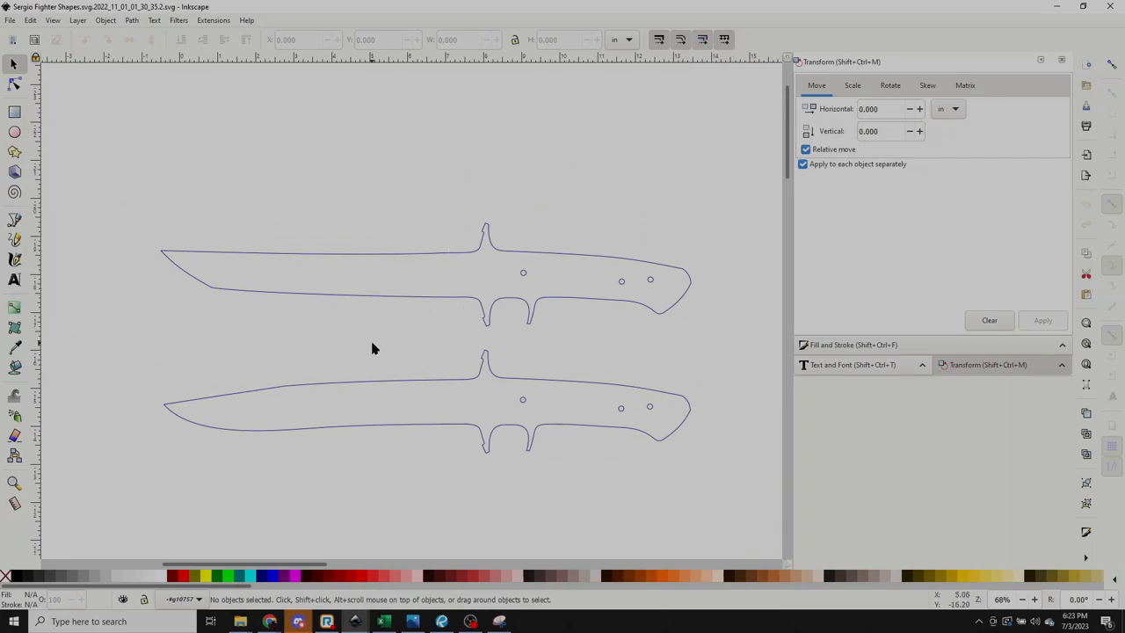
pyautogui.moveTo(151, 300)
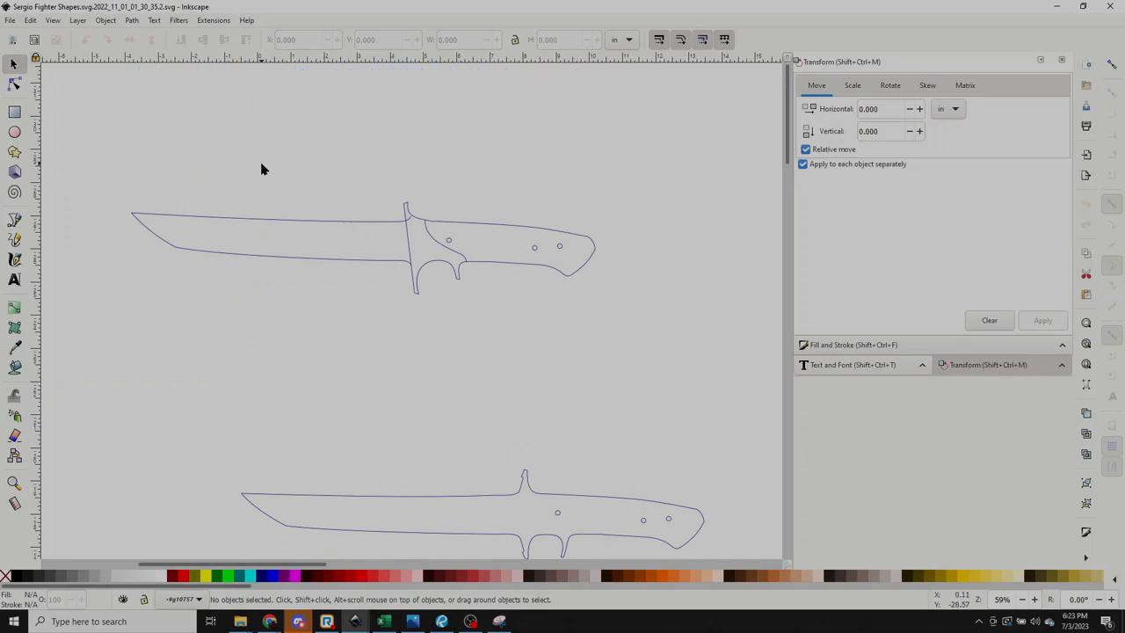
pyautogui.moveTo(292, 243)
pyautogui.write('Thank you all for comin')
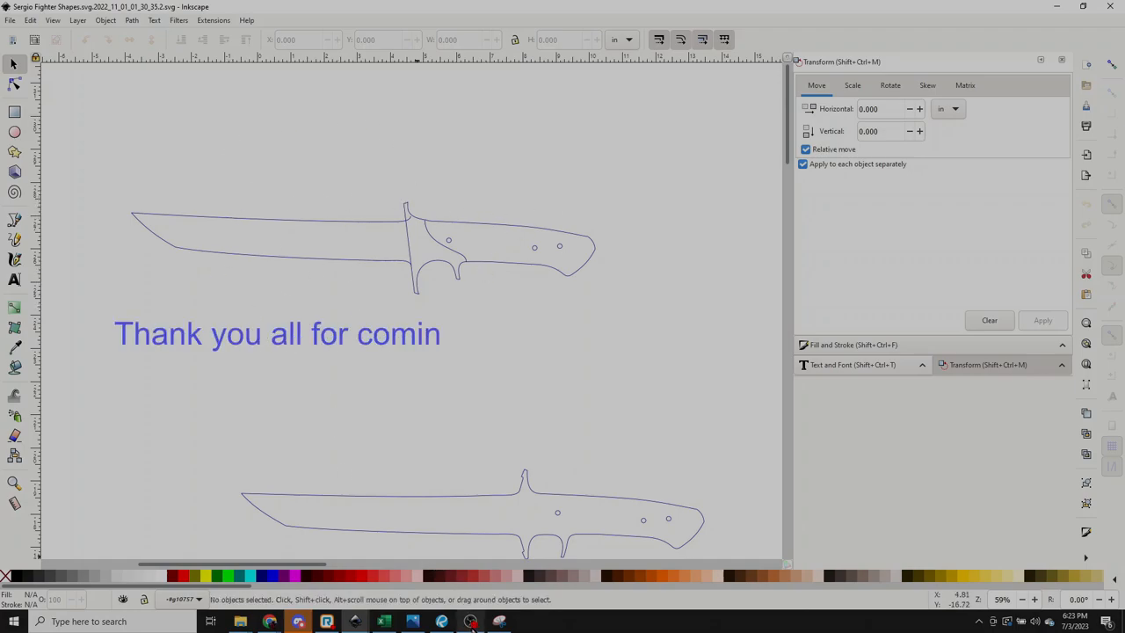
pyautogui.write('g to my TED Ta')
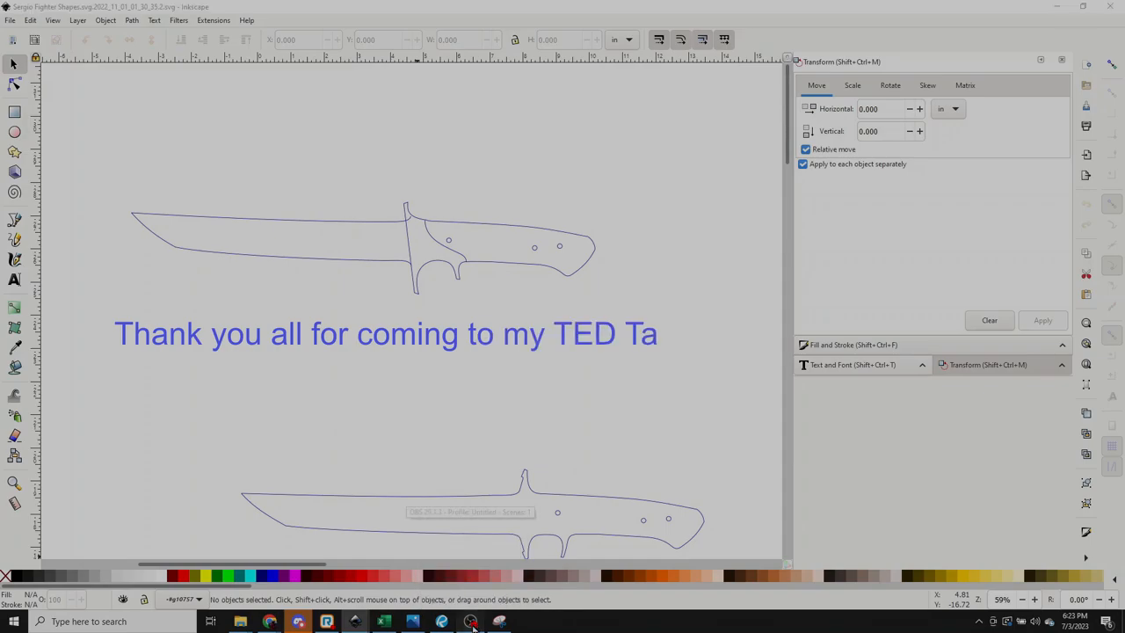